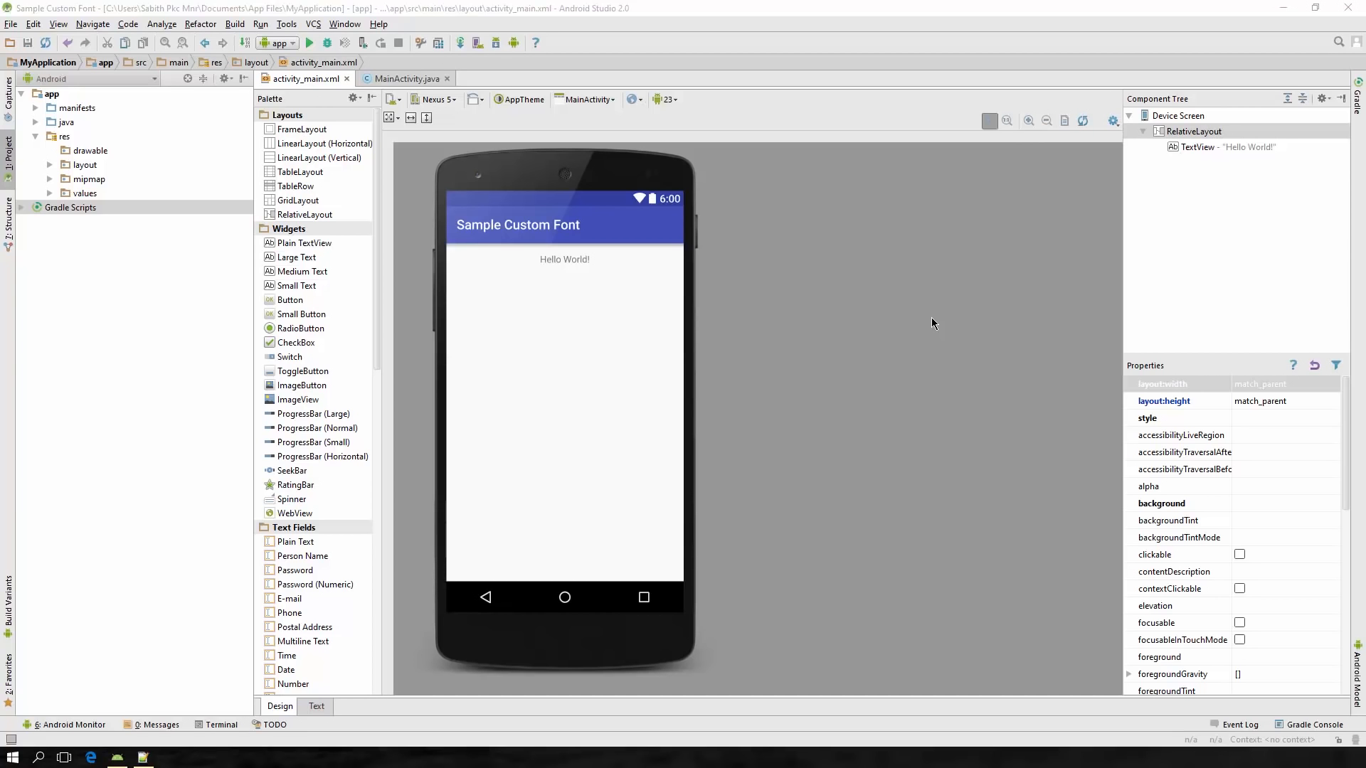
{"action": "mouse_move", "coordinate": [864, 303]}
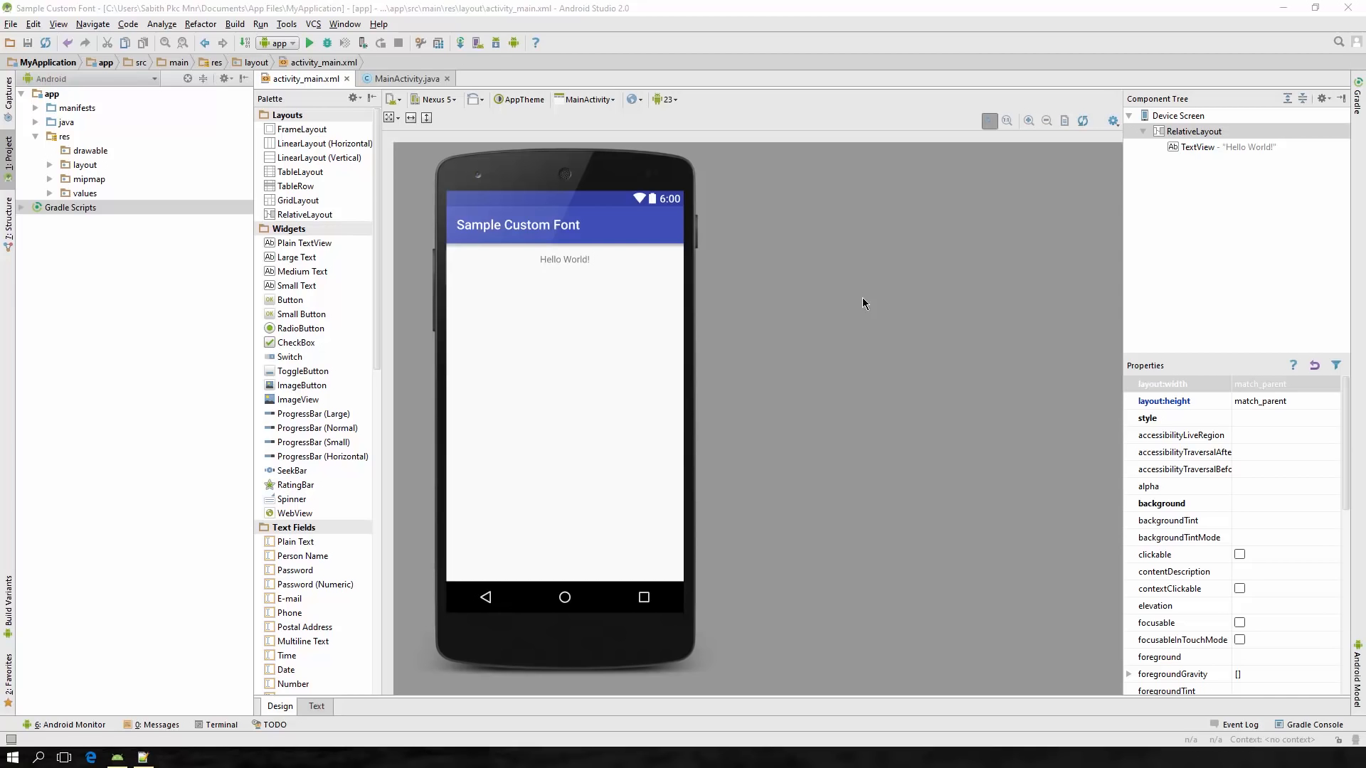
{"action": "mouse_move", "coordinate": [576, 302]}
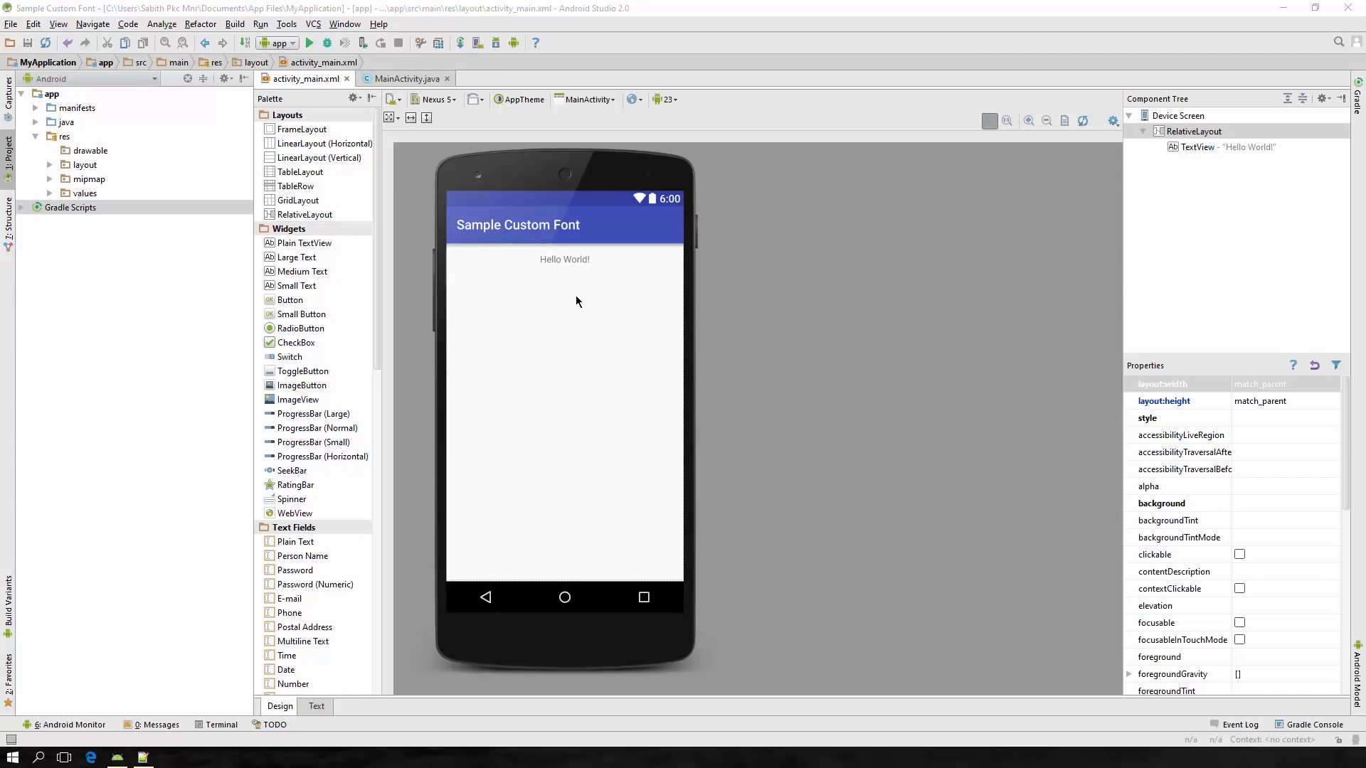
Step: Give the Hello World TextView center alignment and gravity and a 50sp text size in the XML
{"action": "left_click", "coordinate": [565, 259]}
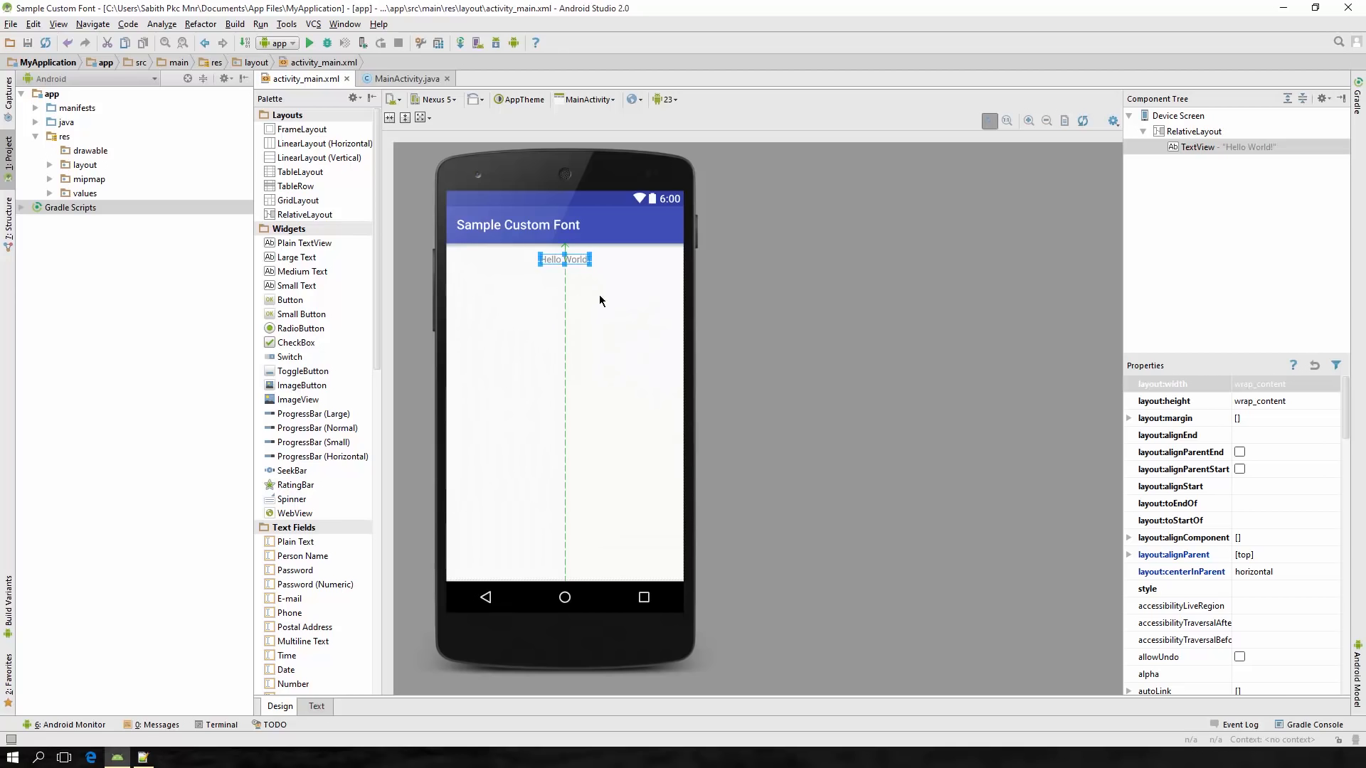
{"action": "left_click", "coordinate": [315, 707]}
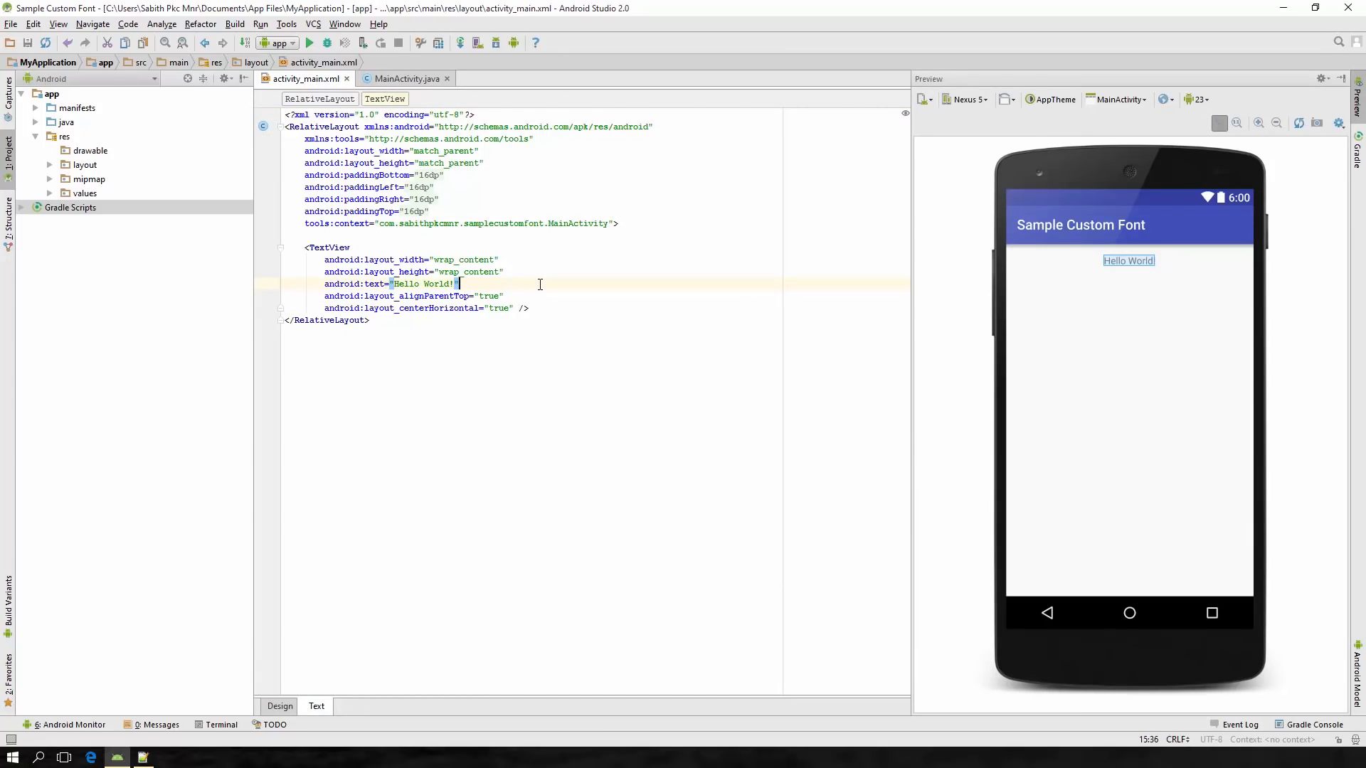
{"action": "type", "text": "android:textSize=\"50sp\""}
{"action": "type", "text": "android:gravity=\"center\""}
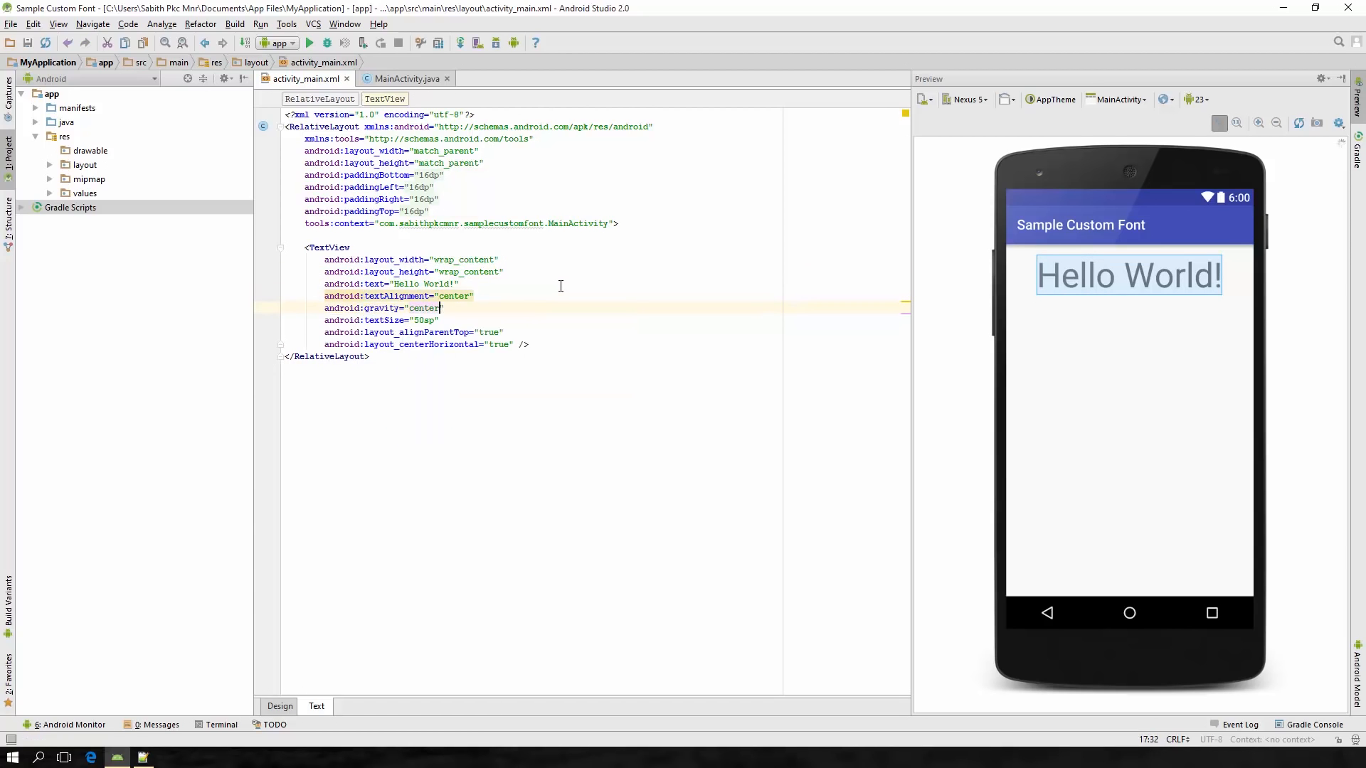
{"action": "left_click", "coordinate": [281, 707]}
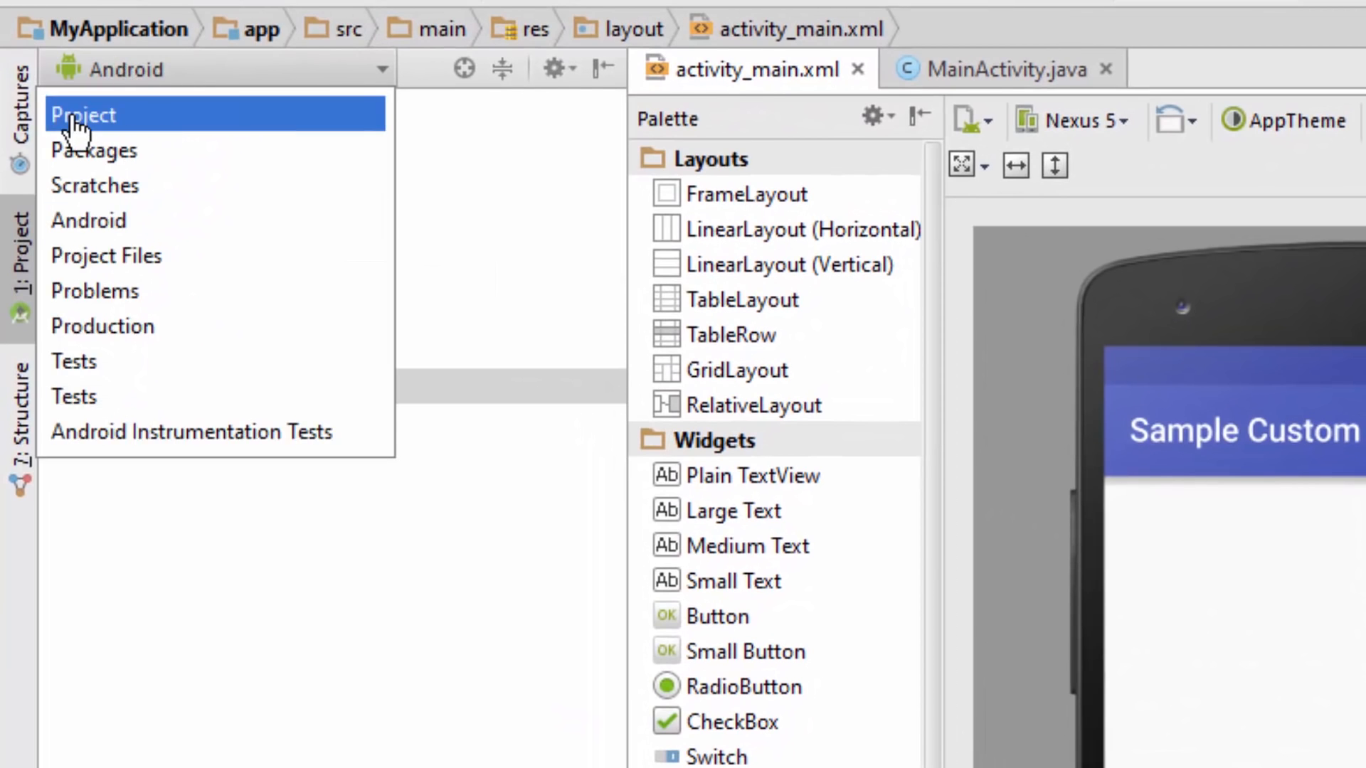
Step: Create an 'assets' directory under app/src/main via the Project view
{"action": "left_click", "coordinate": [82, 114]}
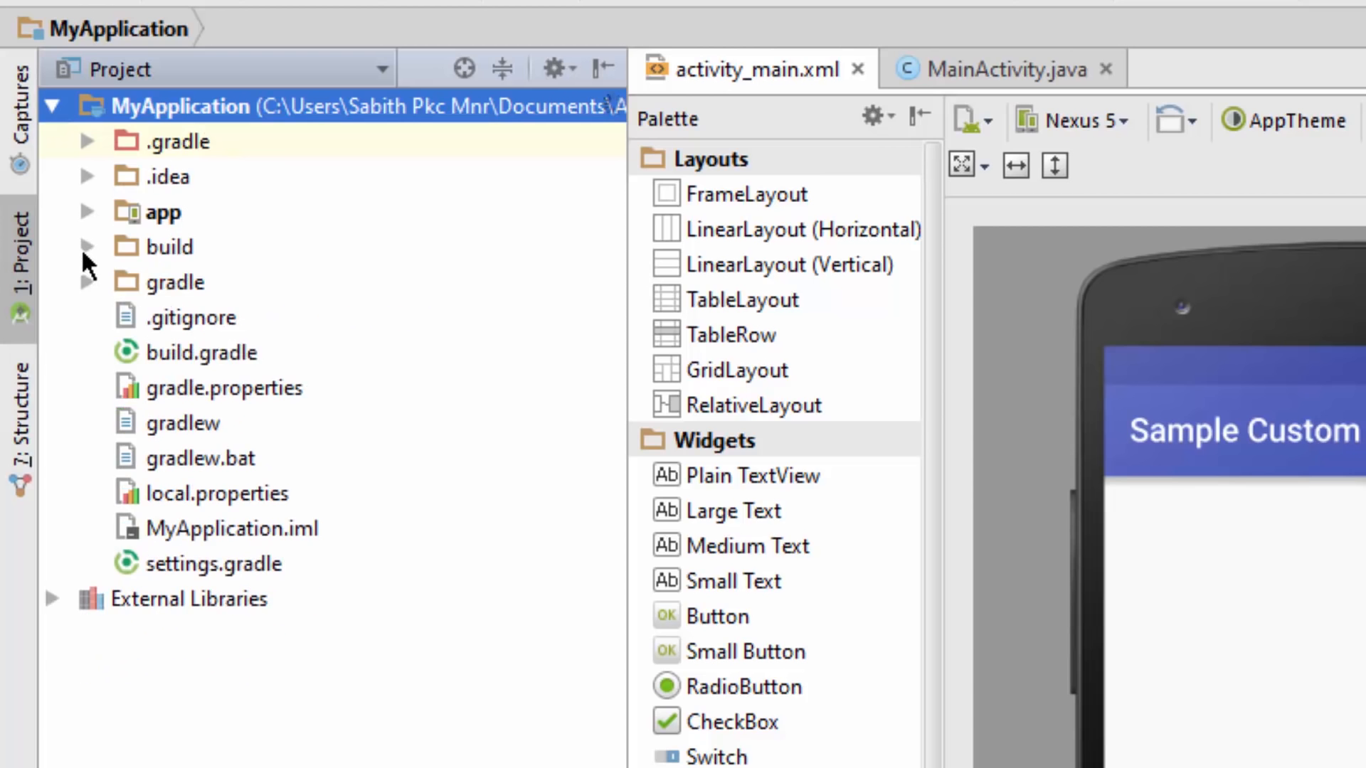
{"action": "left_click", "coordinate": [87, 212]}
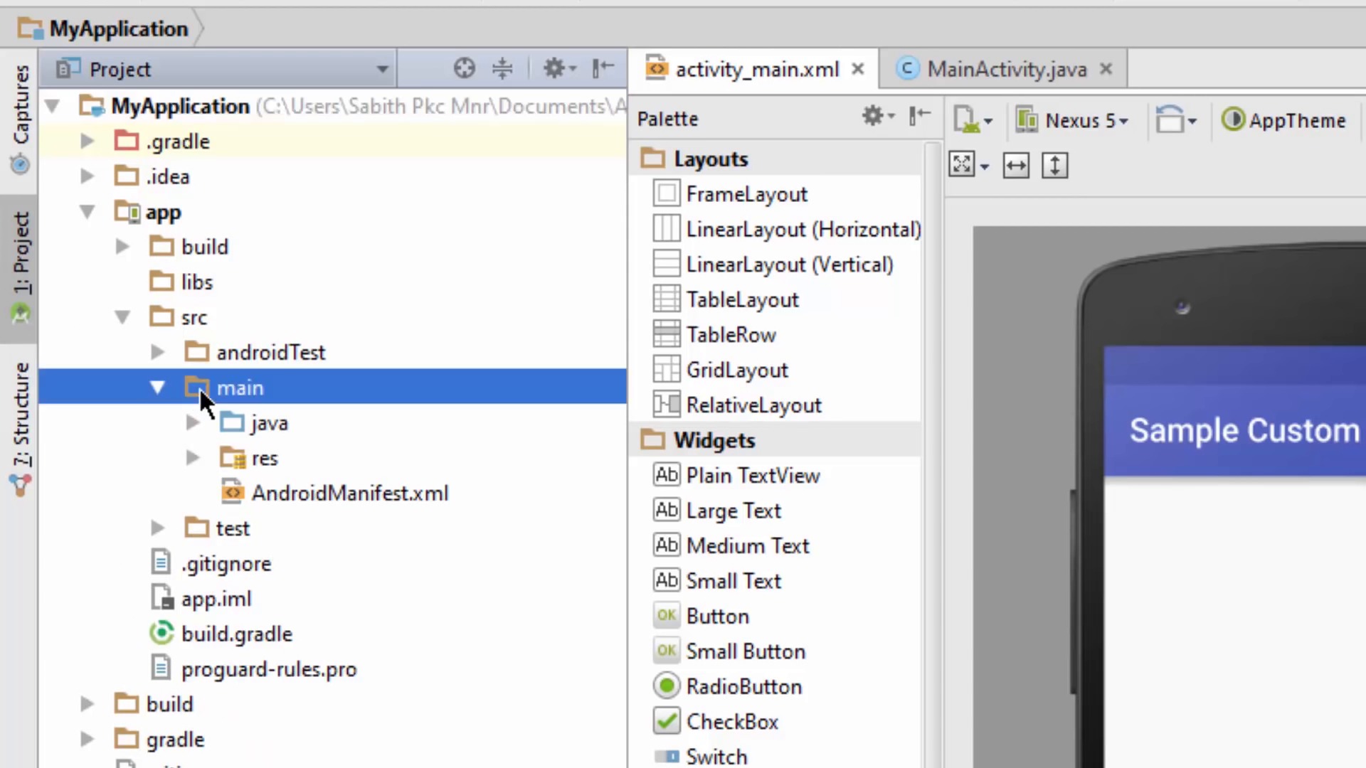
{"action": "left_click", "coordinate": [240, 387]}
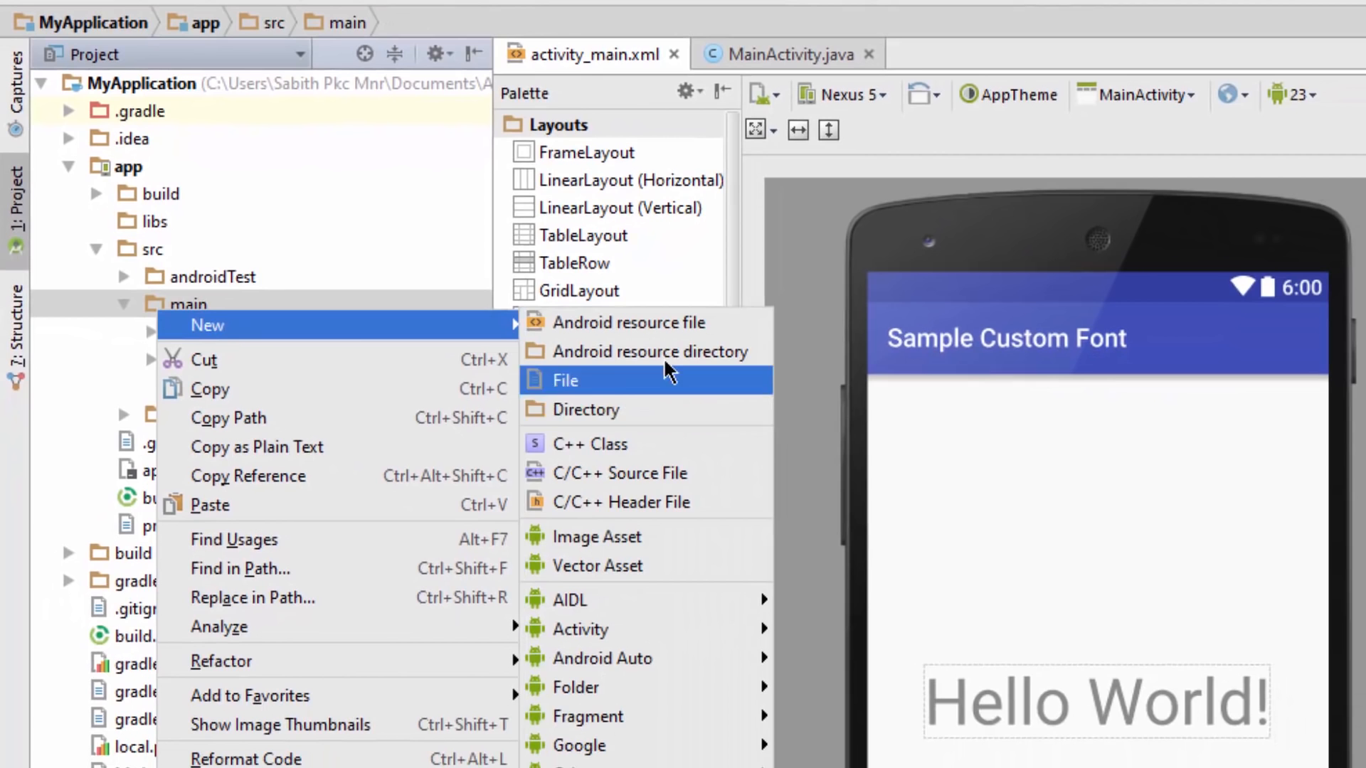
{"action": "left_click", "coordinate": [584, 409]}
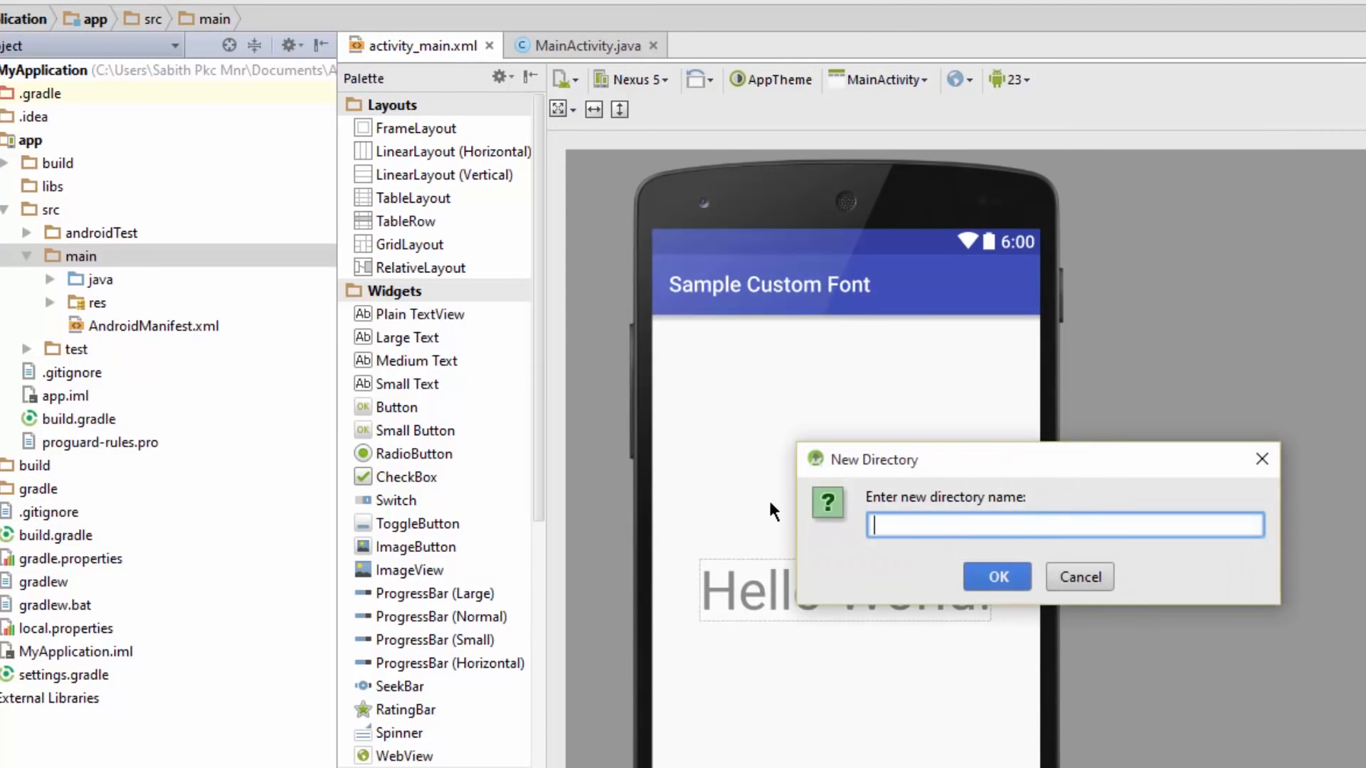
{"action": "type", "text": "assde"}
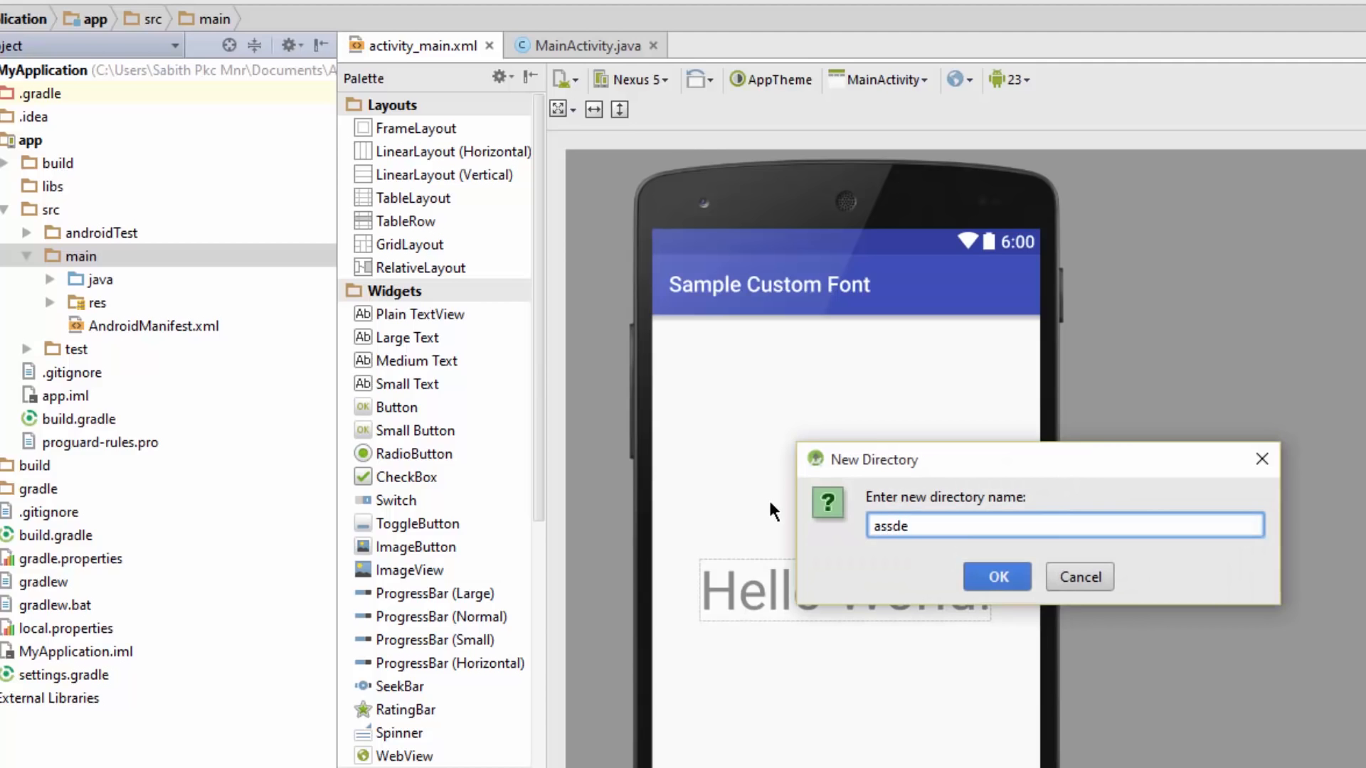
{"action": "type", "text": "assets"}
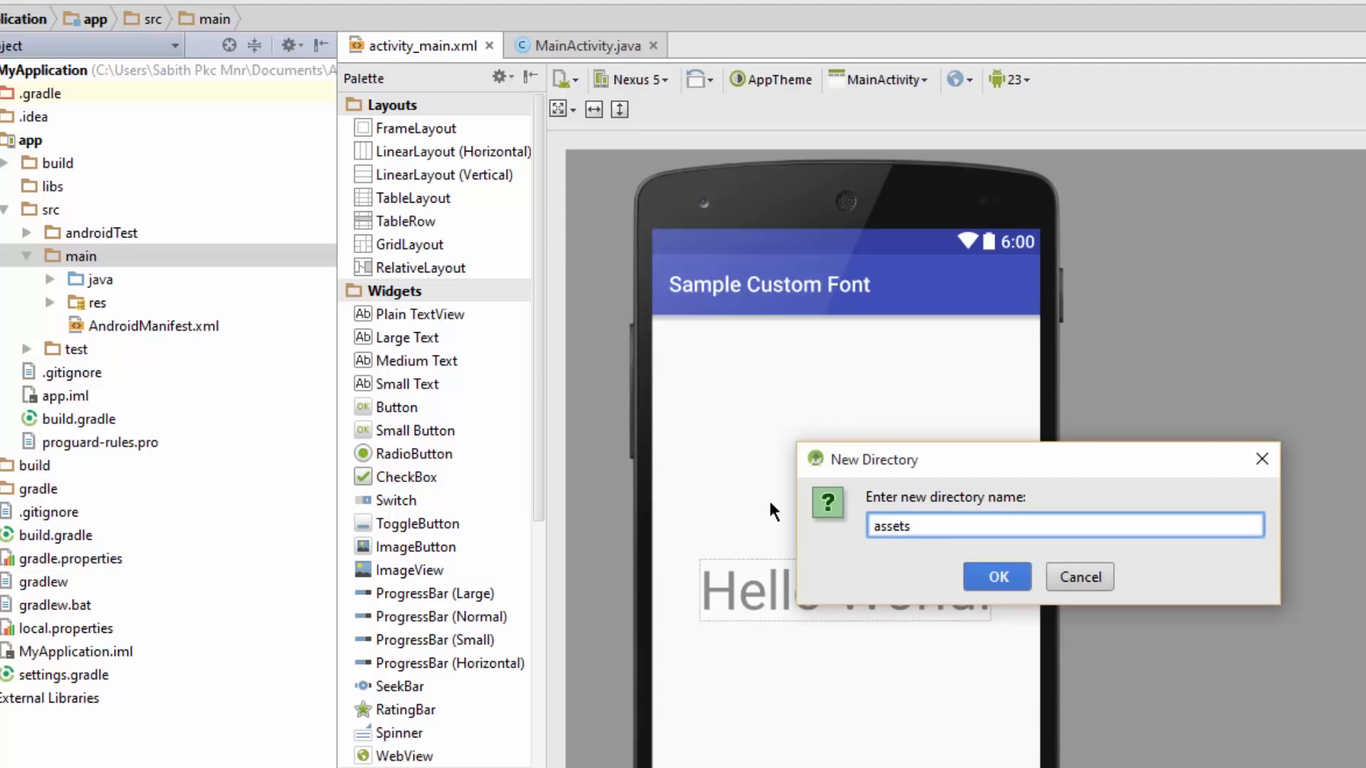
{"action": "left_click", "coordinate": [996, 576]}
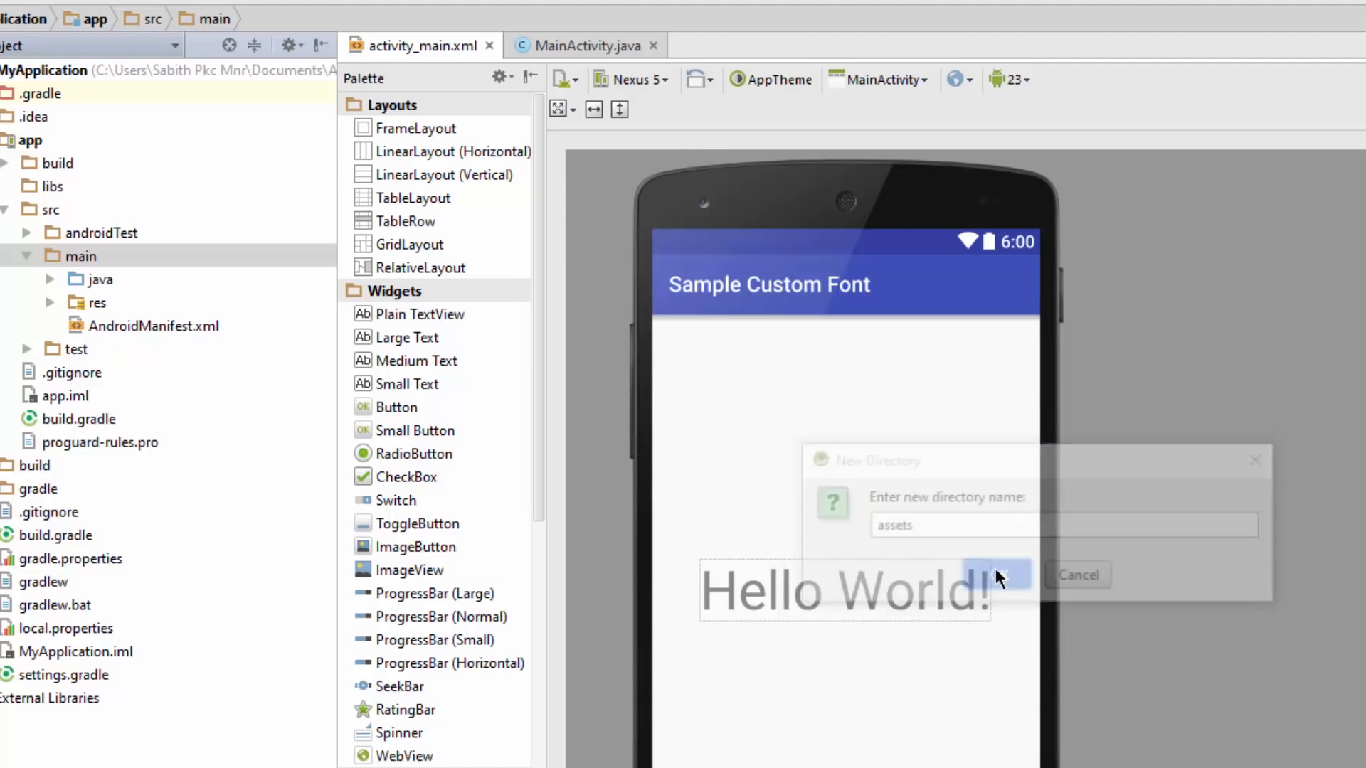
Step: Create a 'fonts' directory inside the new assets folder
{"action": "left_click", "coordinate": [999, 574]}
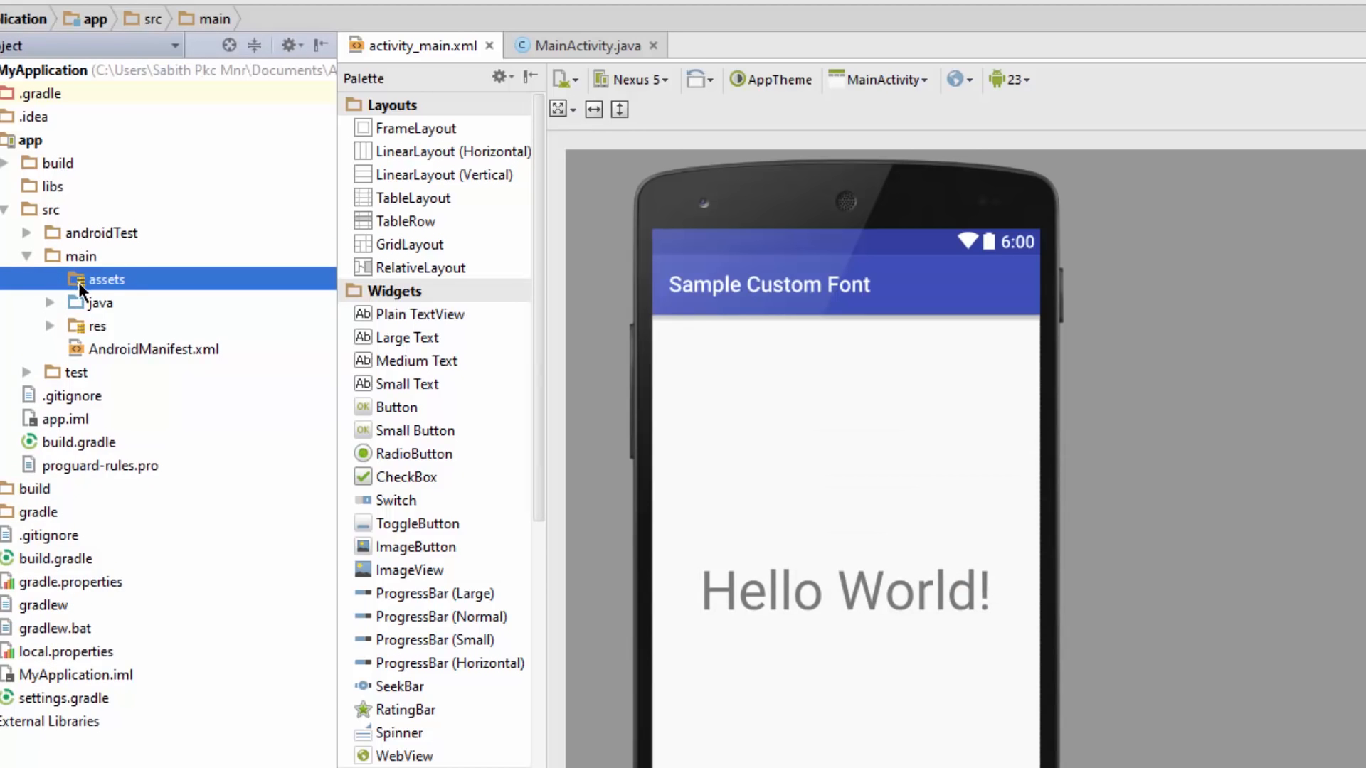
{"action": "right_click", "coordinate": [107, 279]}
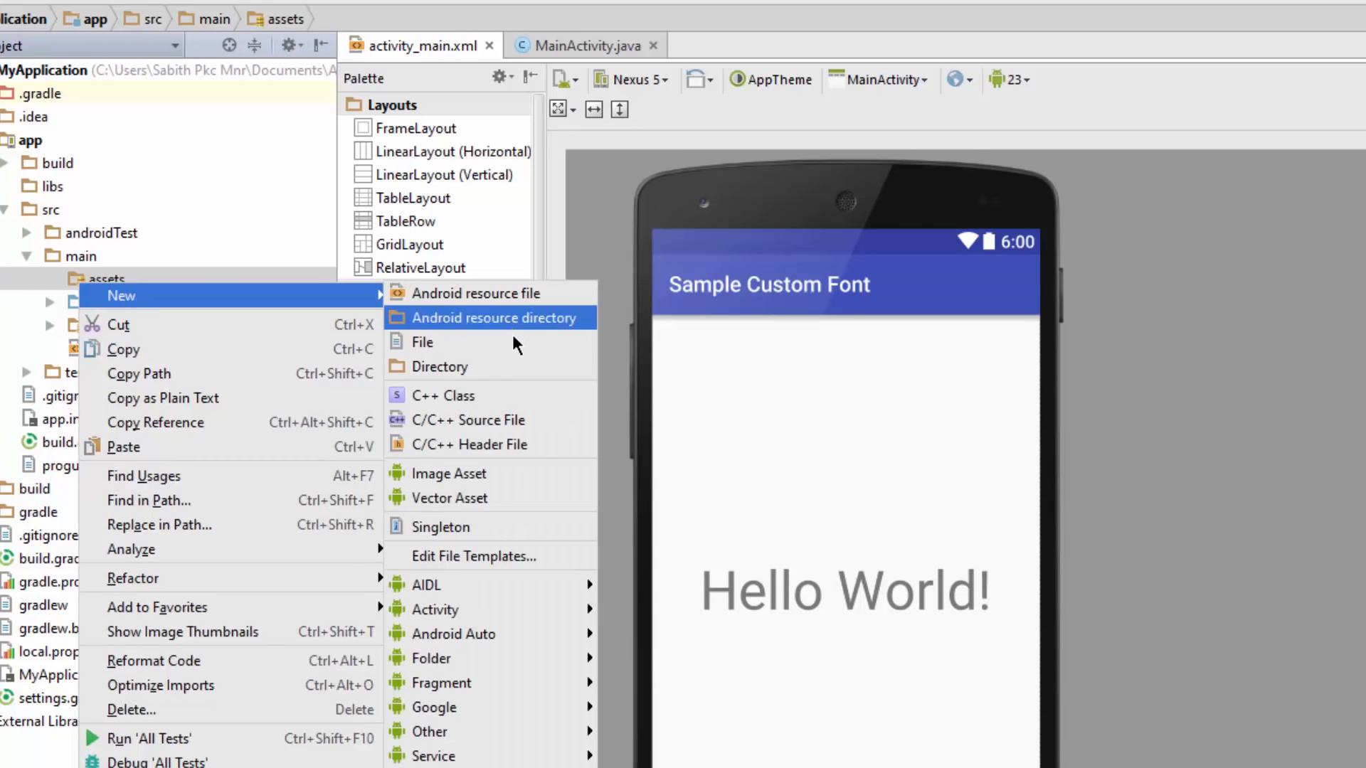
{"action": "left_click", "coordinate": [440, 366]}
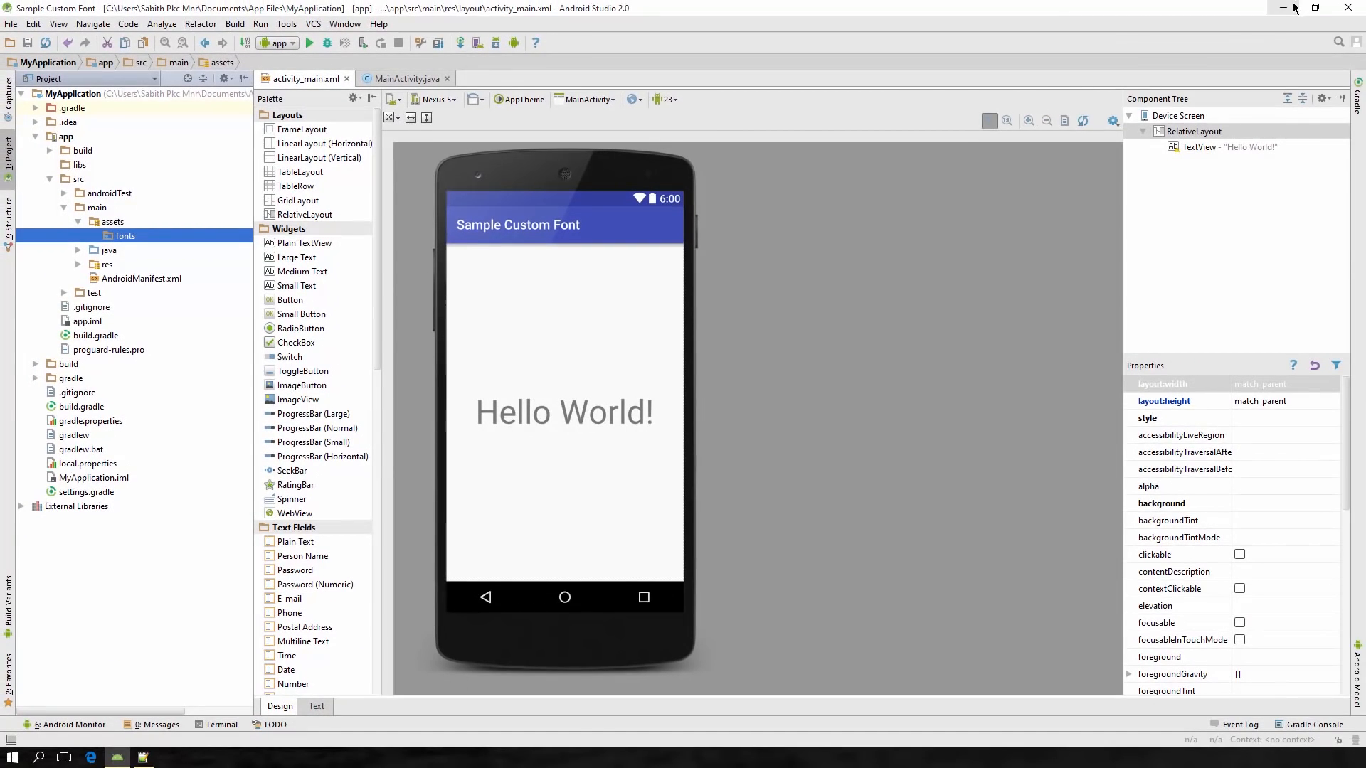
Step: Copy Raleway-ExtraBold.ttf and Raleway-Thin.ttf from the Desktop into assets/fonts
{"action": "left_click", "coordinate": [1287, 9]}
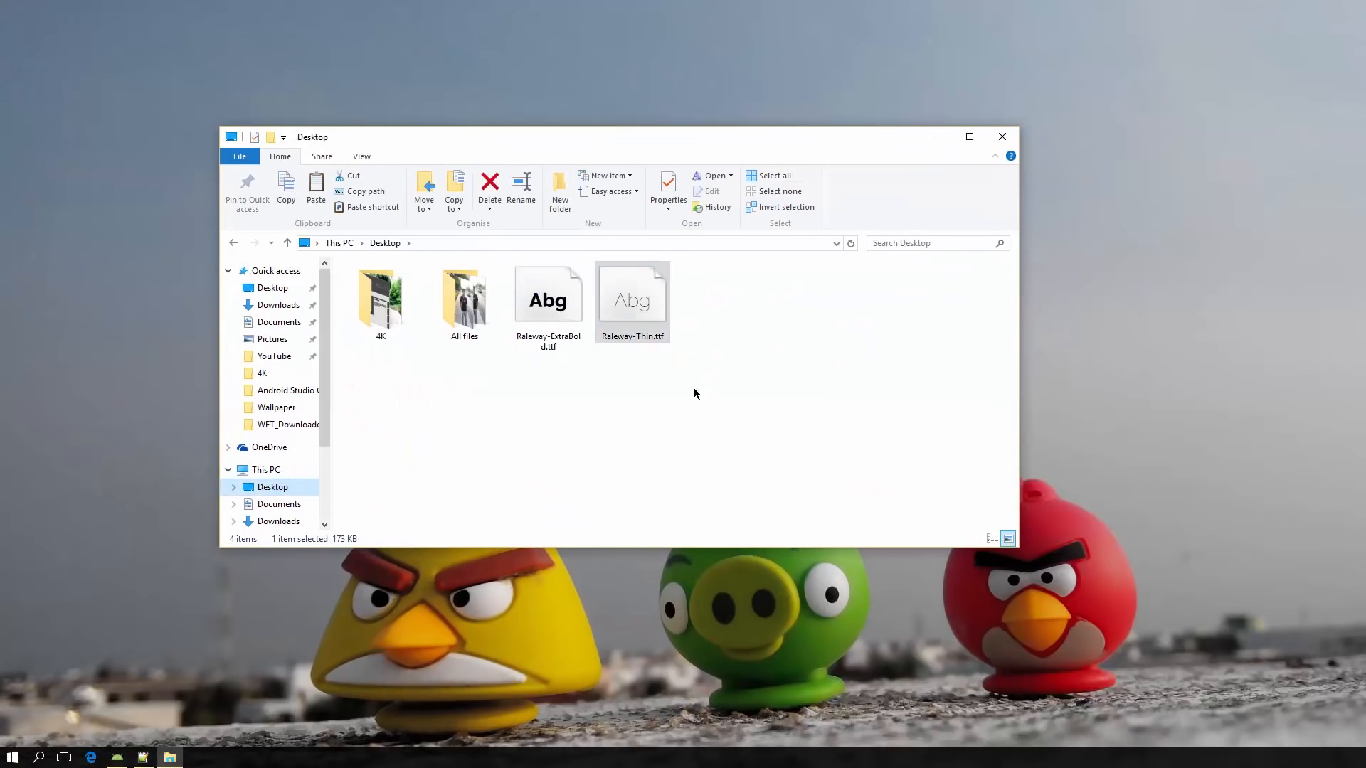
{"action": "left_click", "coordinate": [548, 297]}
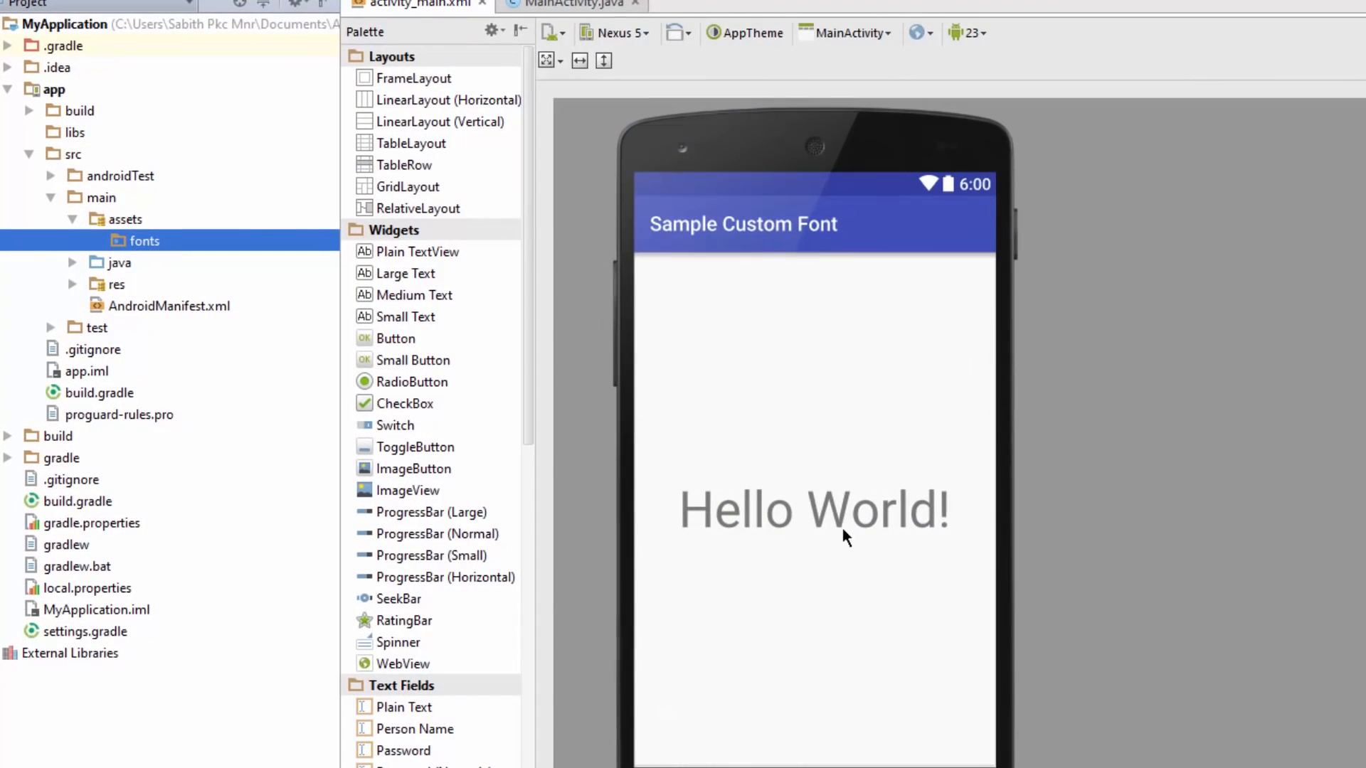
{"action": "right_click", "coordinate": [145, 240]}
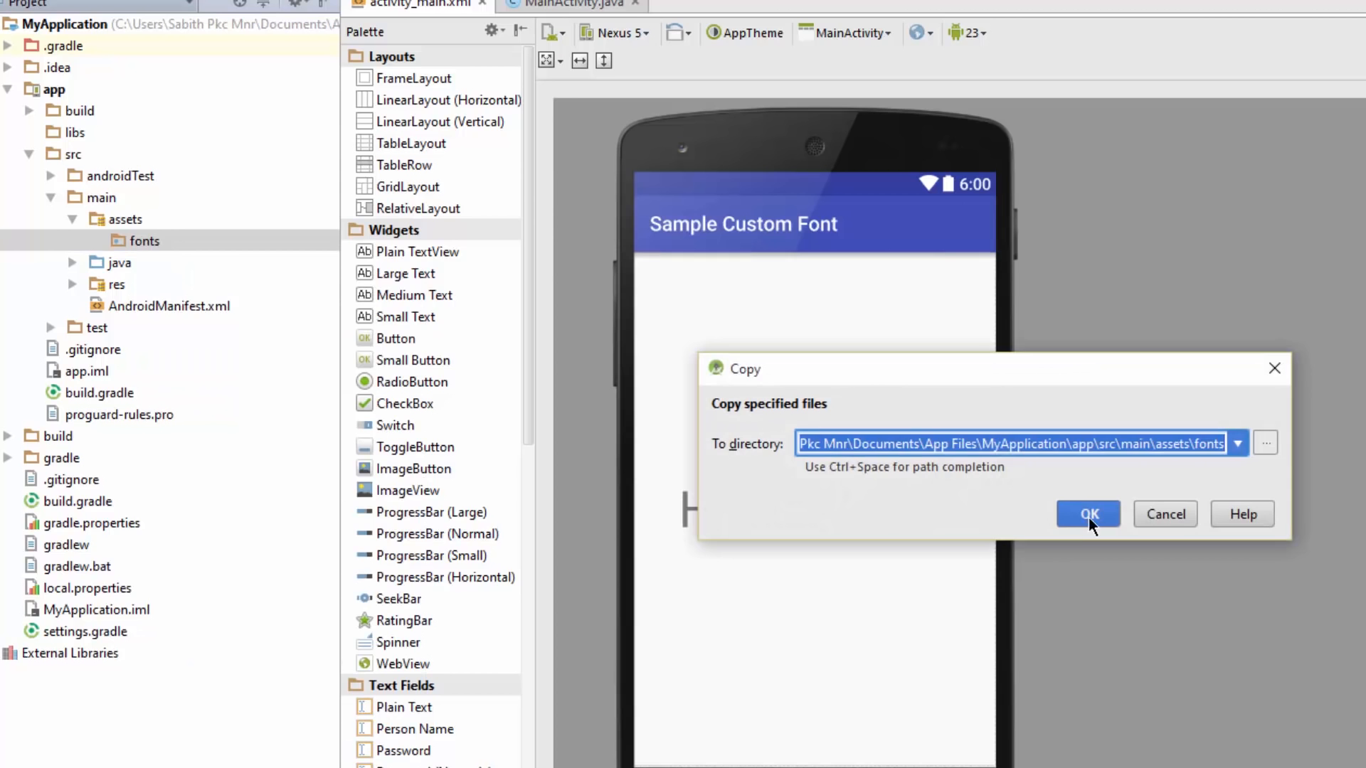
{"action": "left_click", "coordinate": [1089, 514]}
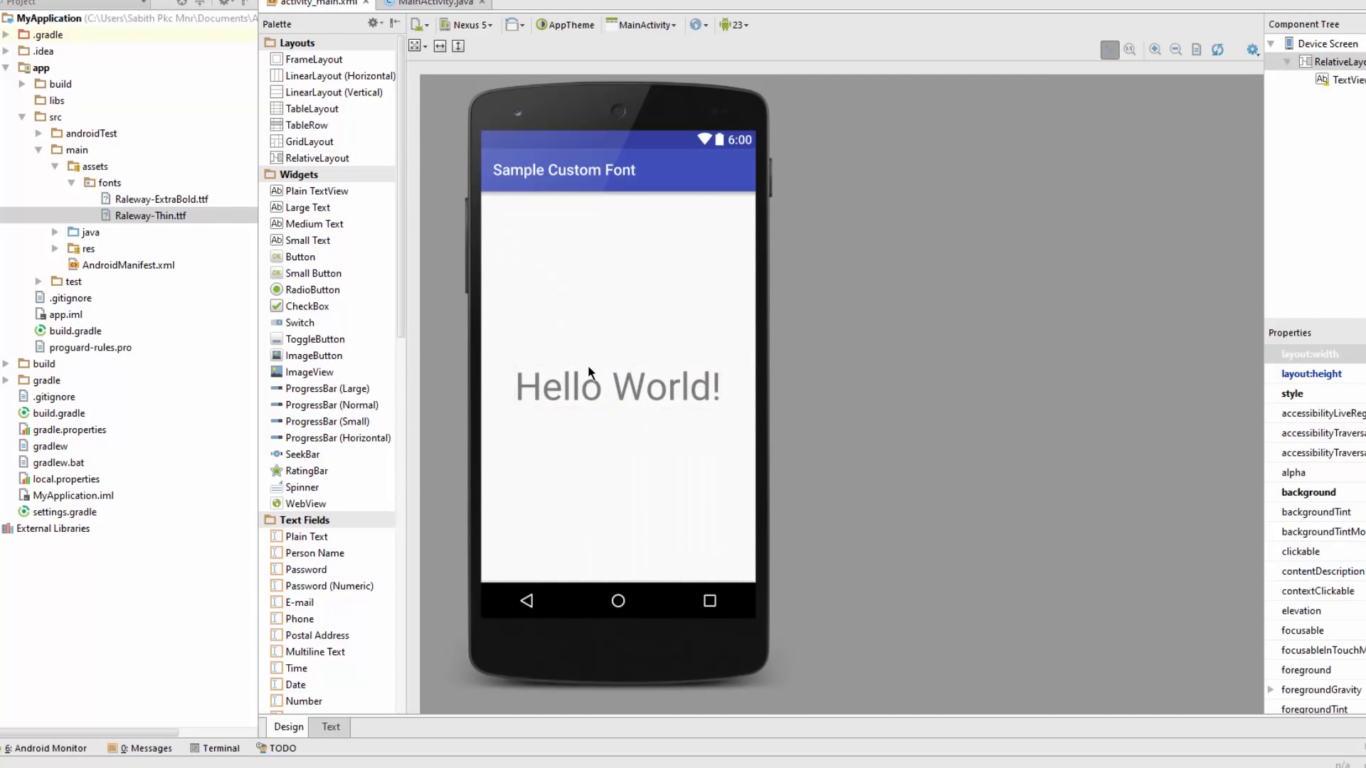
{"action": "left_click", "coordinate": [330, 727]}
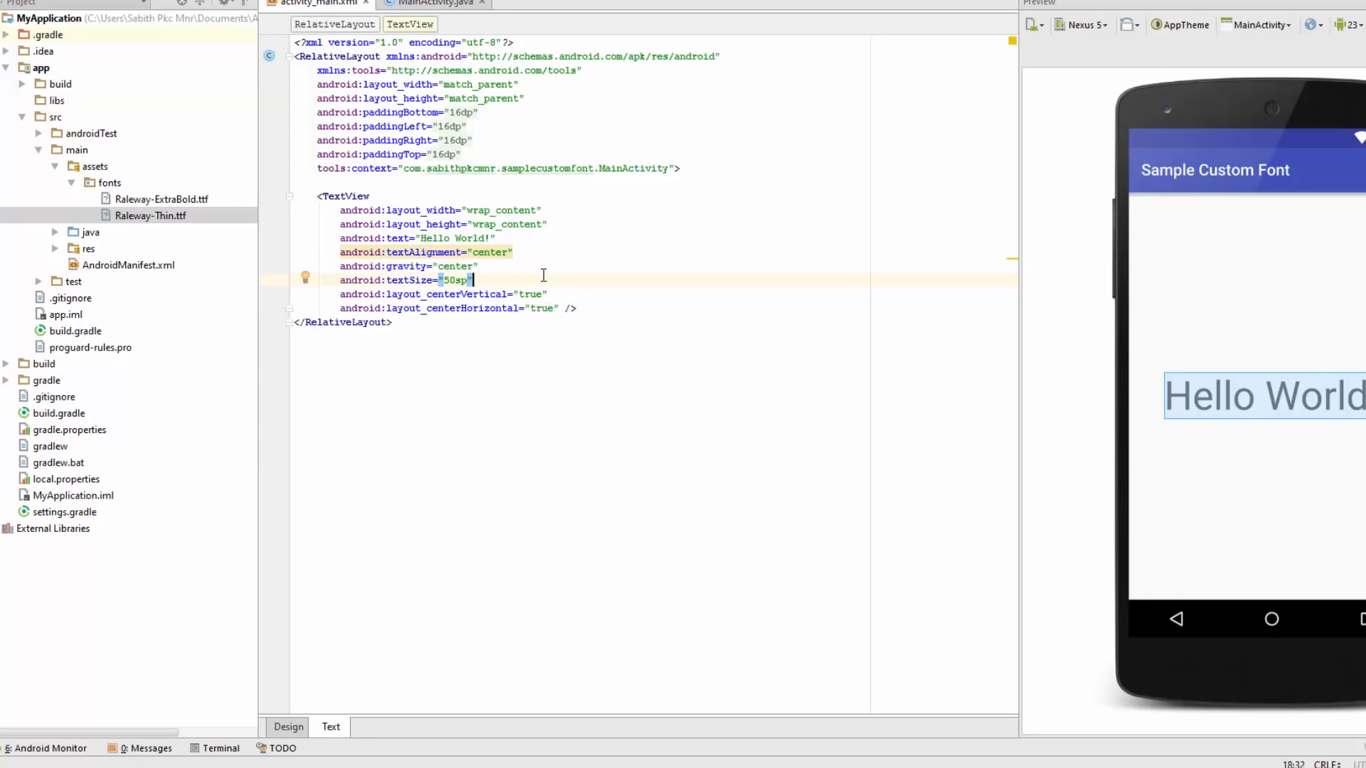
Step: Add android:id="@+id/my_text" to the Hello World TextView
{"action": "key", "text": "Enter"}
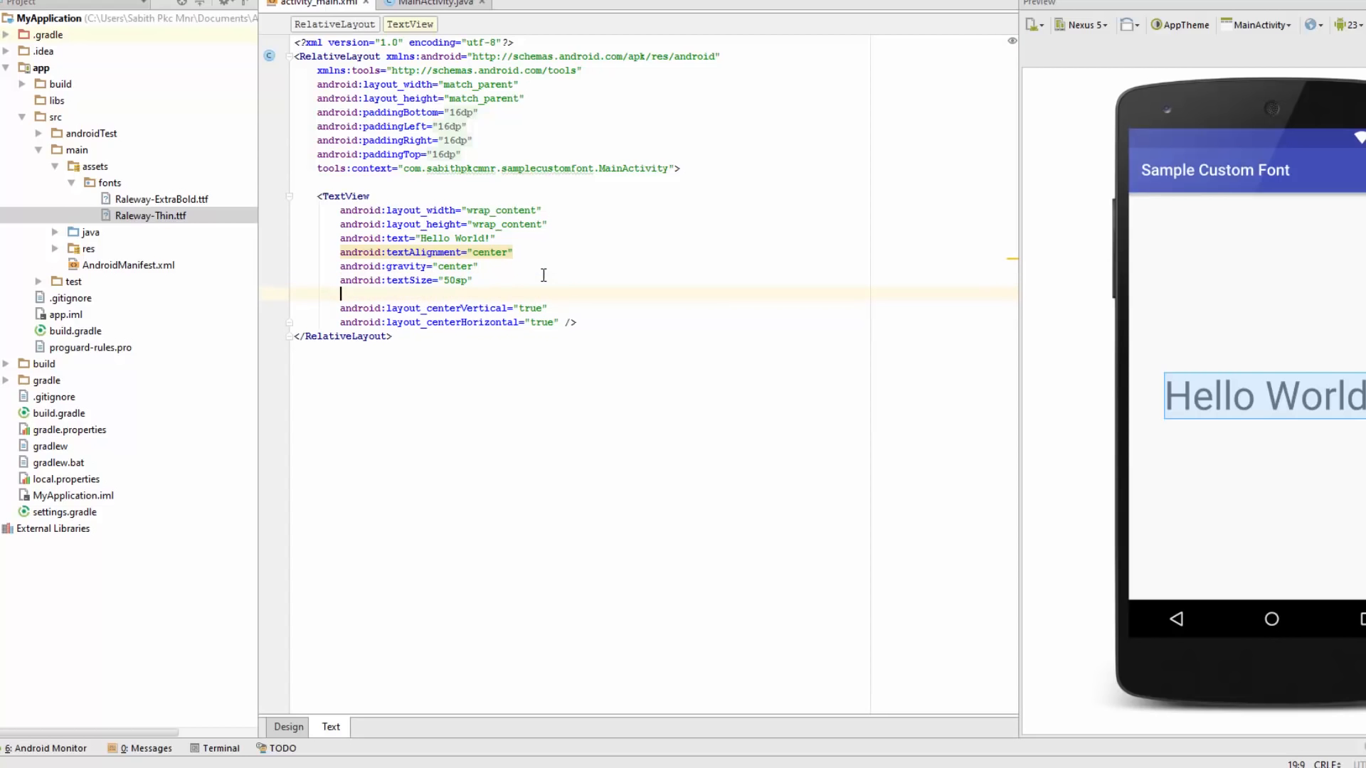
{"action": "type", "text": "android:id=\"@+id/"}
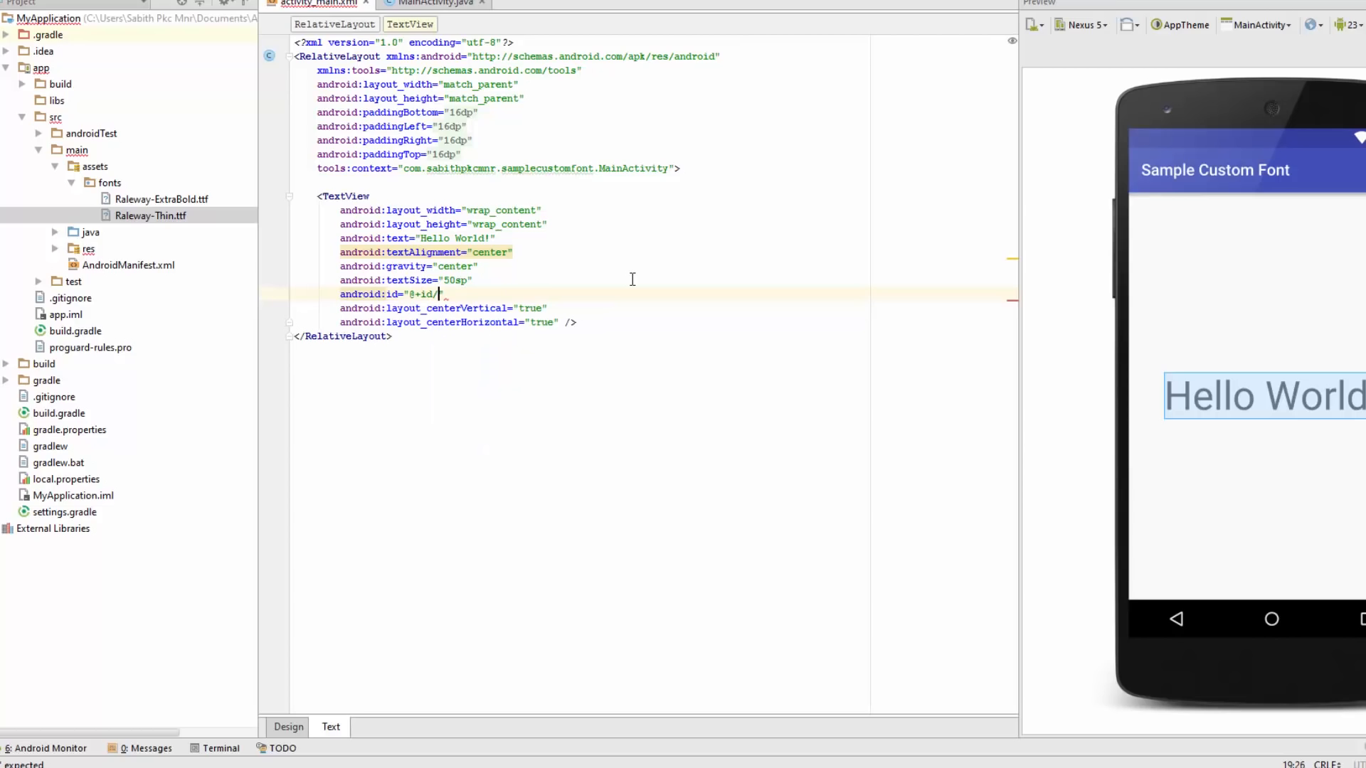
{"action": "type", "text": "my_"}
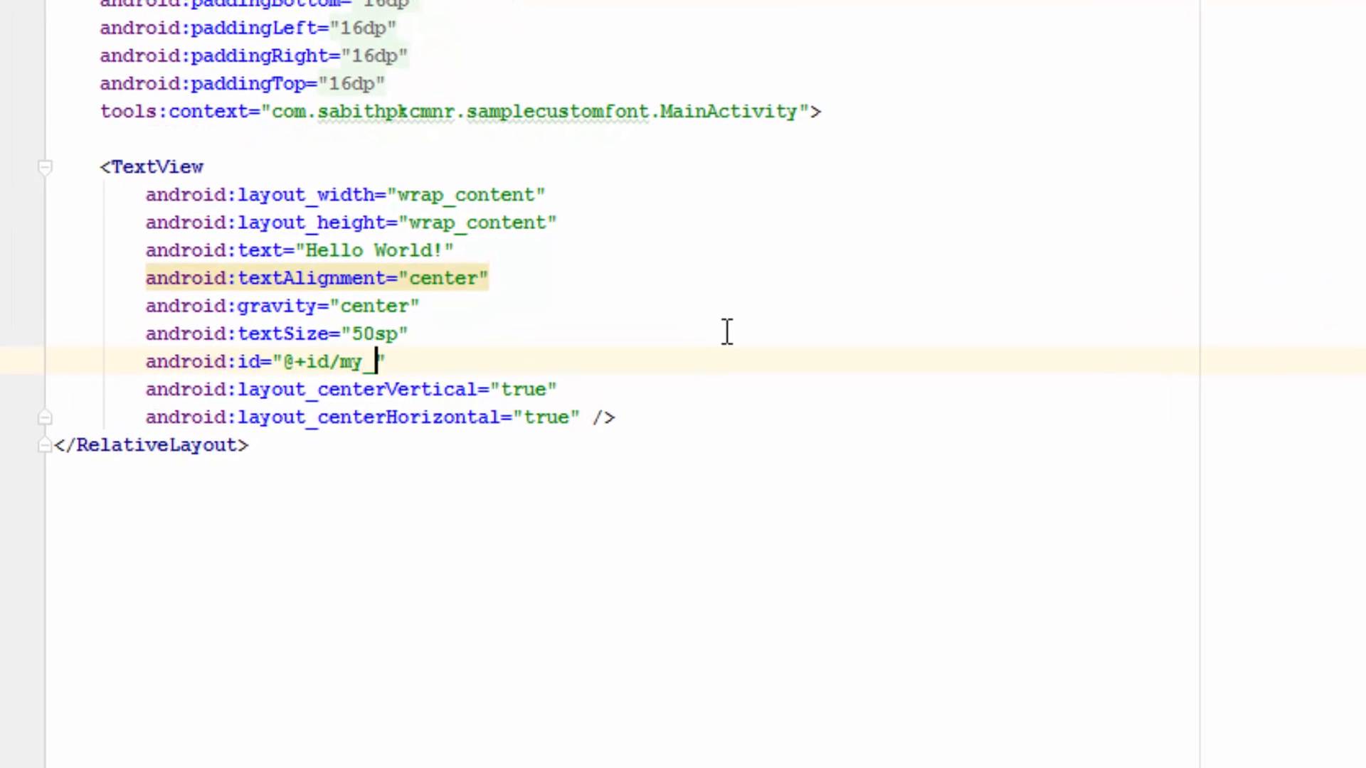
{"action": "type", "text": "ted"}
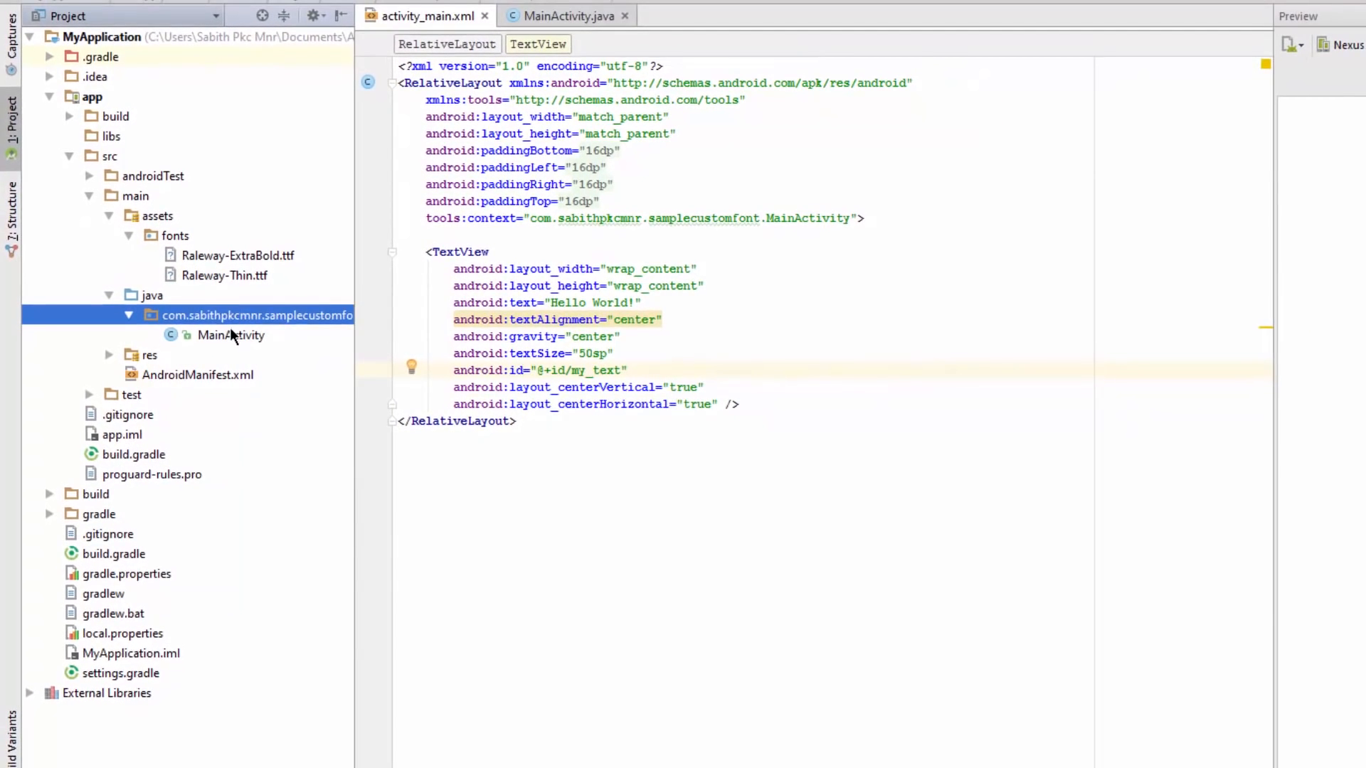
Step: Open MainActivity.java and declare a 'TextView t;' field with its import
{"action": "left_click", "coordinate": [231, 336]}
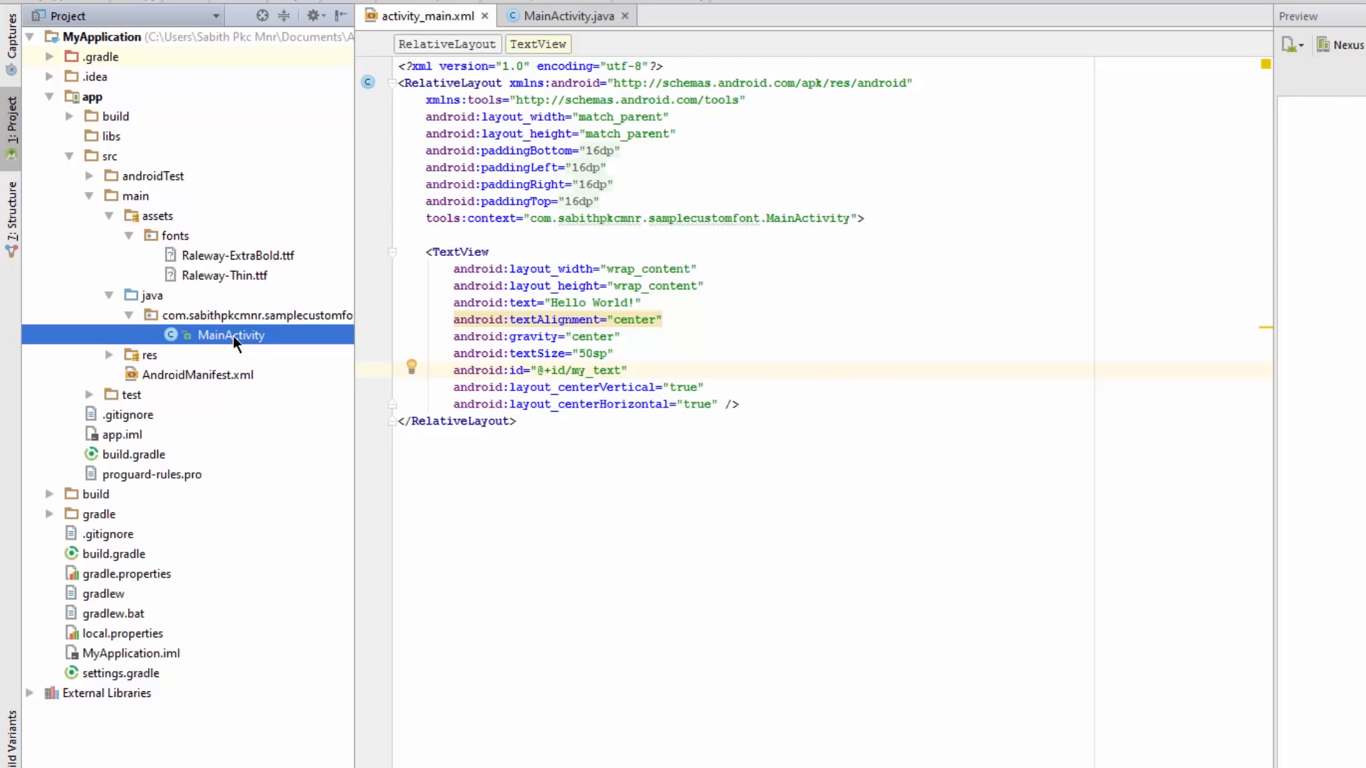
{"action": "left_click", "coordinate": [565, 16]}
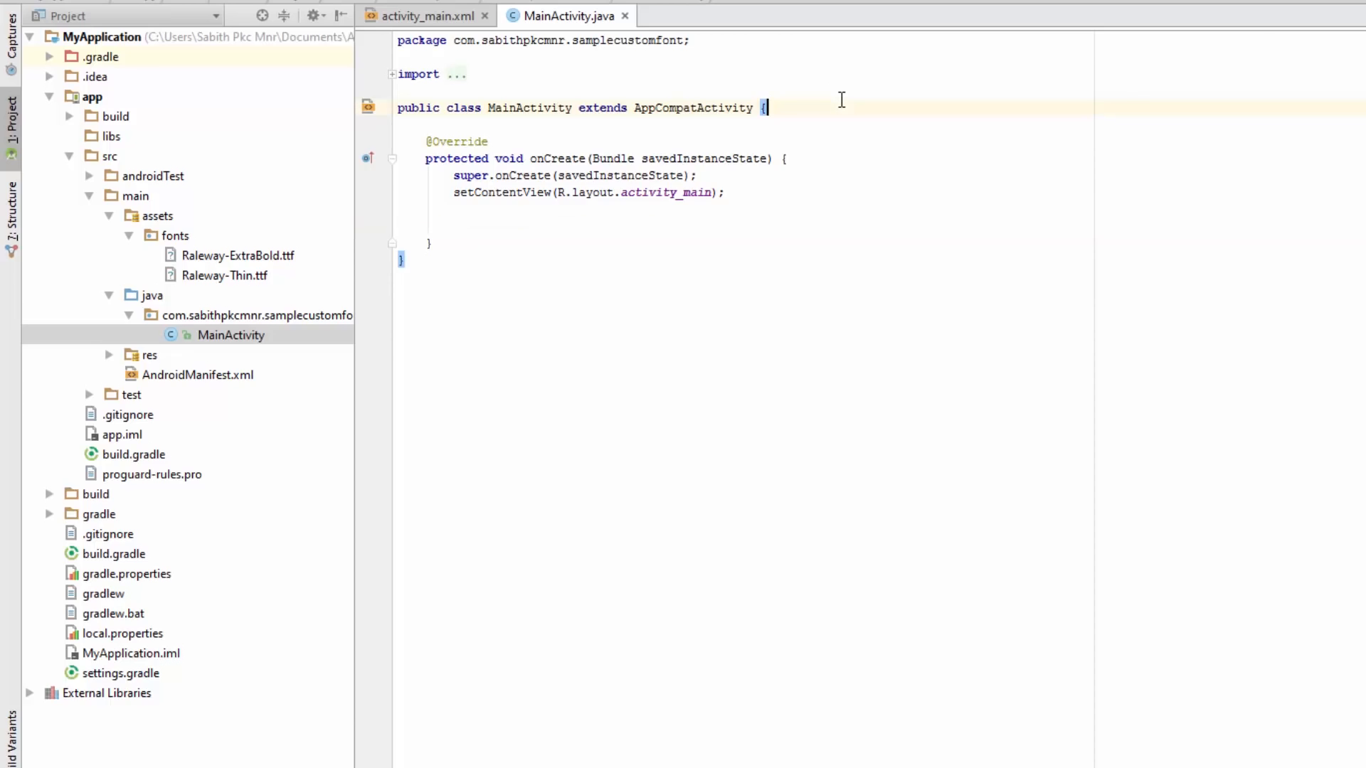
{"action": "key", "text": "enter"}
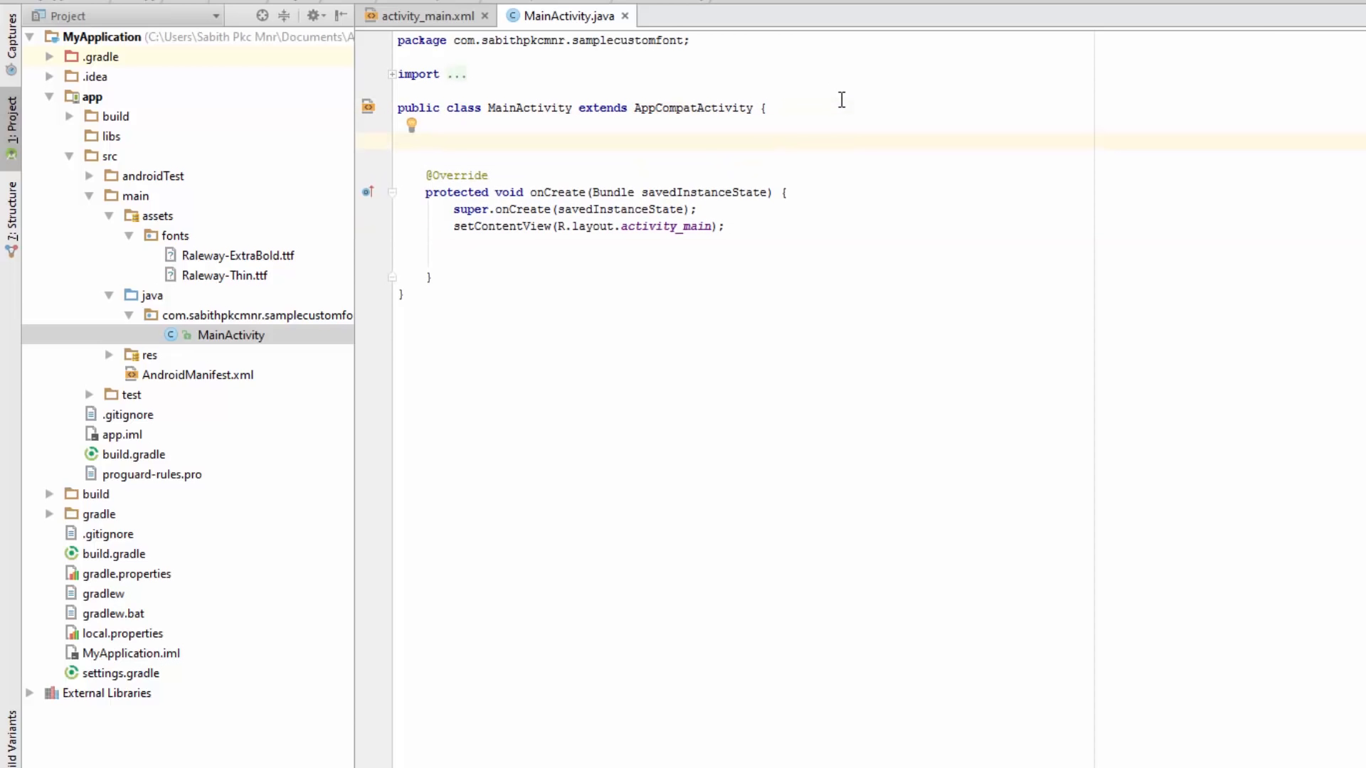
{"action": "type", "text": "T"}
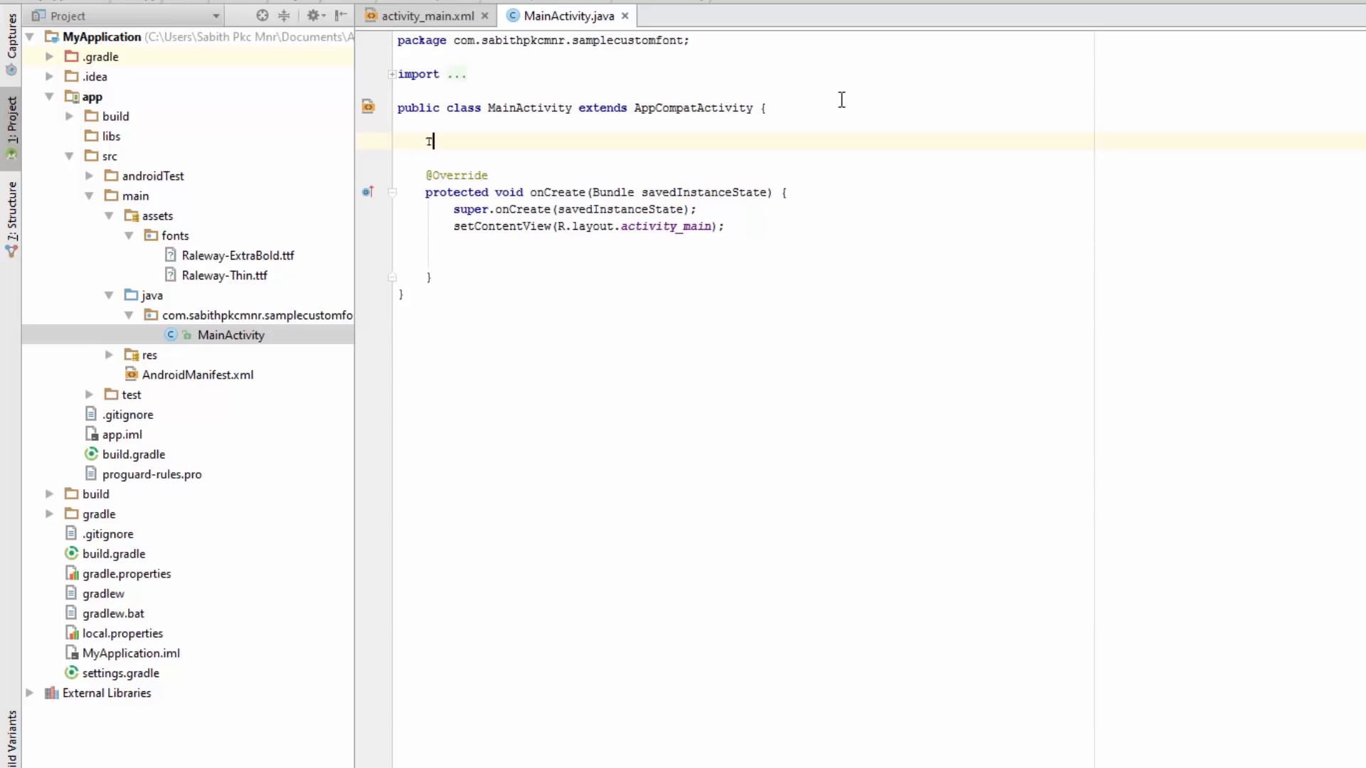
{"action": "type", "text": "EX"}
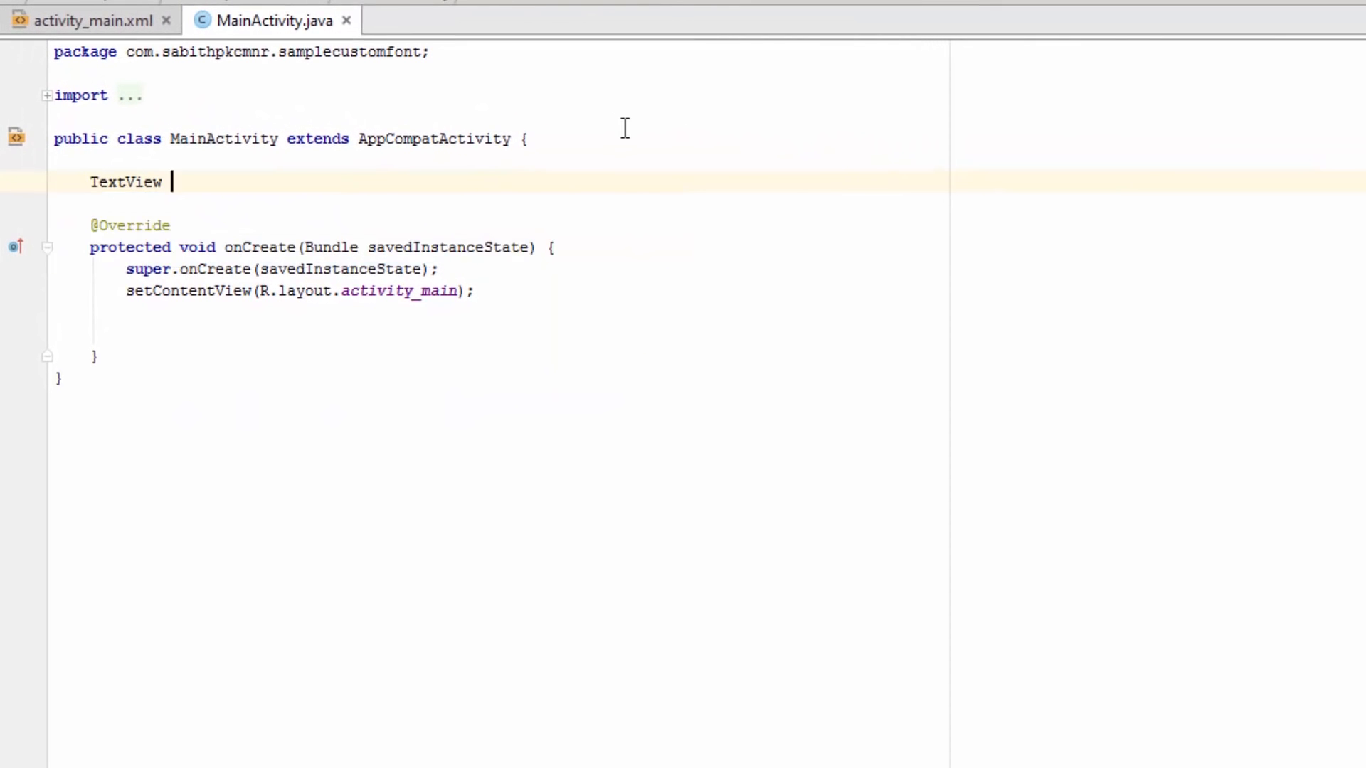
{"action": "type", "text": "t;"}
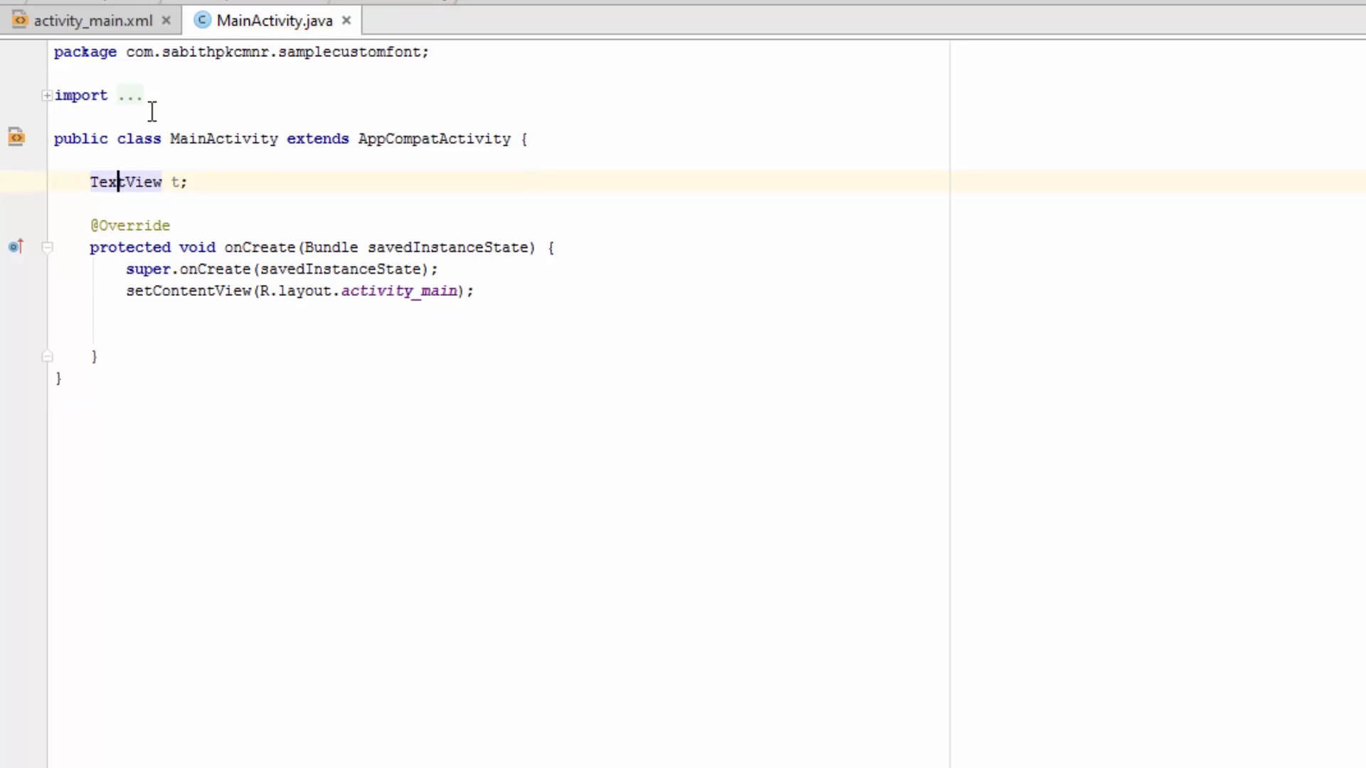
{"action": "left_click", "coordinate": [48, 94]}
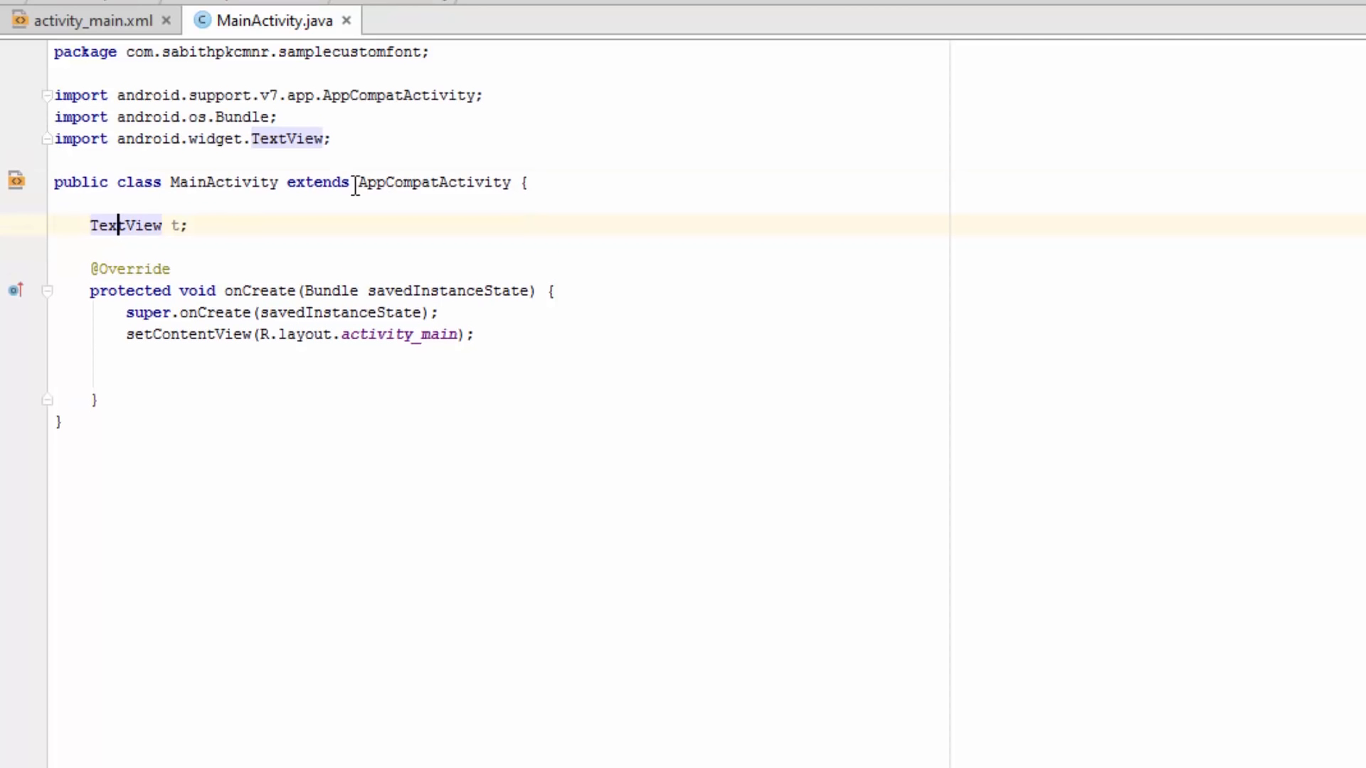
Step: In onCreate, assign t = (TextView) findViewById(R.id.my_text);
{"action": "left_click", "coordinate": [484, 339]}
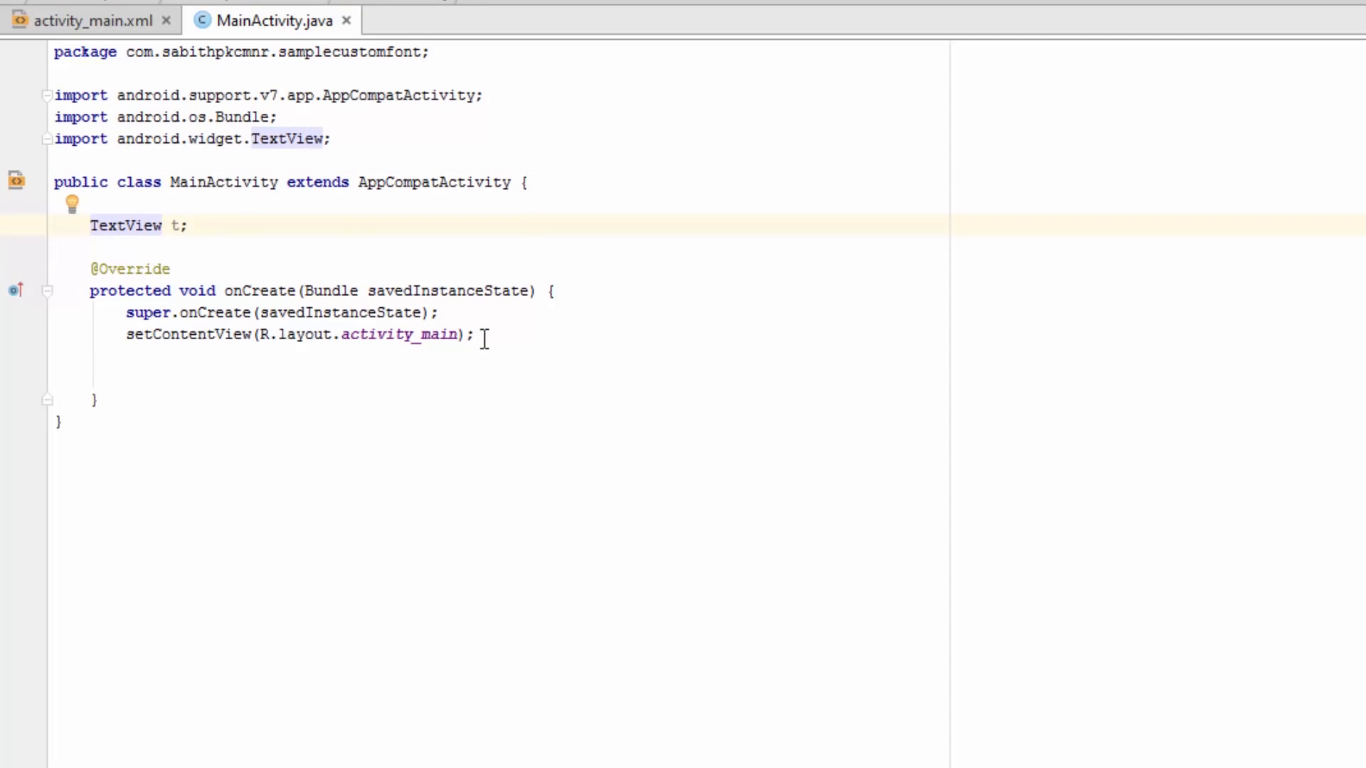
{"action": "key", "text": "shift shift"}
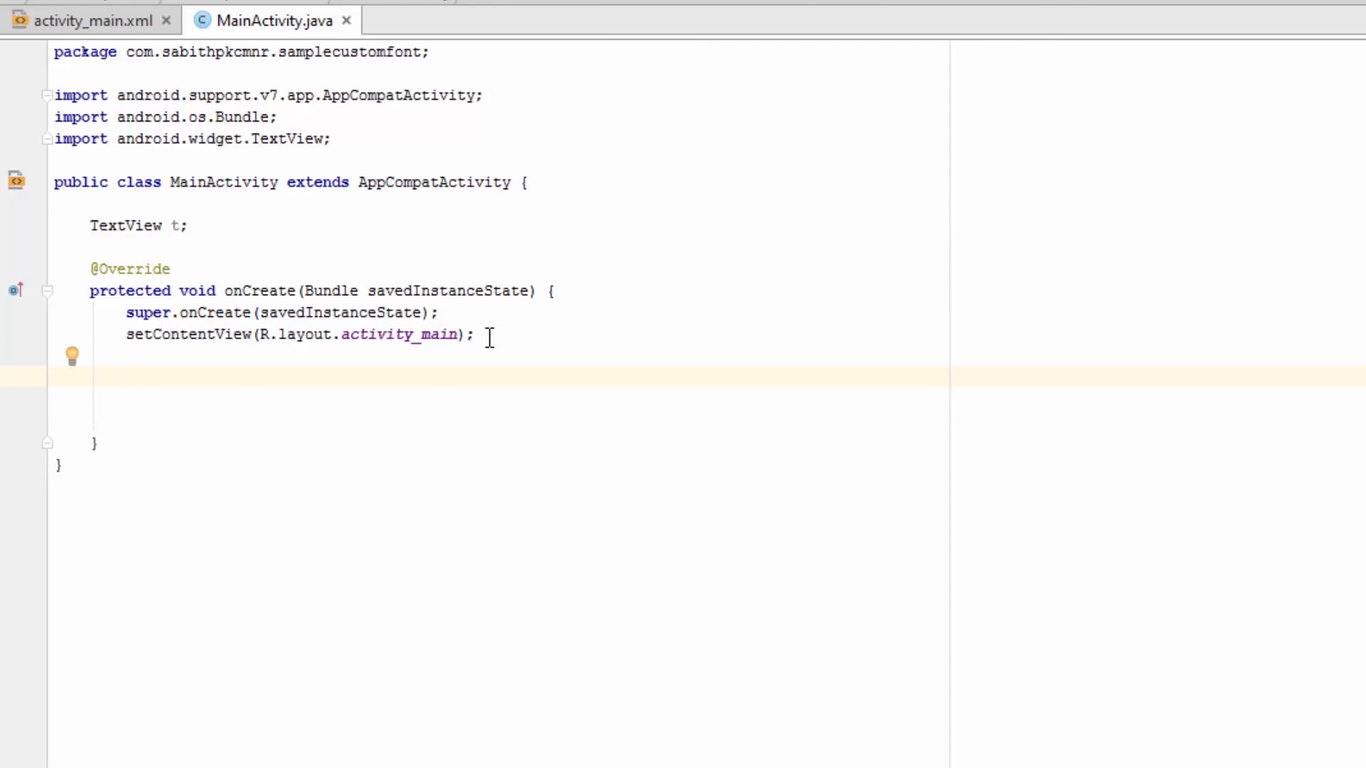
{"action": "type", "text": "t"}
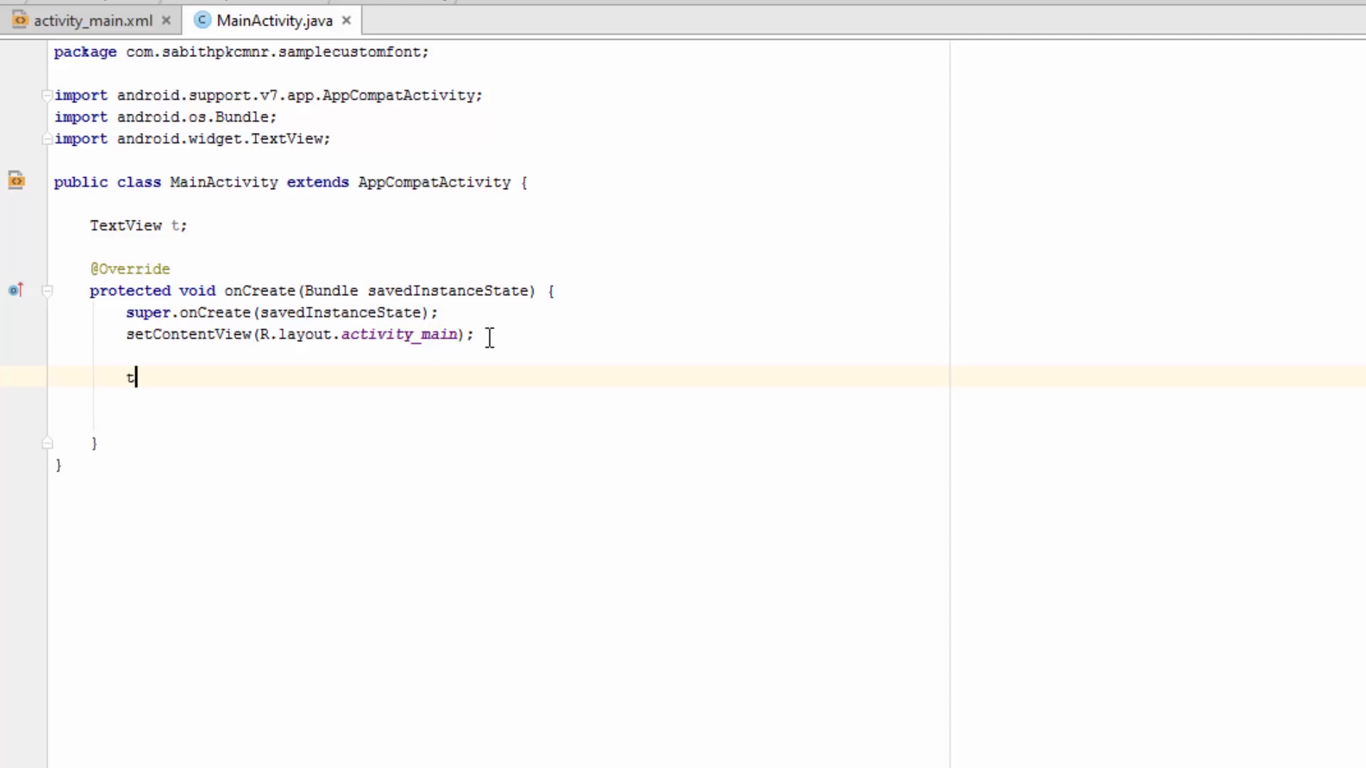
{"action": "type", "text": "= ("}
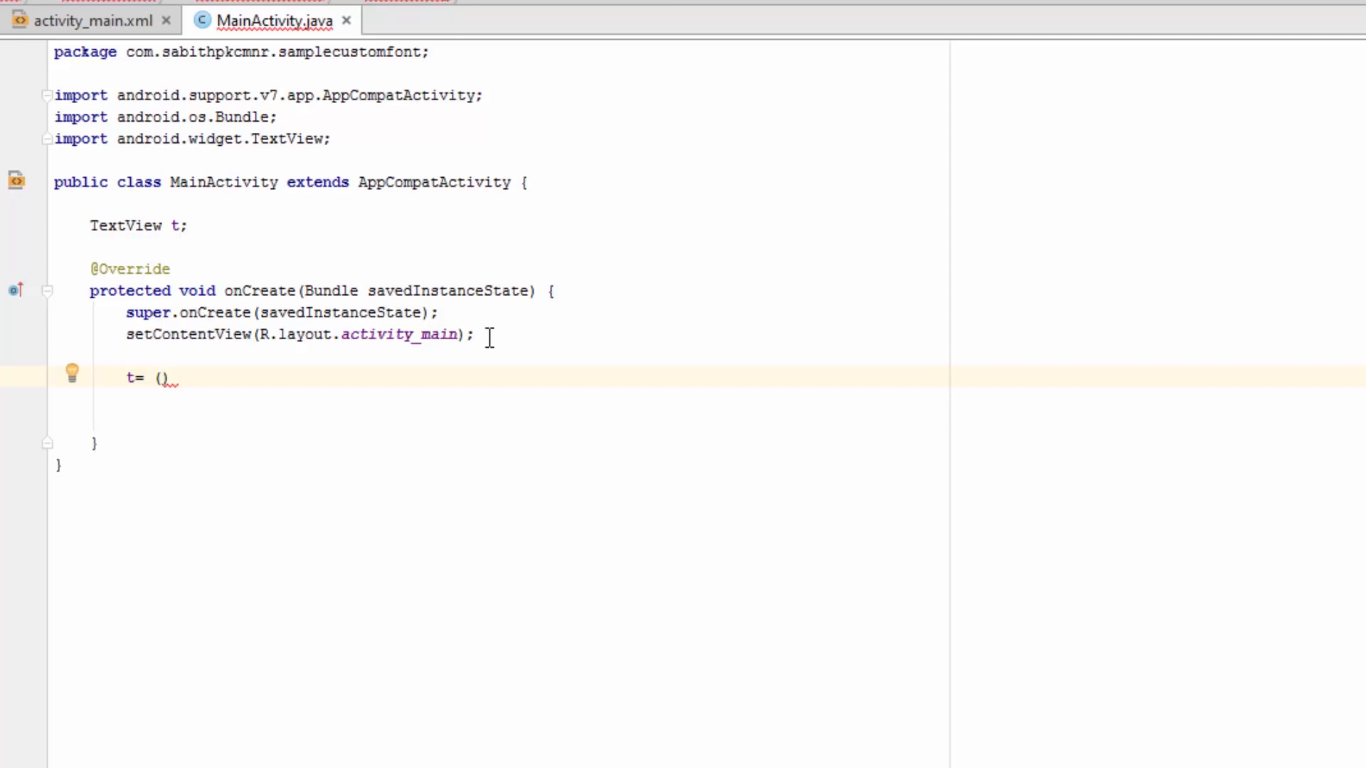
{"action": "type", "text": "Text"}
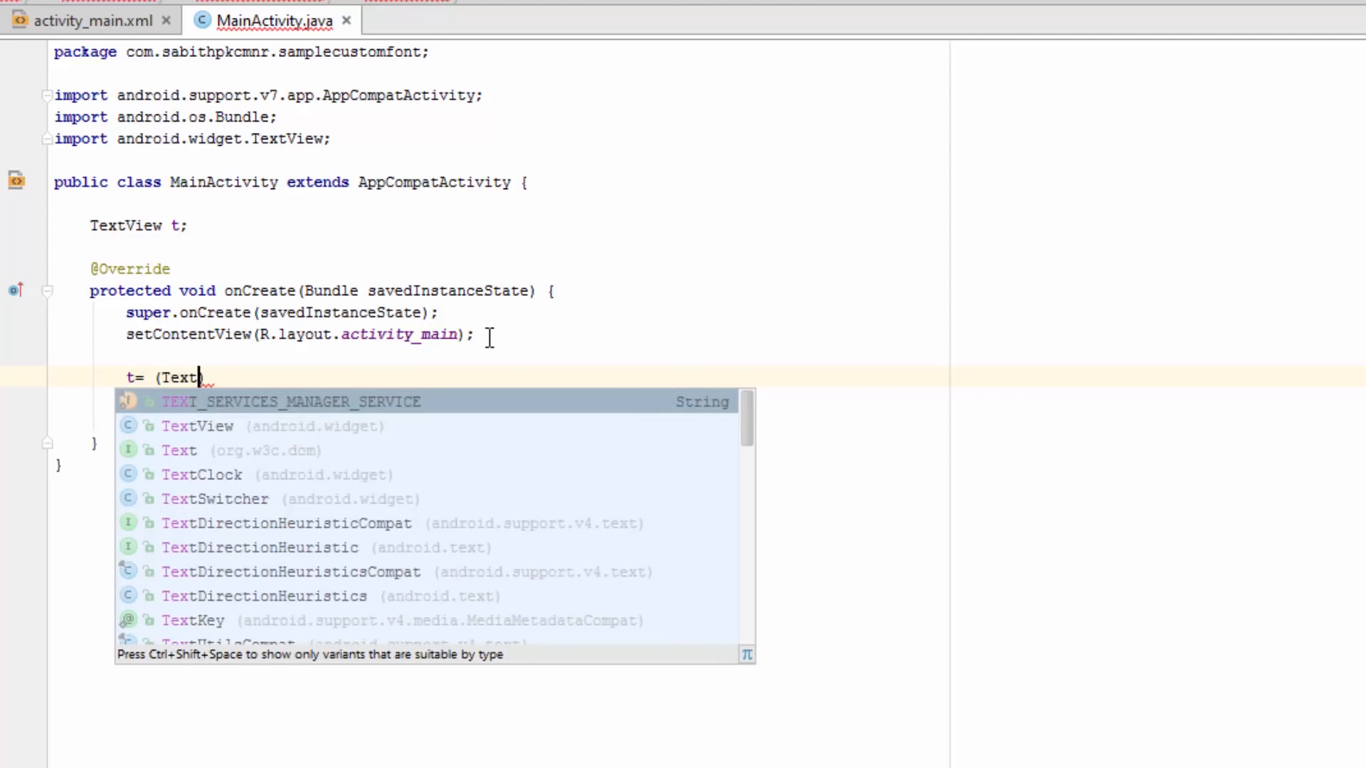
{"action": "left_click", "coordinate": [196, 425]}
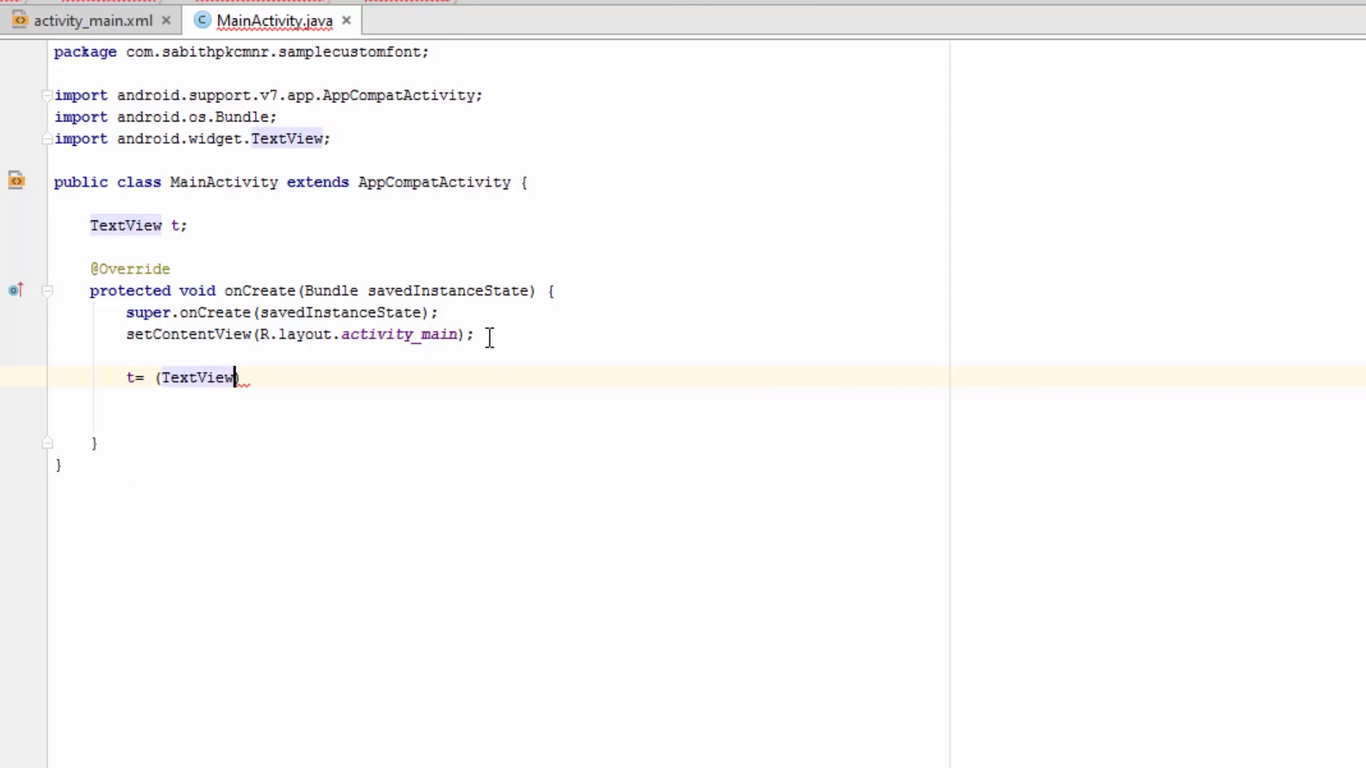
{"action": "type", "text": ")"}
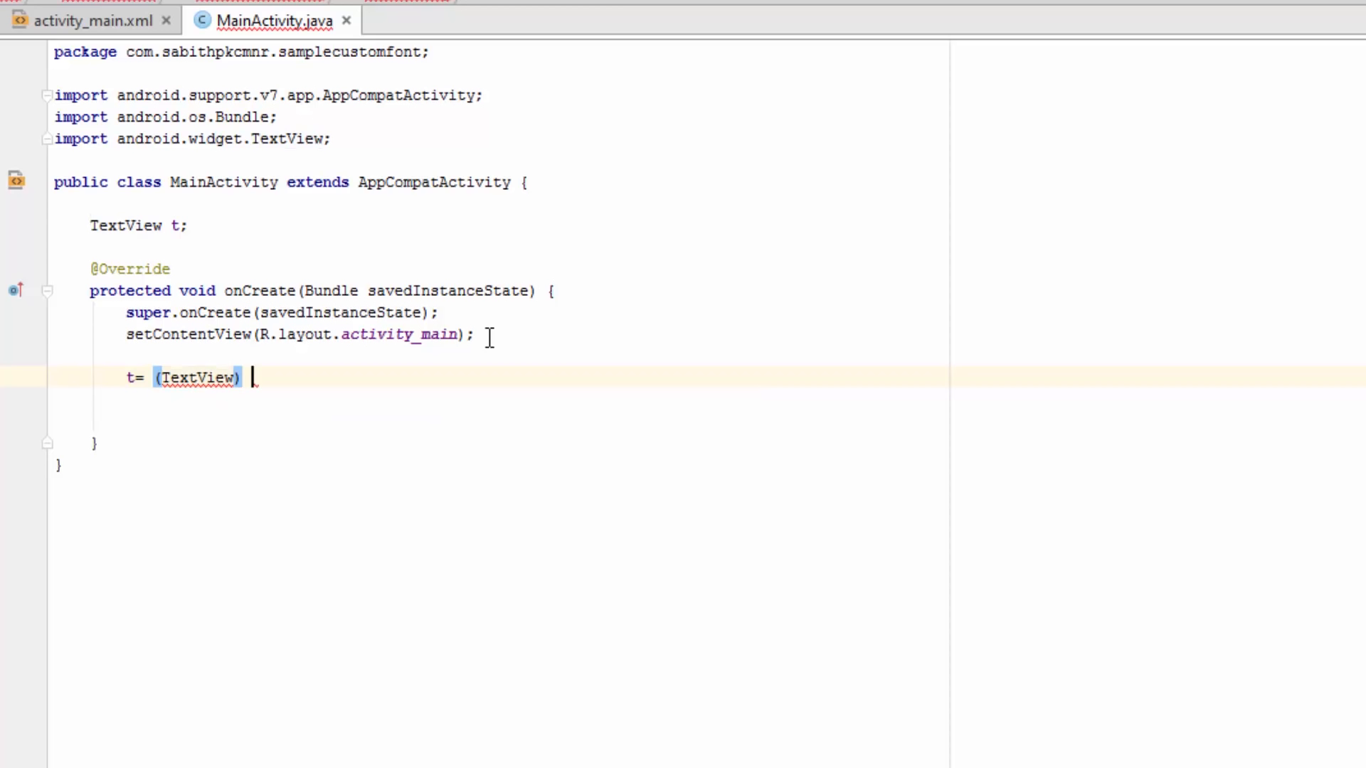
{"action": "type", "text": "find"}
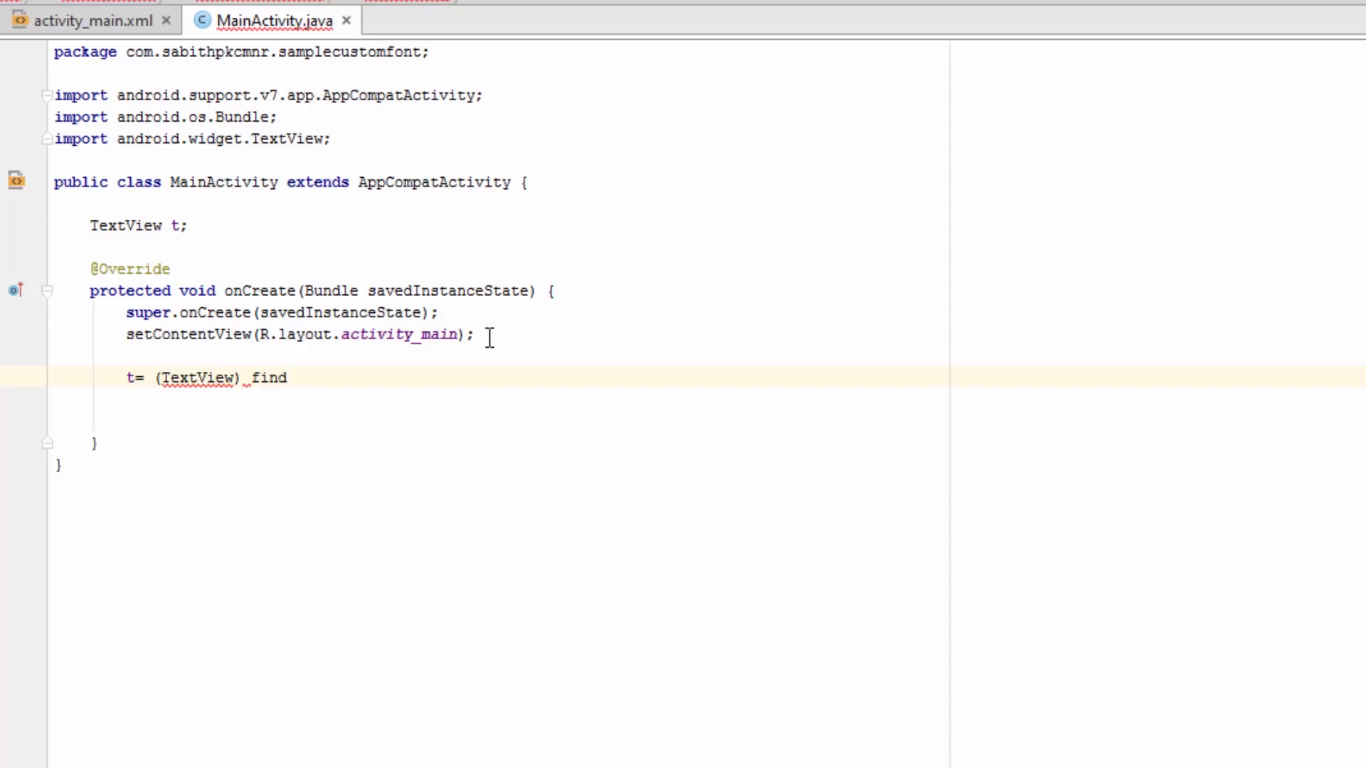
{"action": "type", "text": "ViewById("}
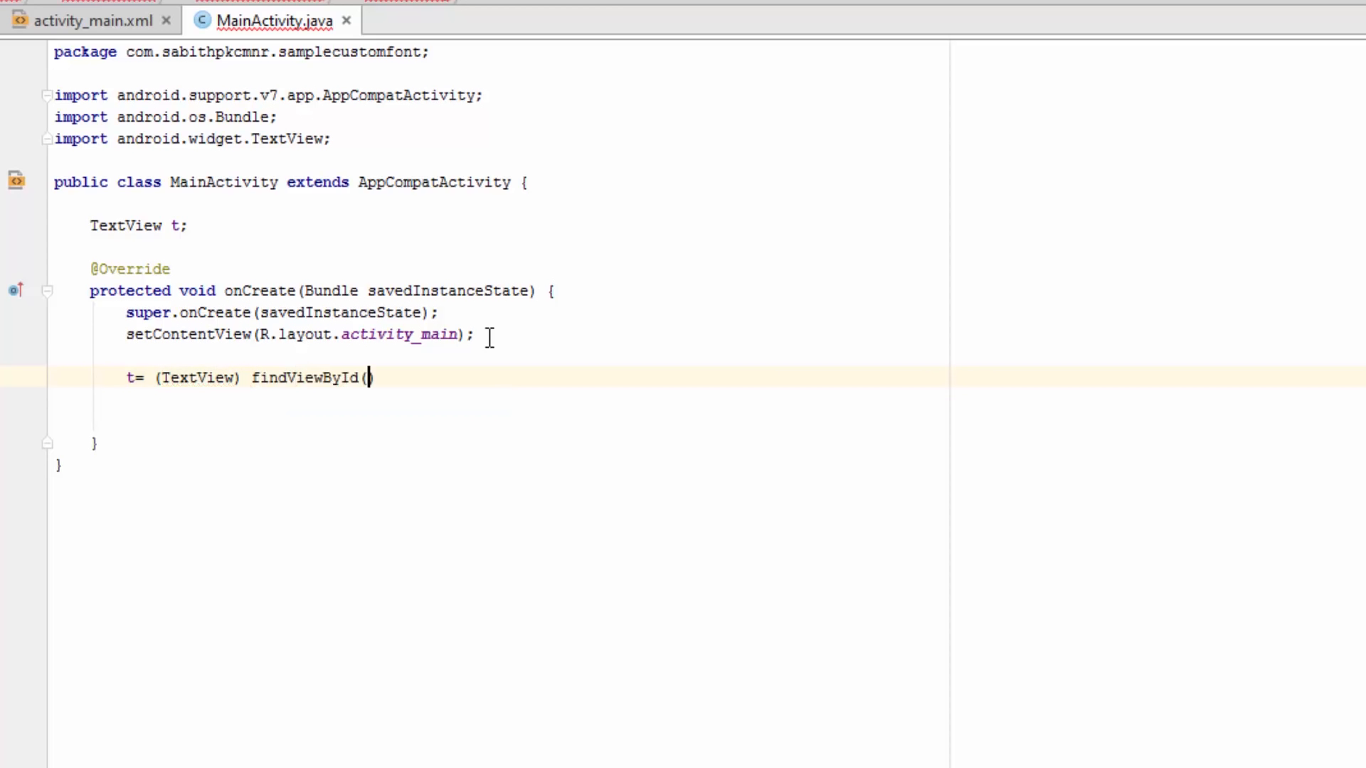
{"action": "type", "text": ")"}
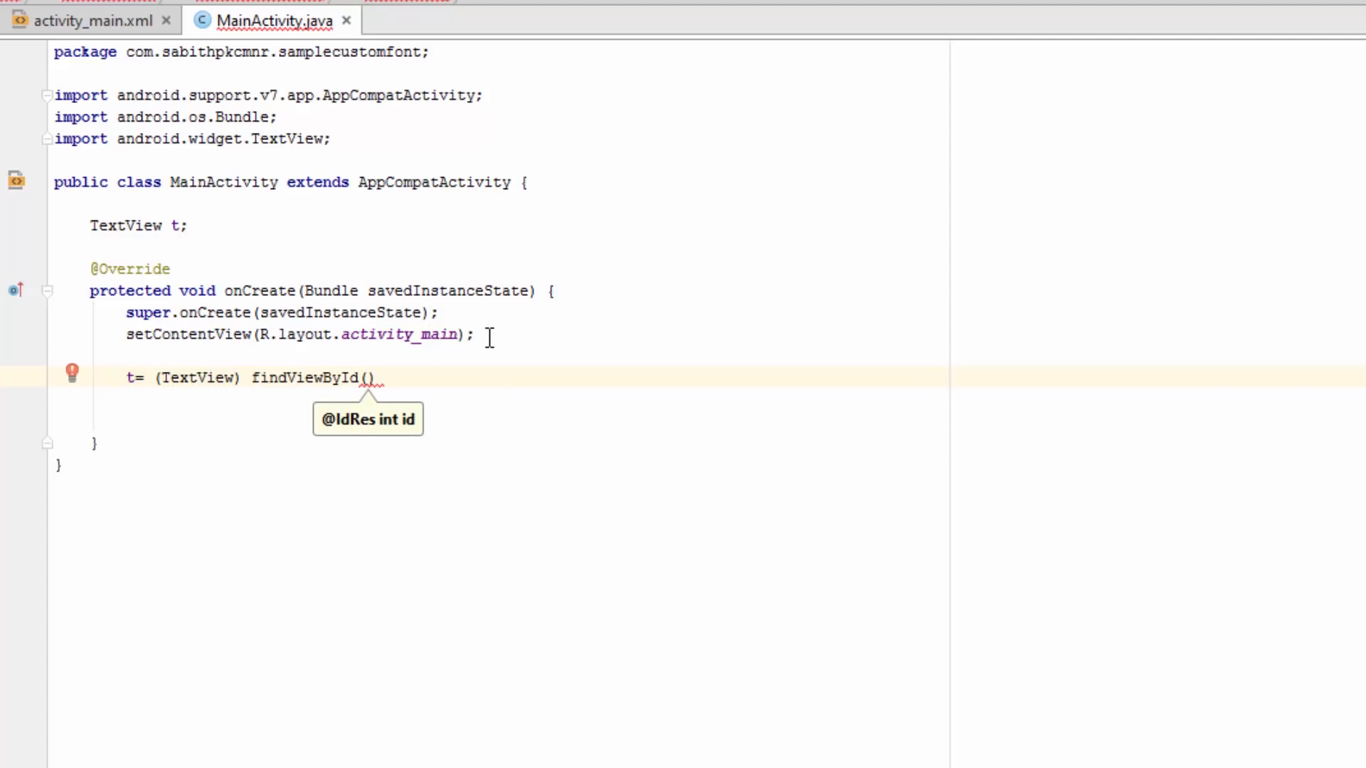
{"action": "type", "text": "R."}
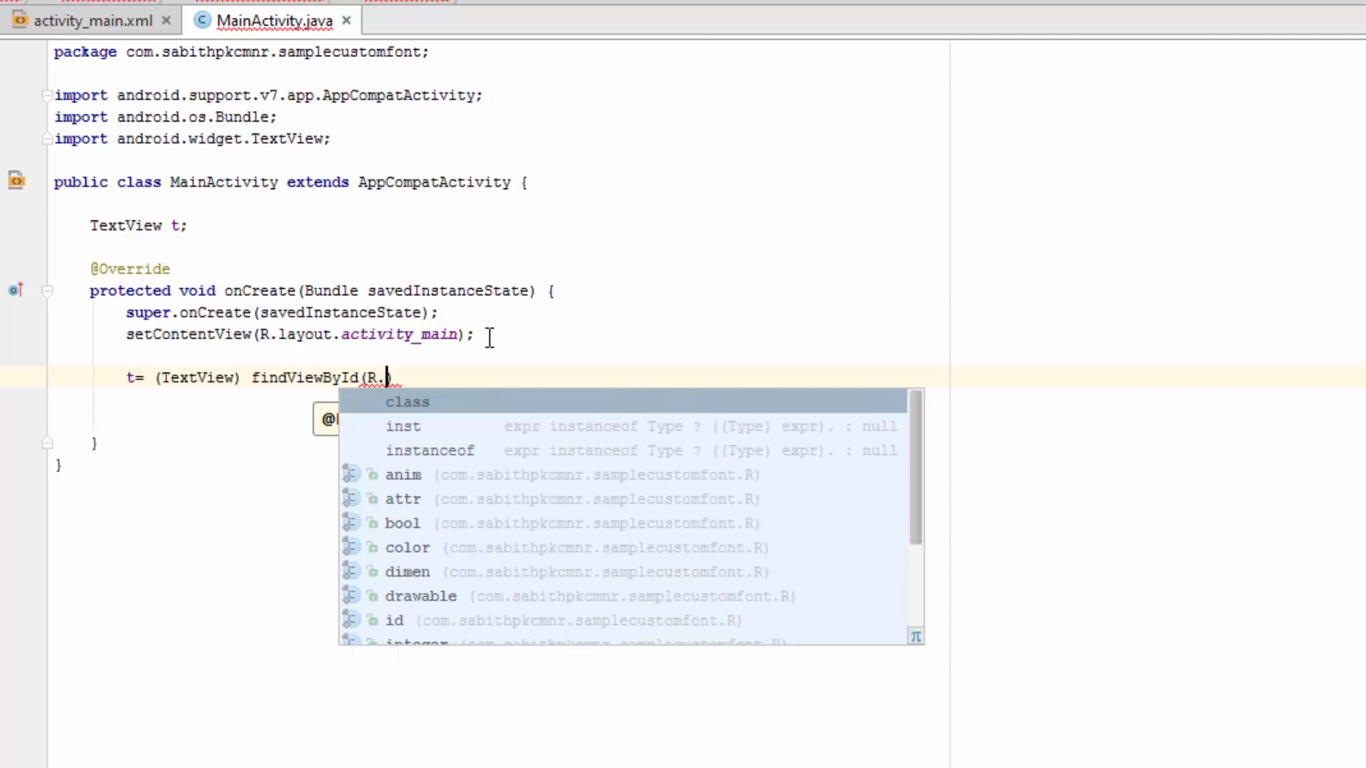
{"action": "type", "text": "id."}
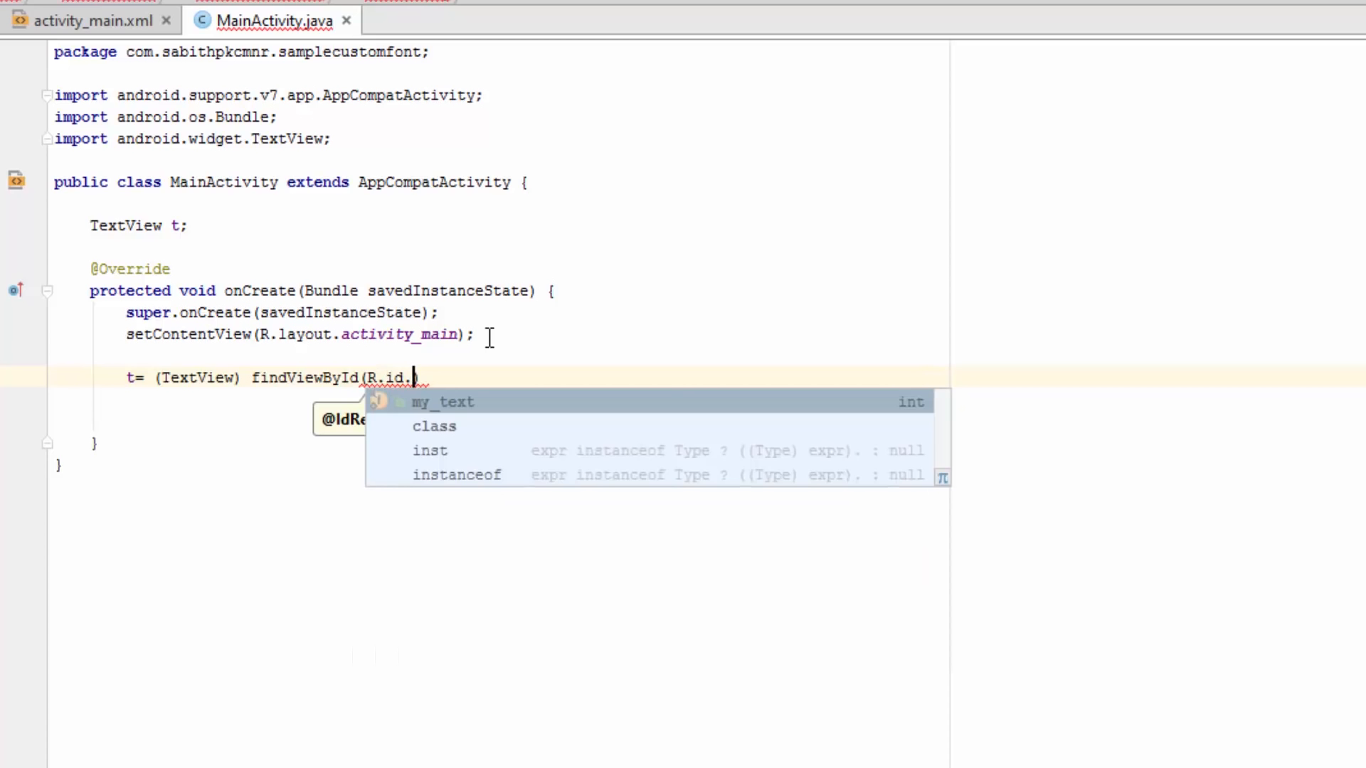
{"action": "left_click", "coordinate": [441, 401]}
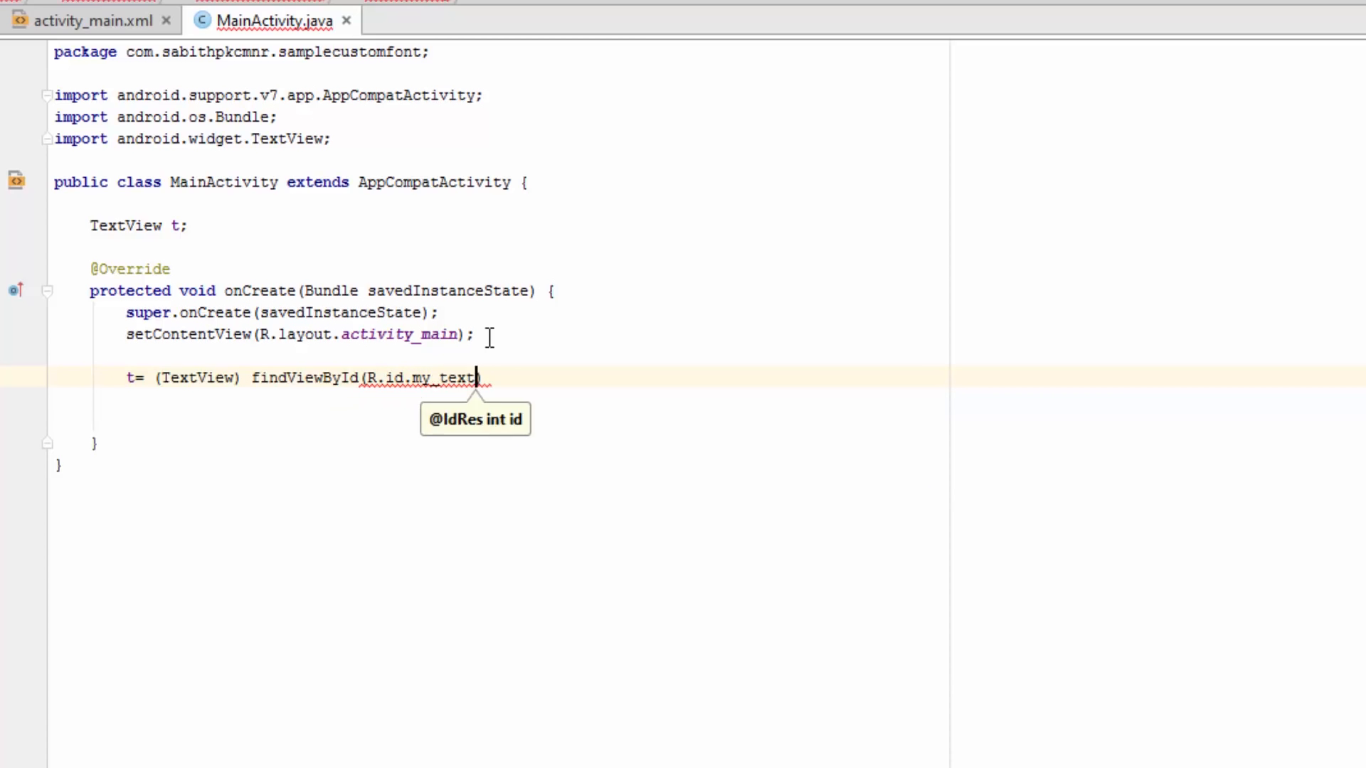
{"action": "type", "text": ");"}
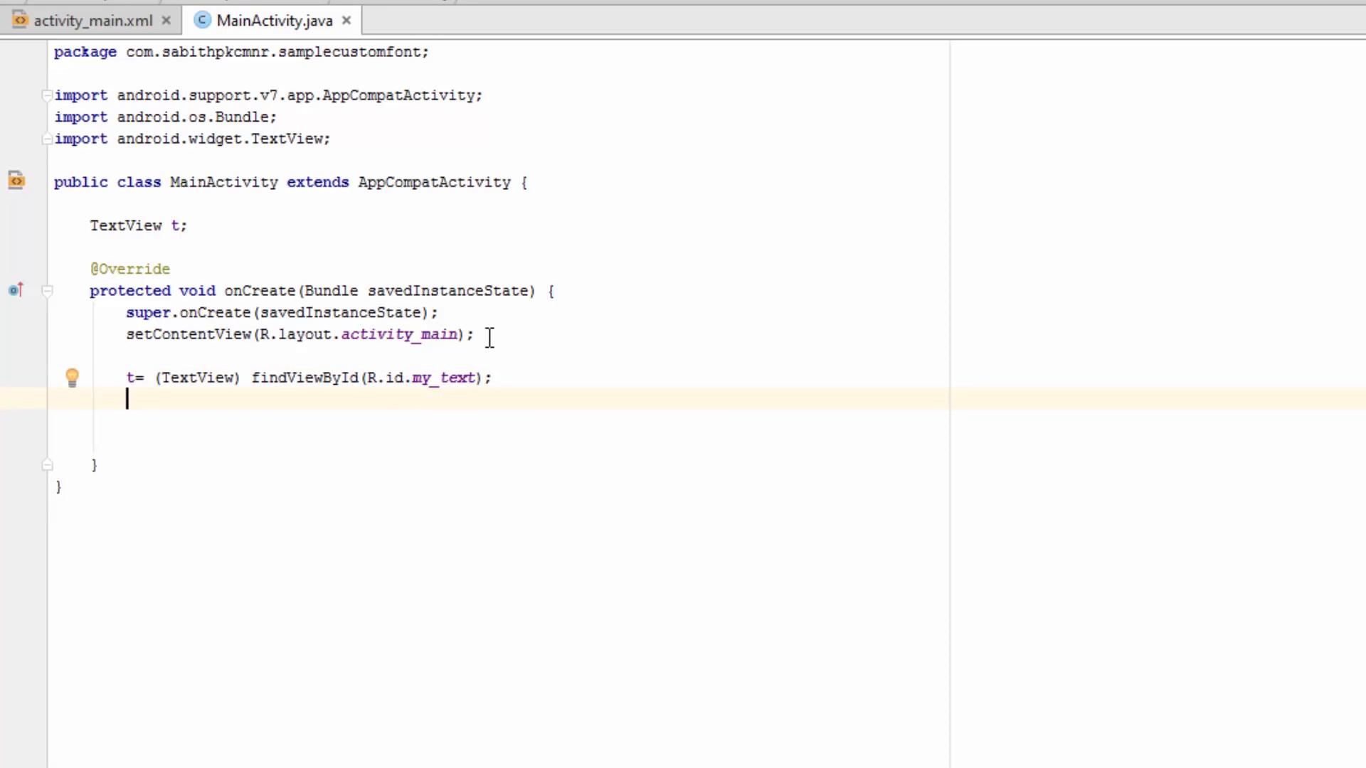
Step: Declare Typeface myCustomFont = Typeface.createFromAsset(getAssets(), ...)
{"action": "type", "text": "Type"}
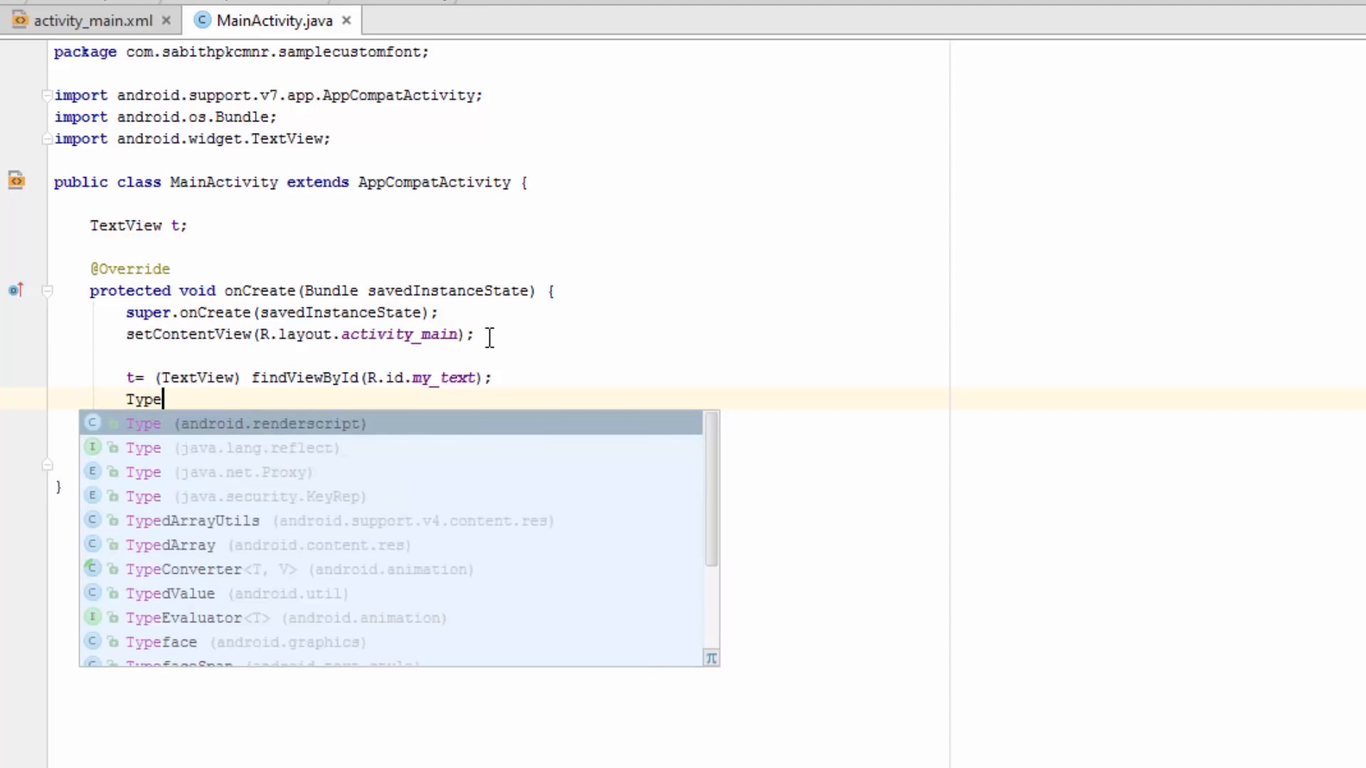
{"action": "type", "text": "face"}
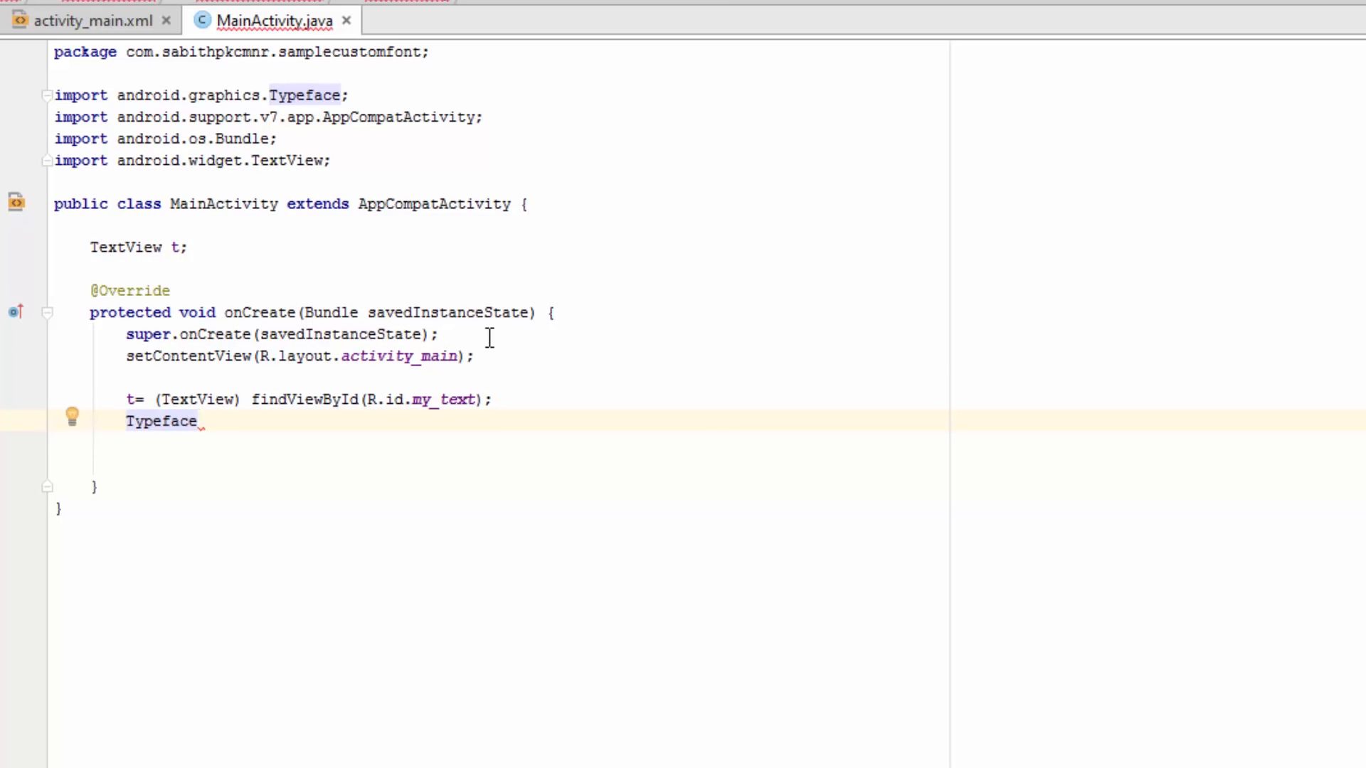
{"action": "type", "text": "myC"}
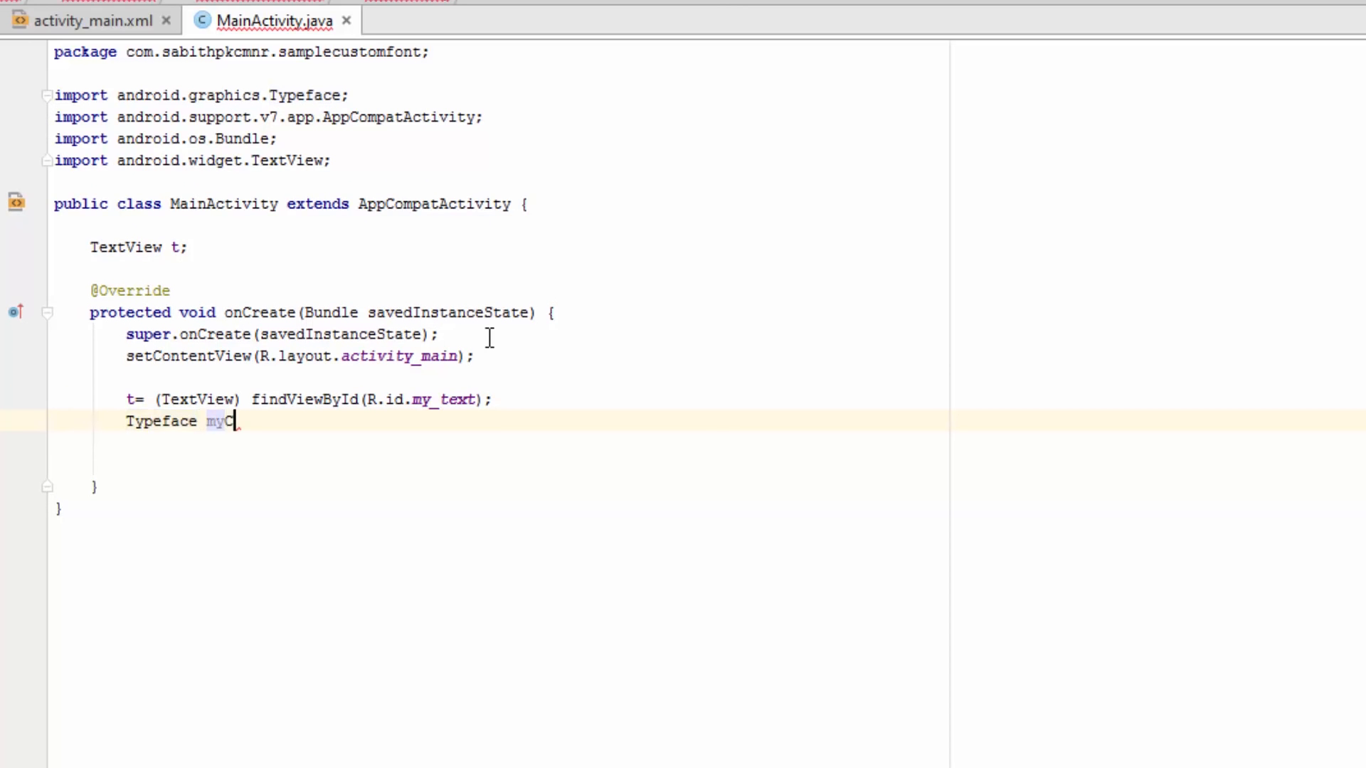
{"action": "type", "text": "ustom"}
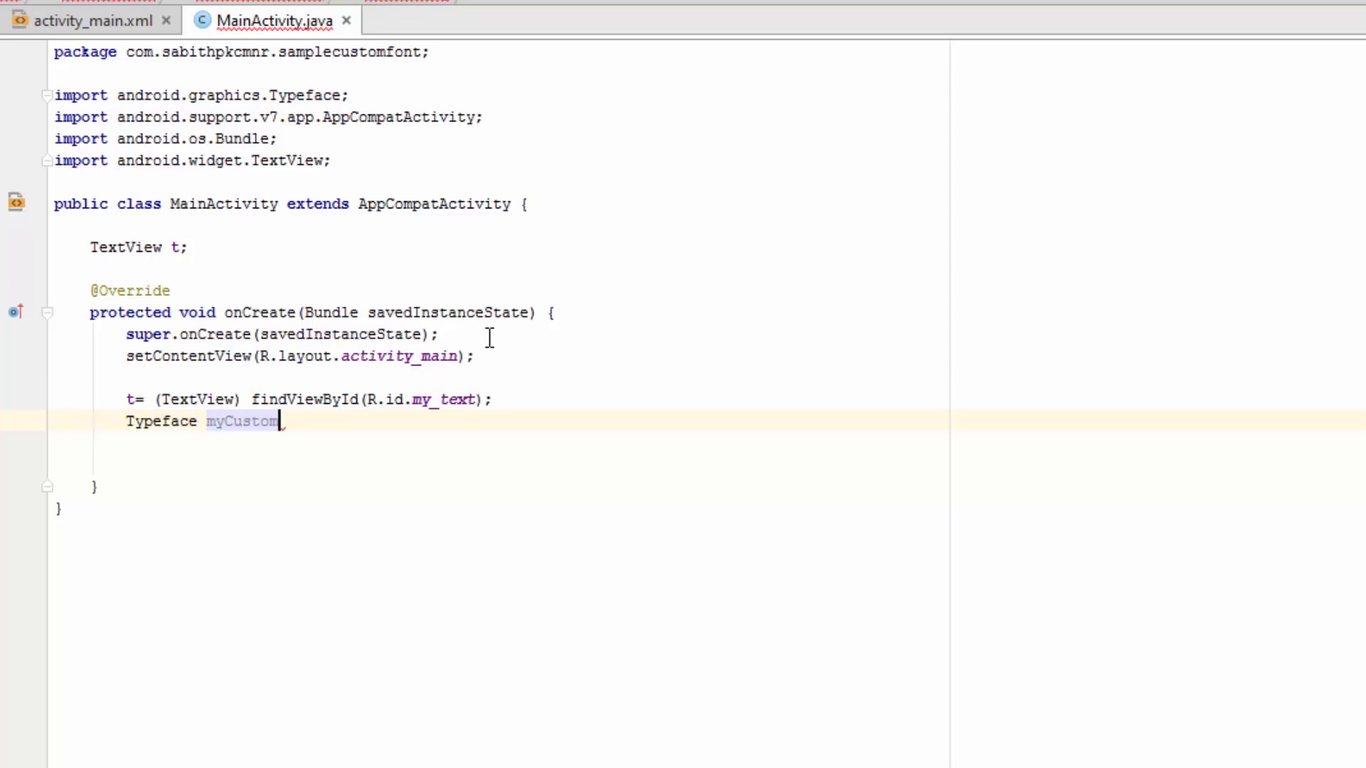
{"action": "type", "text": "Font"}
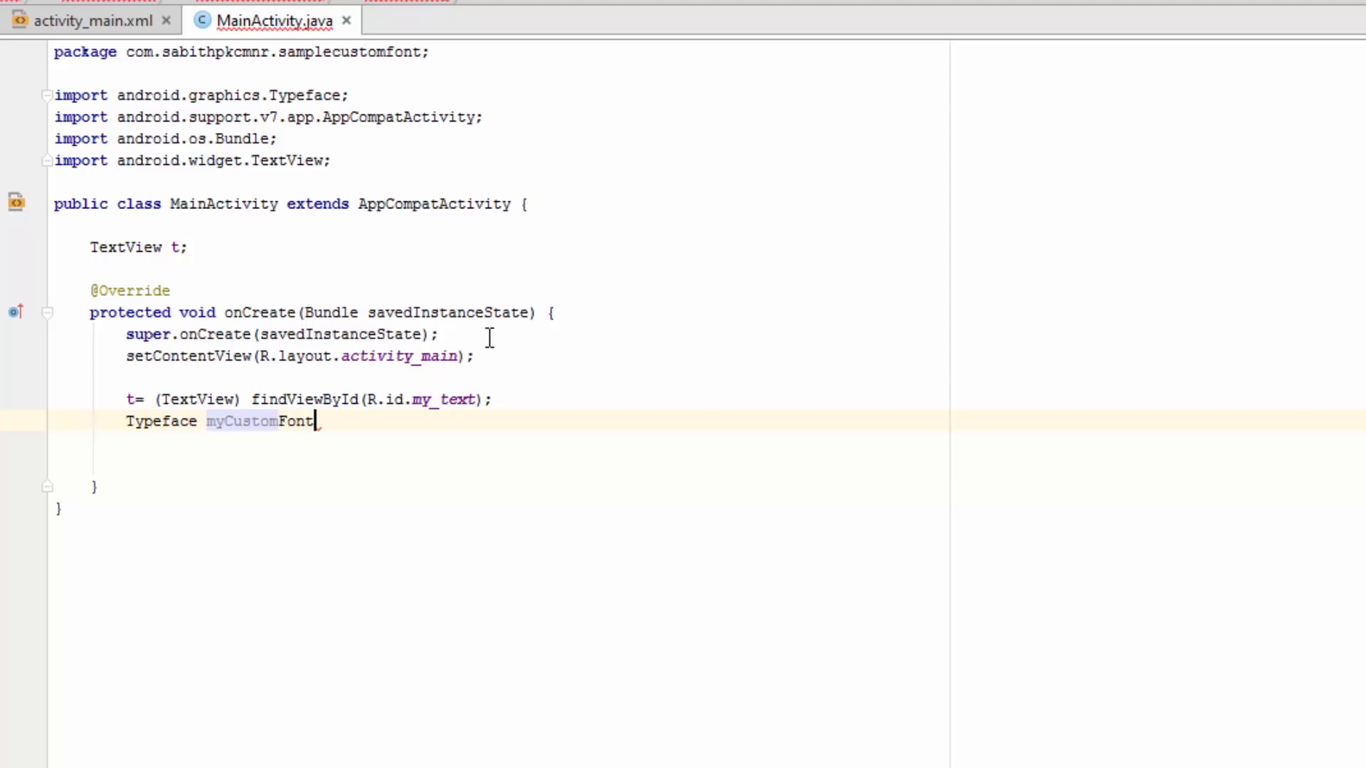
{"action": "type", "text": "="}
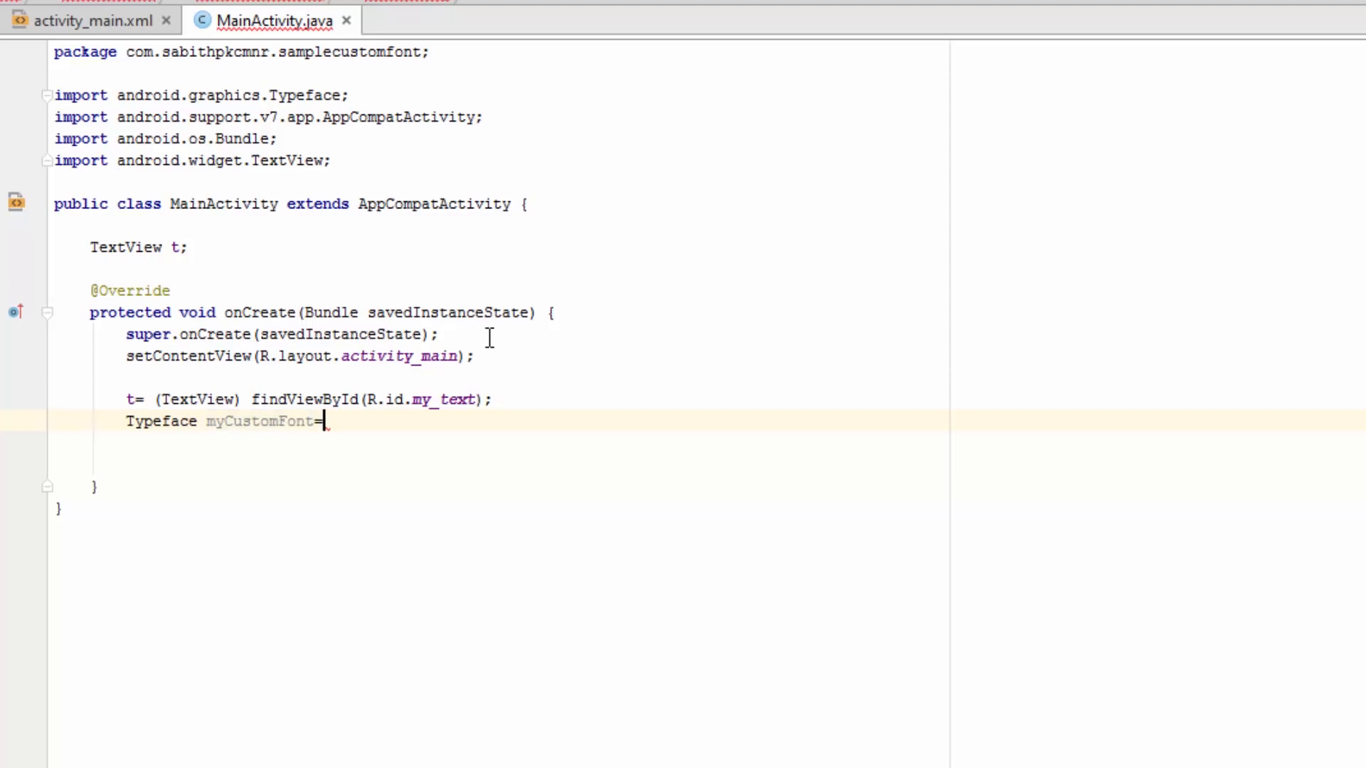
{"action": "type", "text": "T"}
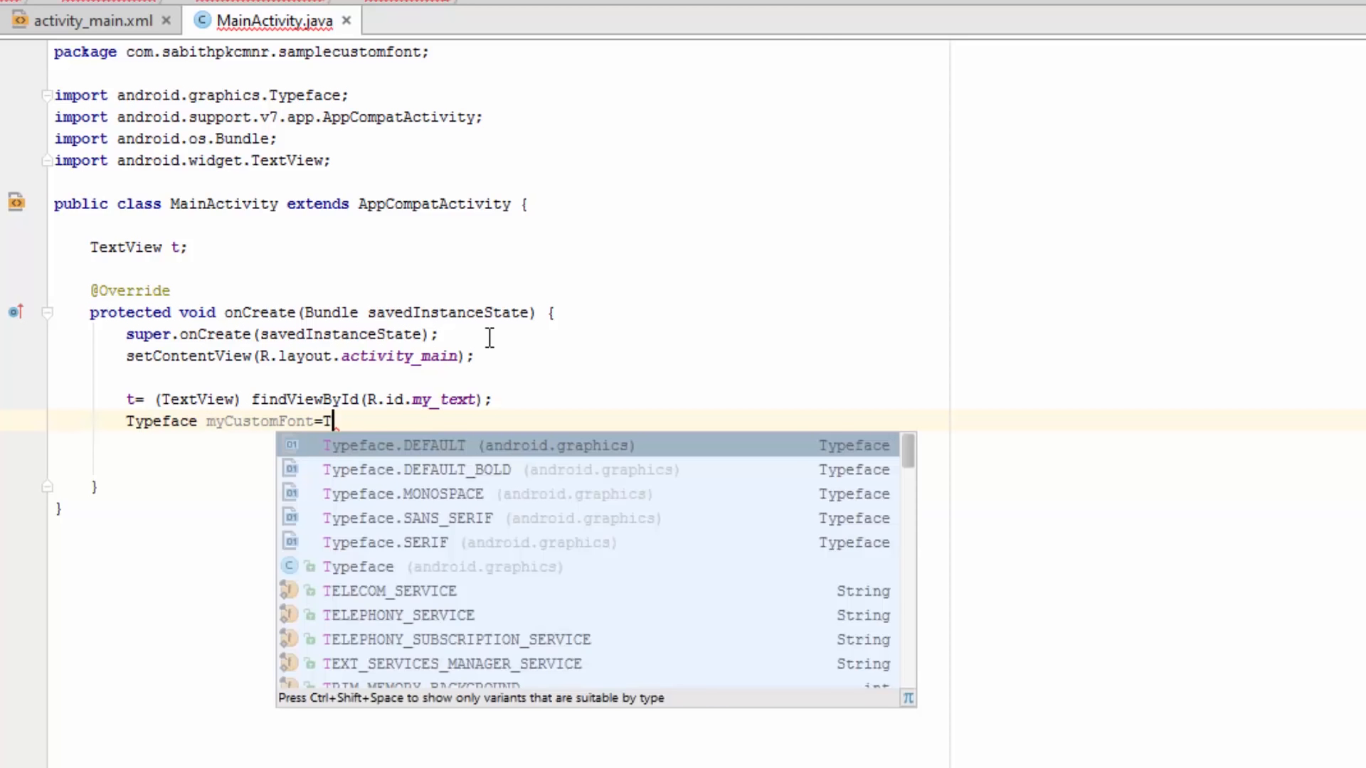
{"action": "type", "text": "ypeface.DEFAUL"}
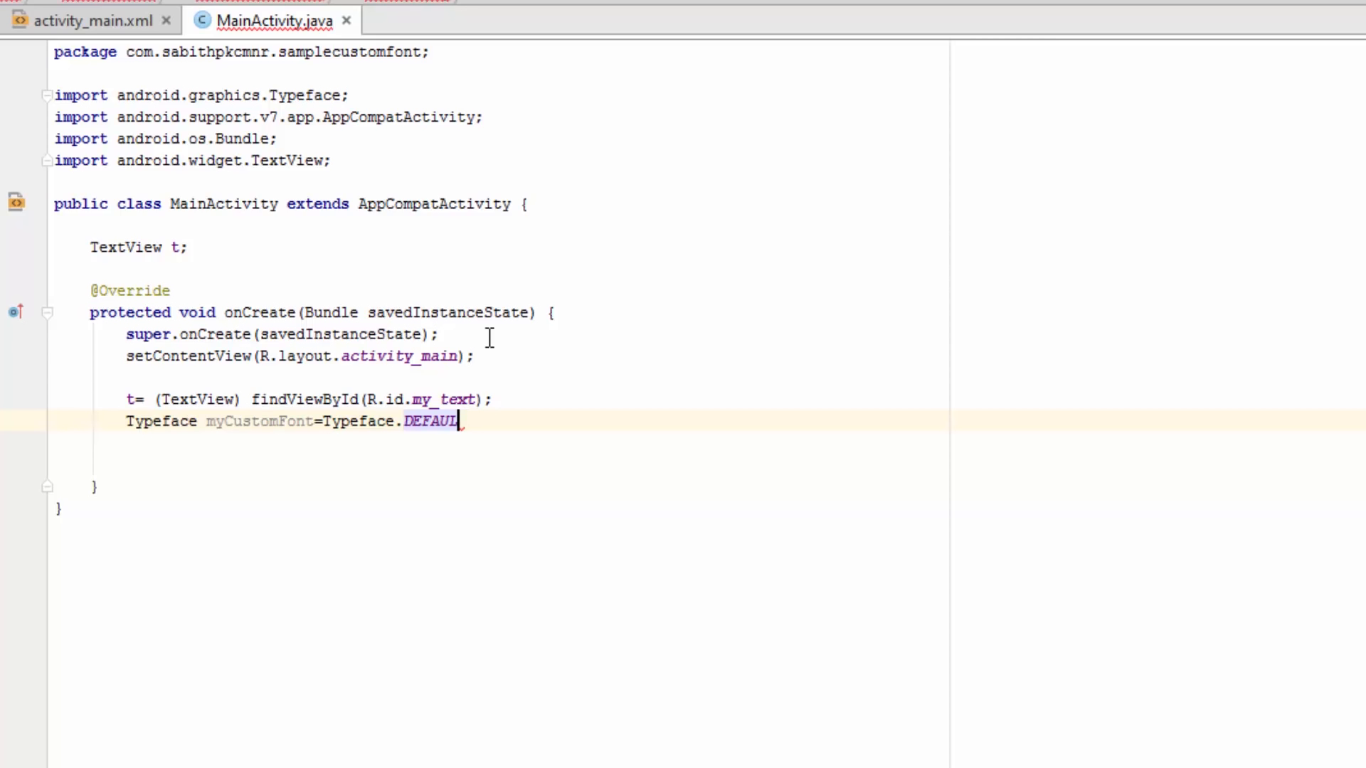
{"action": "key", "text": "Backspace"}
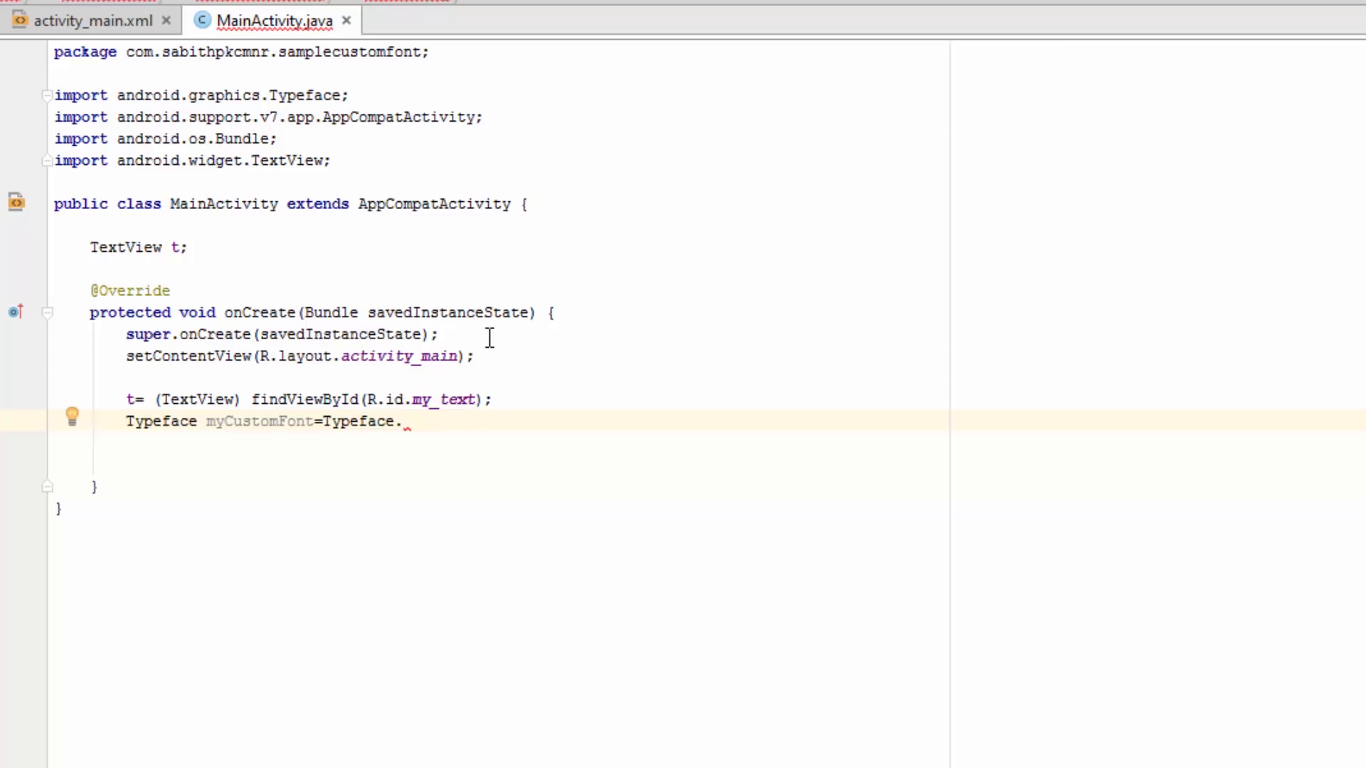
{"action": "type", "text": "createFromAsset("}
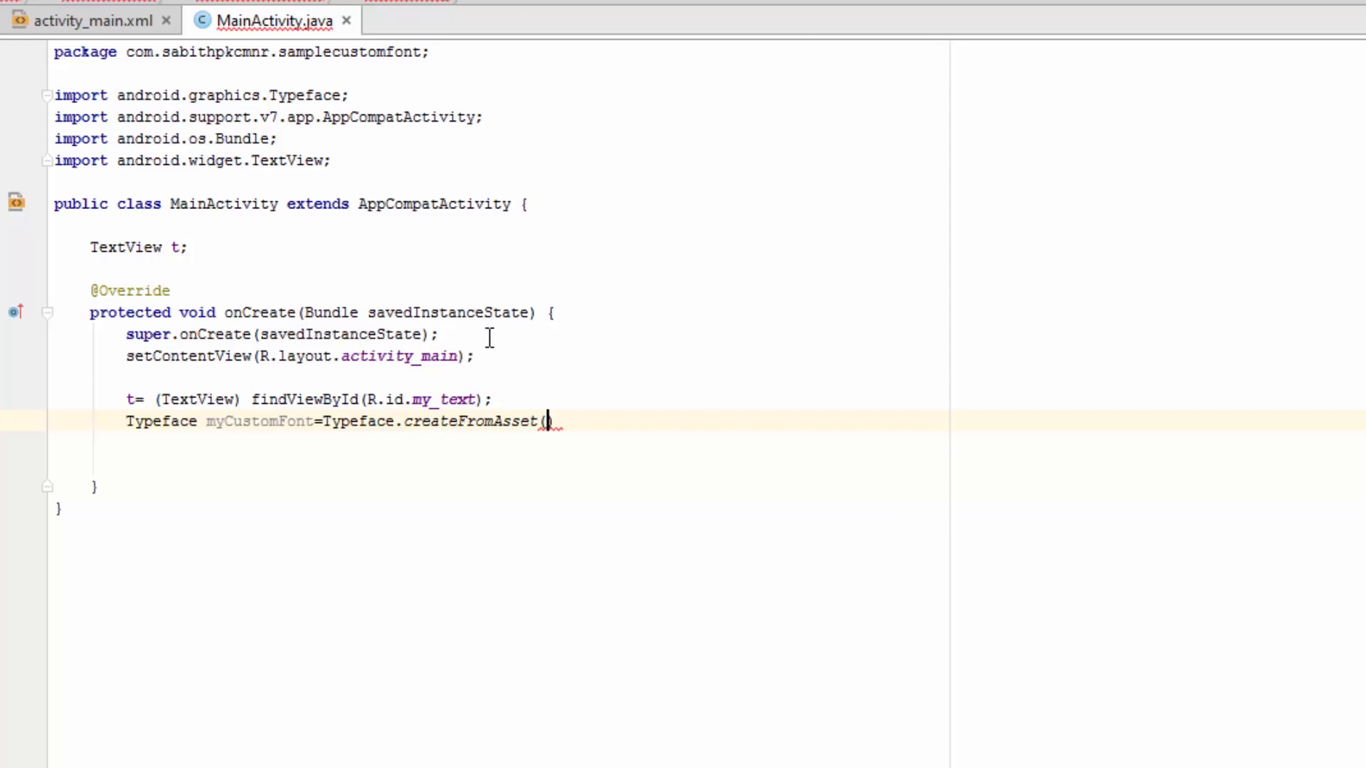
{"action": "type", "text": "getAsse"}
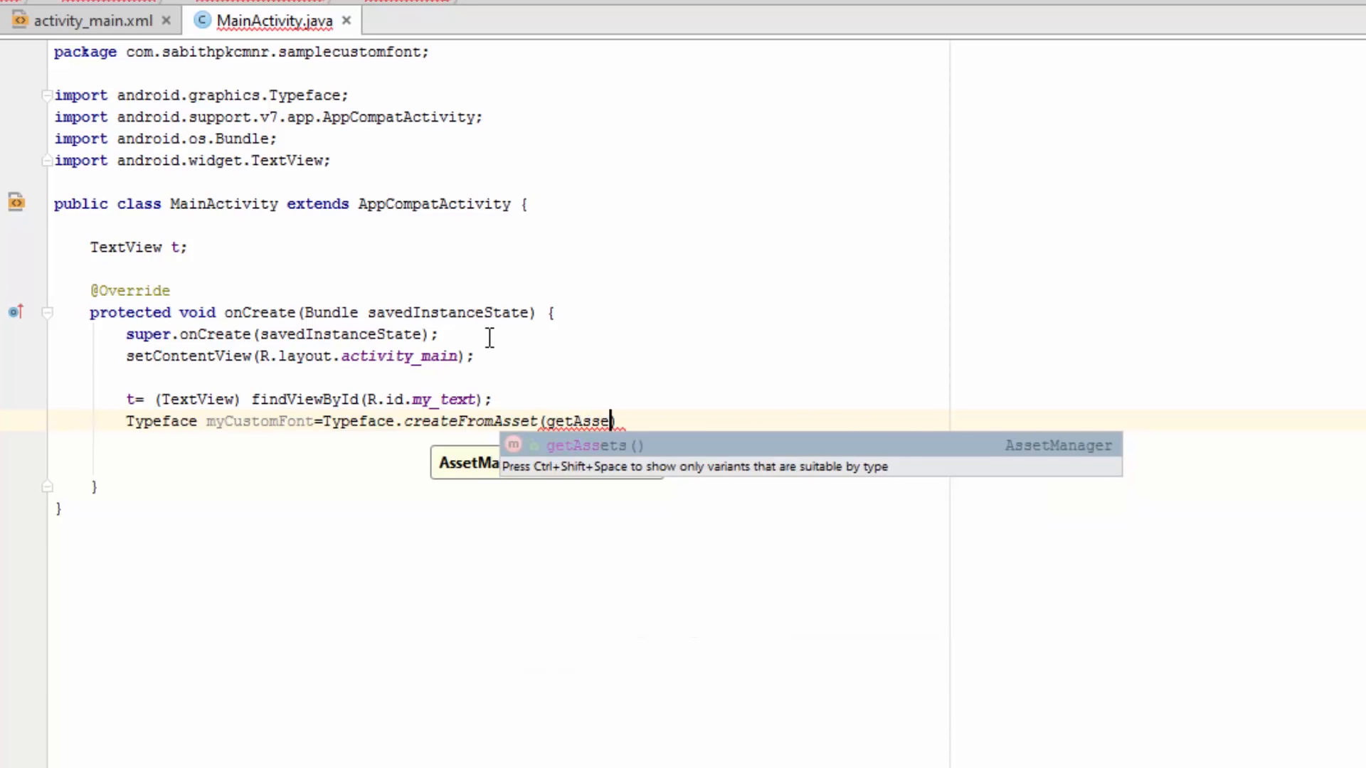
{"action": "type", "text": "ts("}
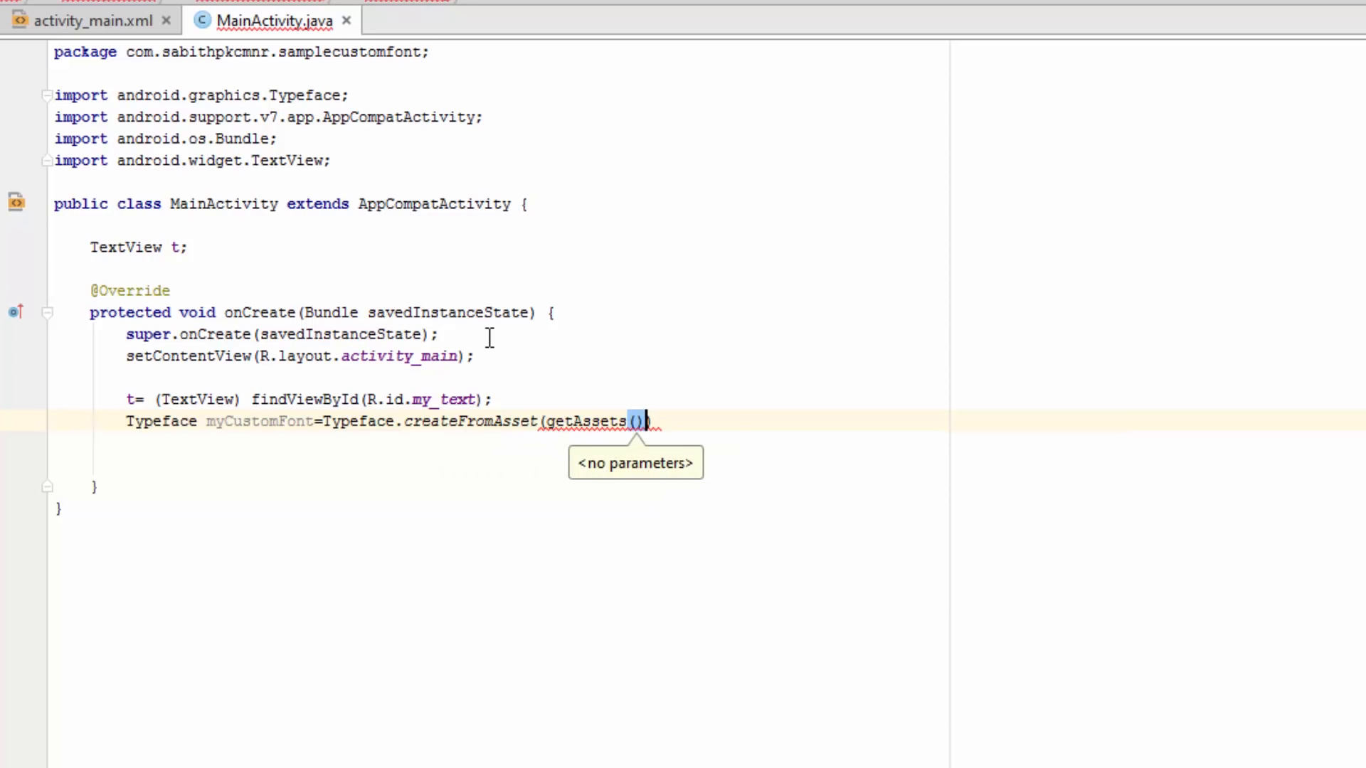
{"action": "type", "text": ","}
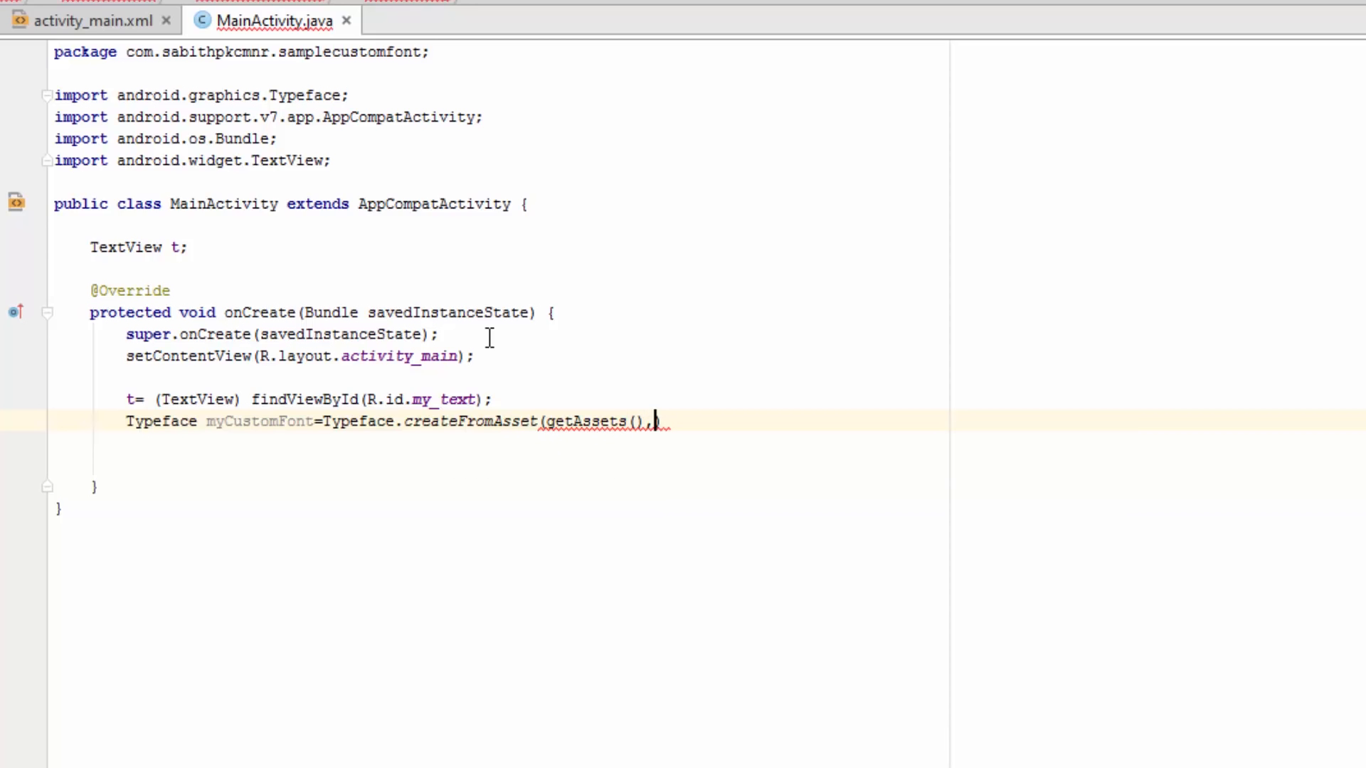
Step: Supply the asset path "fonts/Raleway-ExtraBold.ttf" and close the statement
{"action": "type", "text": "\"\""}
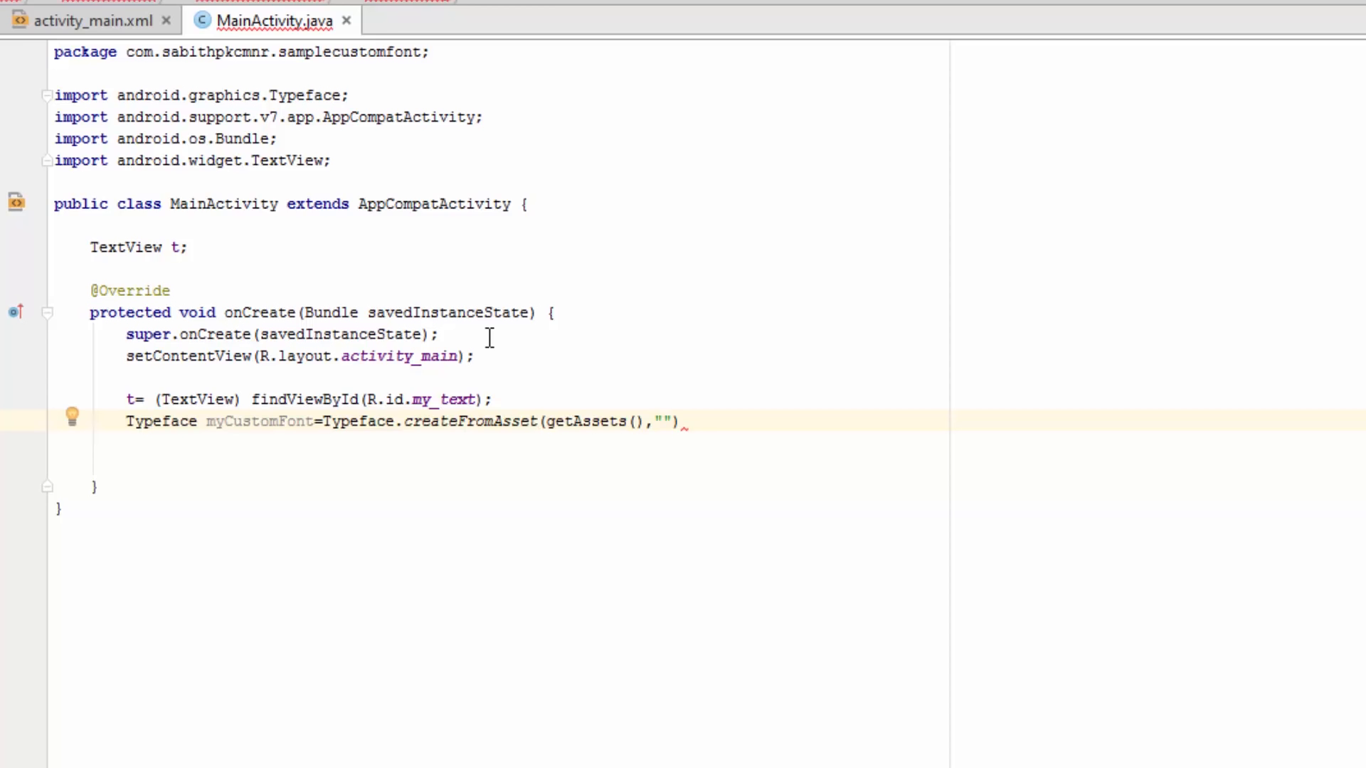
{"action": "type", "text": "font"}
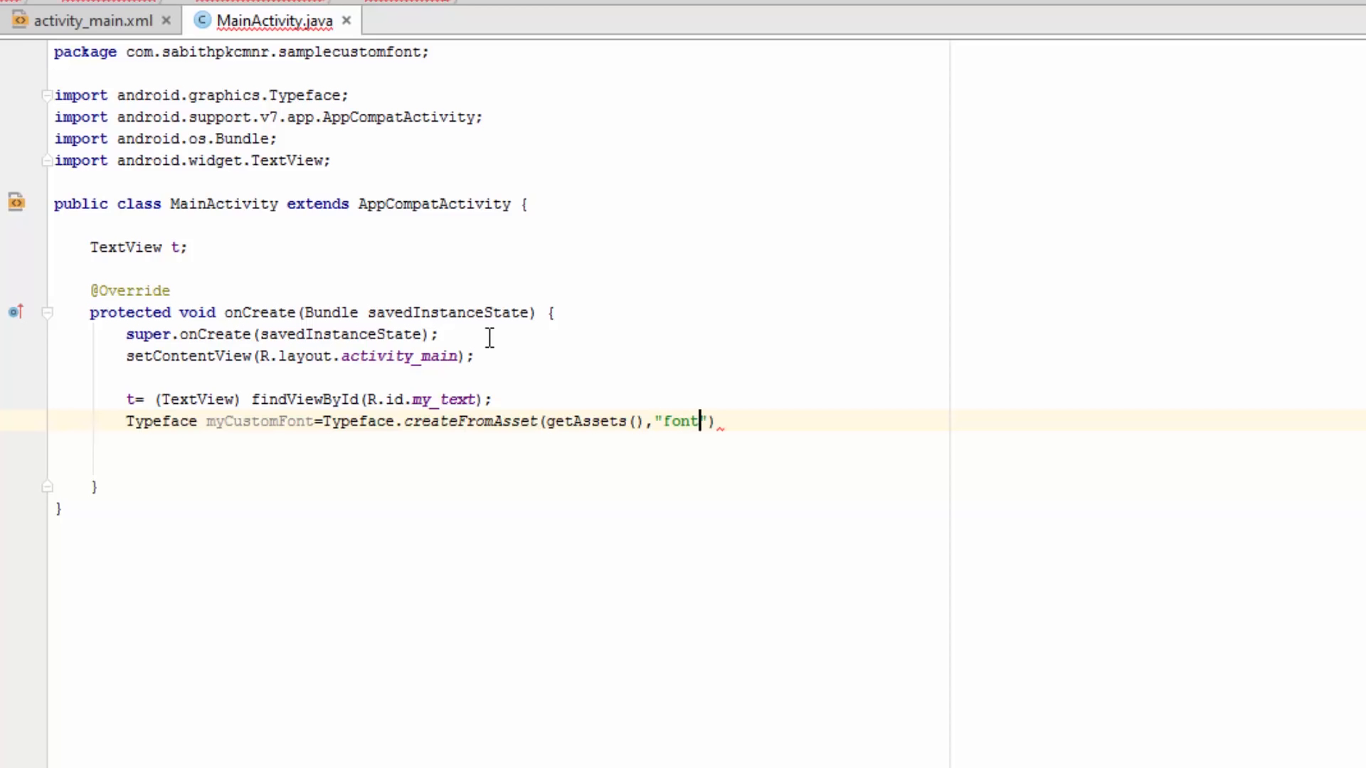
{"action": "type", "text": "s/"}
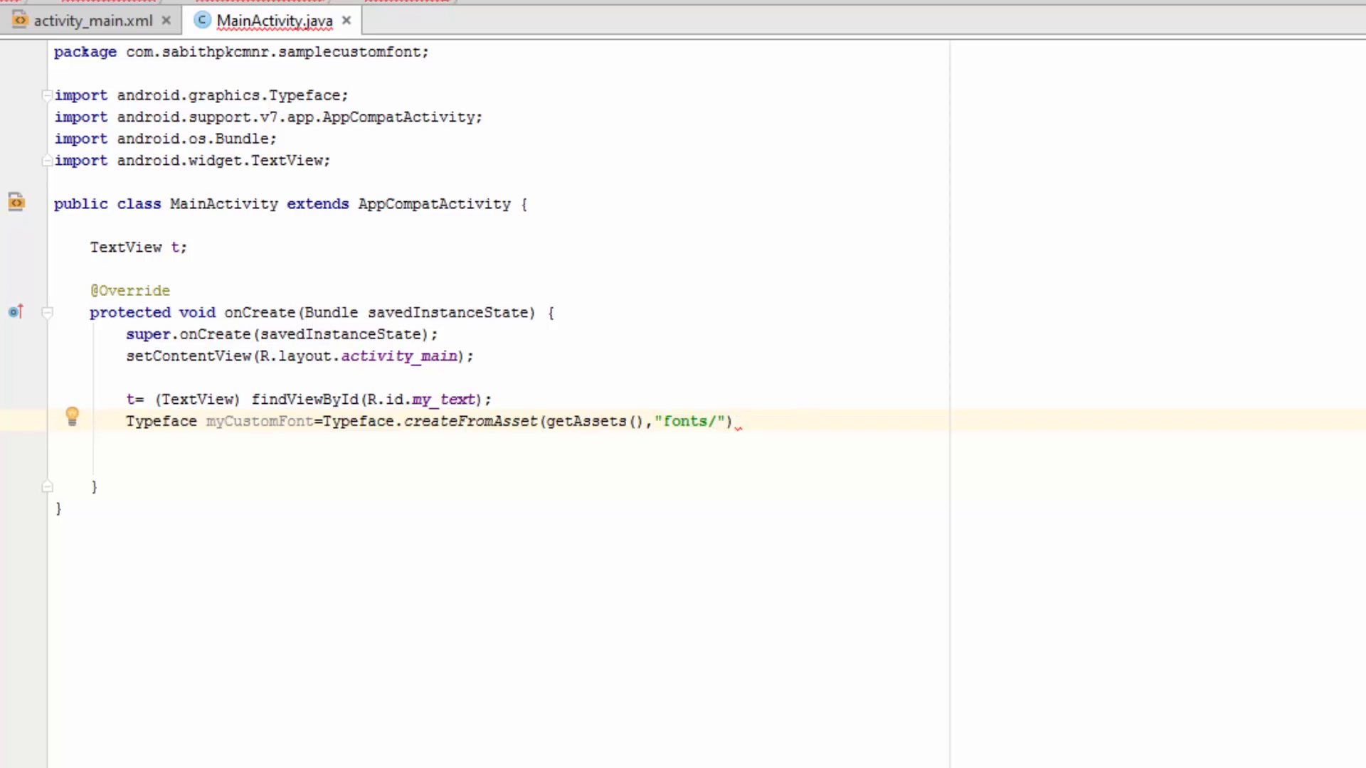
{"action": "mouse_move", "coordinate": [367, 546]}
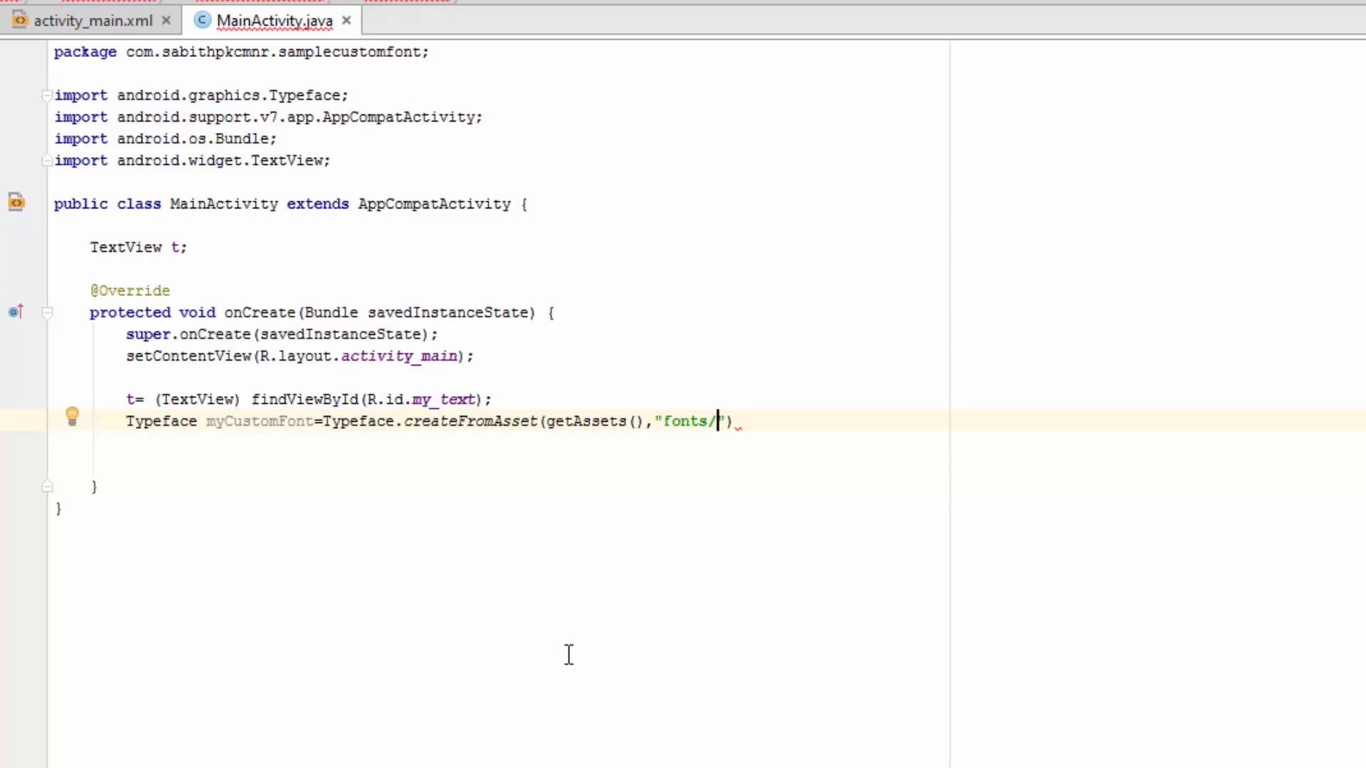
{"action": "type", "text": "Ralewa"}
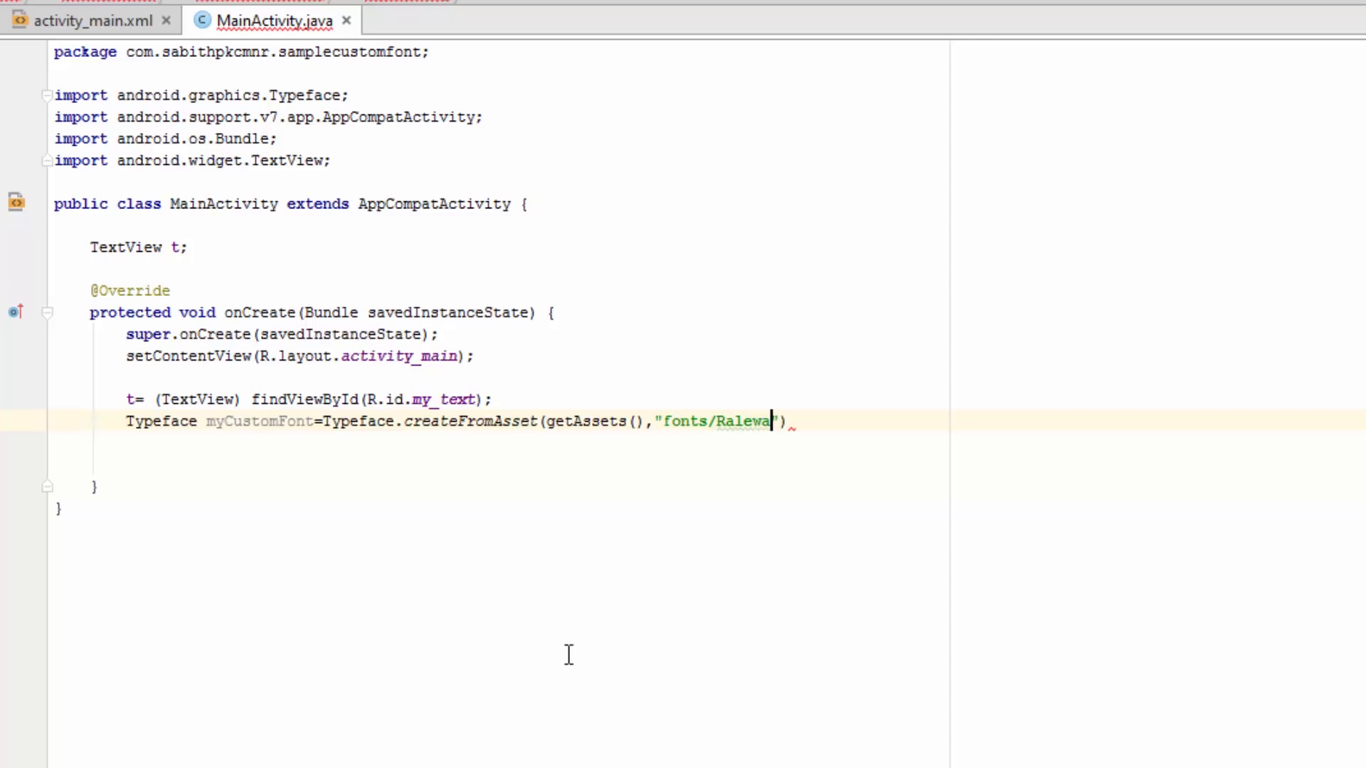
{"action": "type", "text": "y-B"}
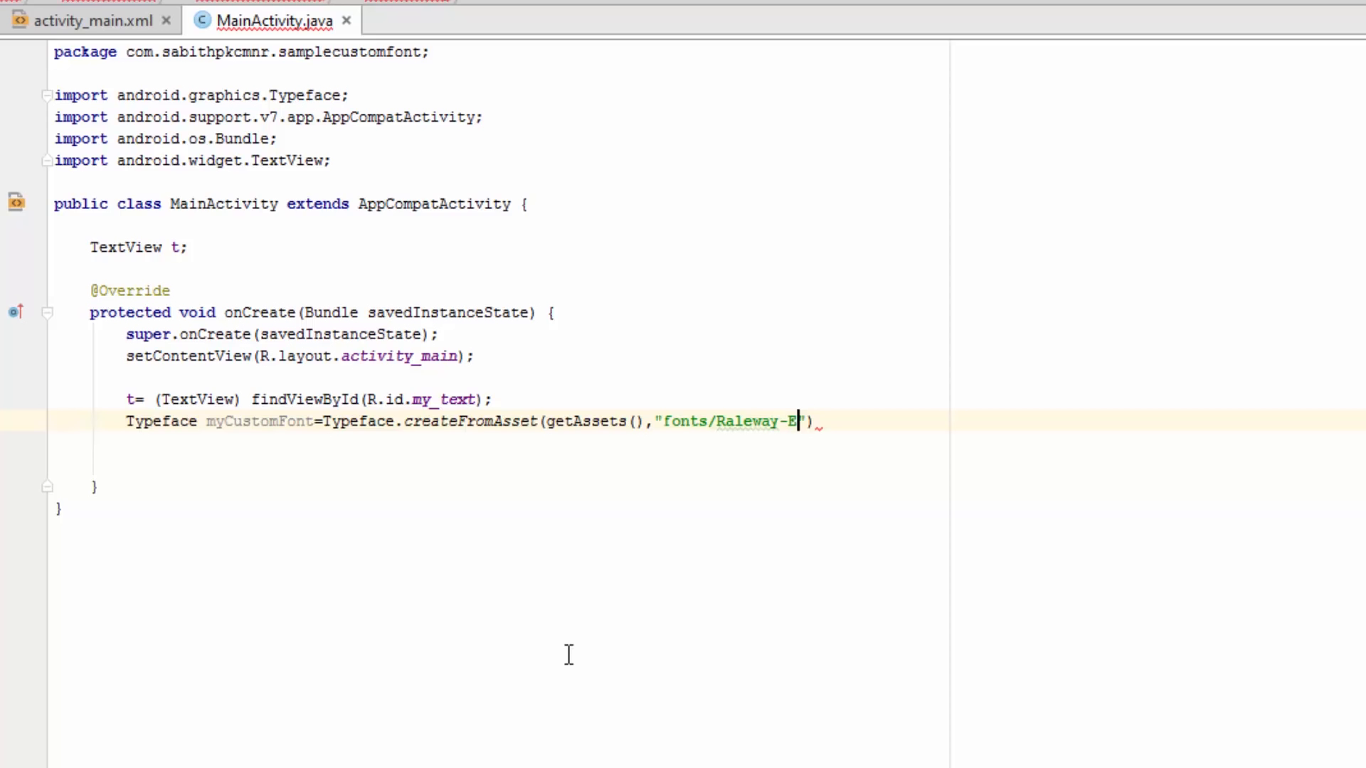
{"action": "type", "text": "xtra"}
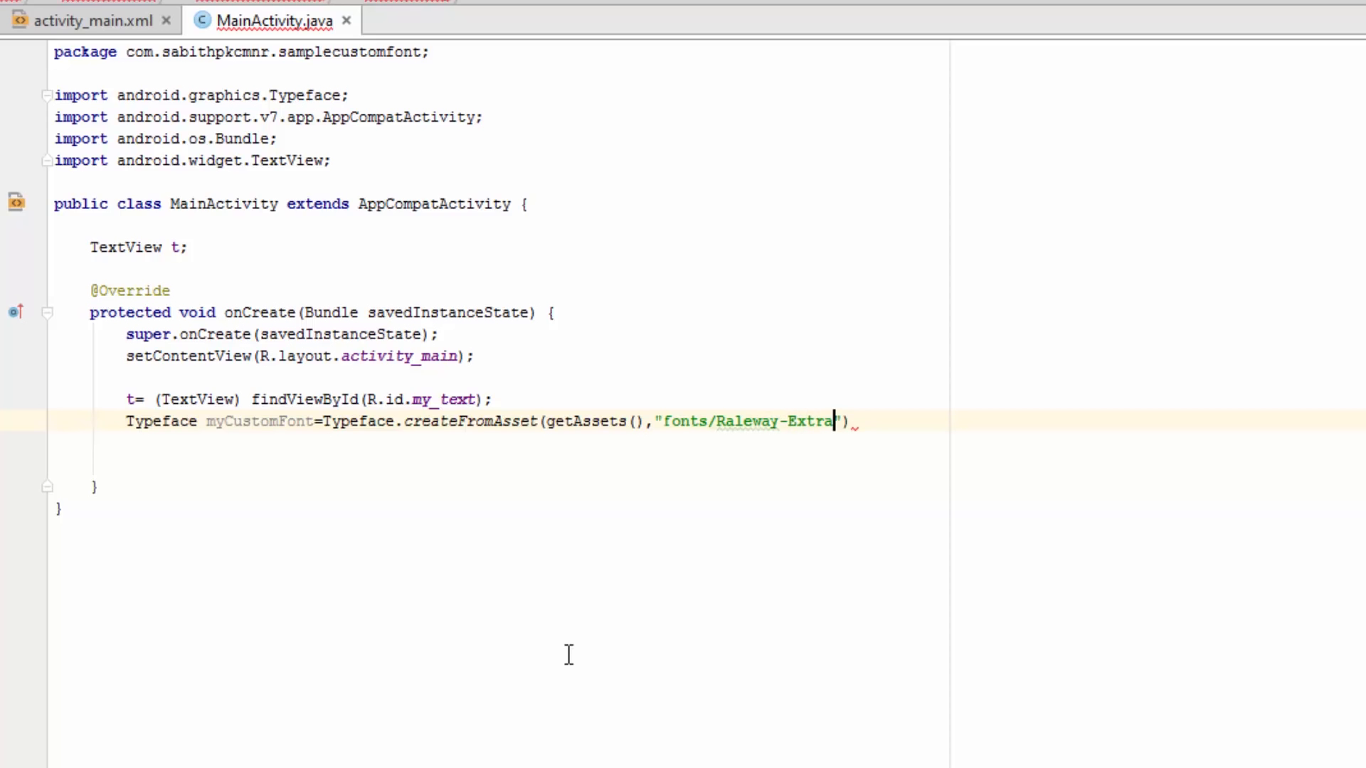
{"action": "type", "text": "Bold"}
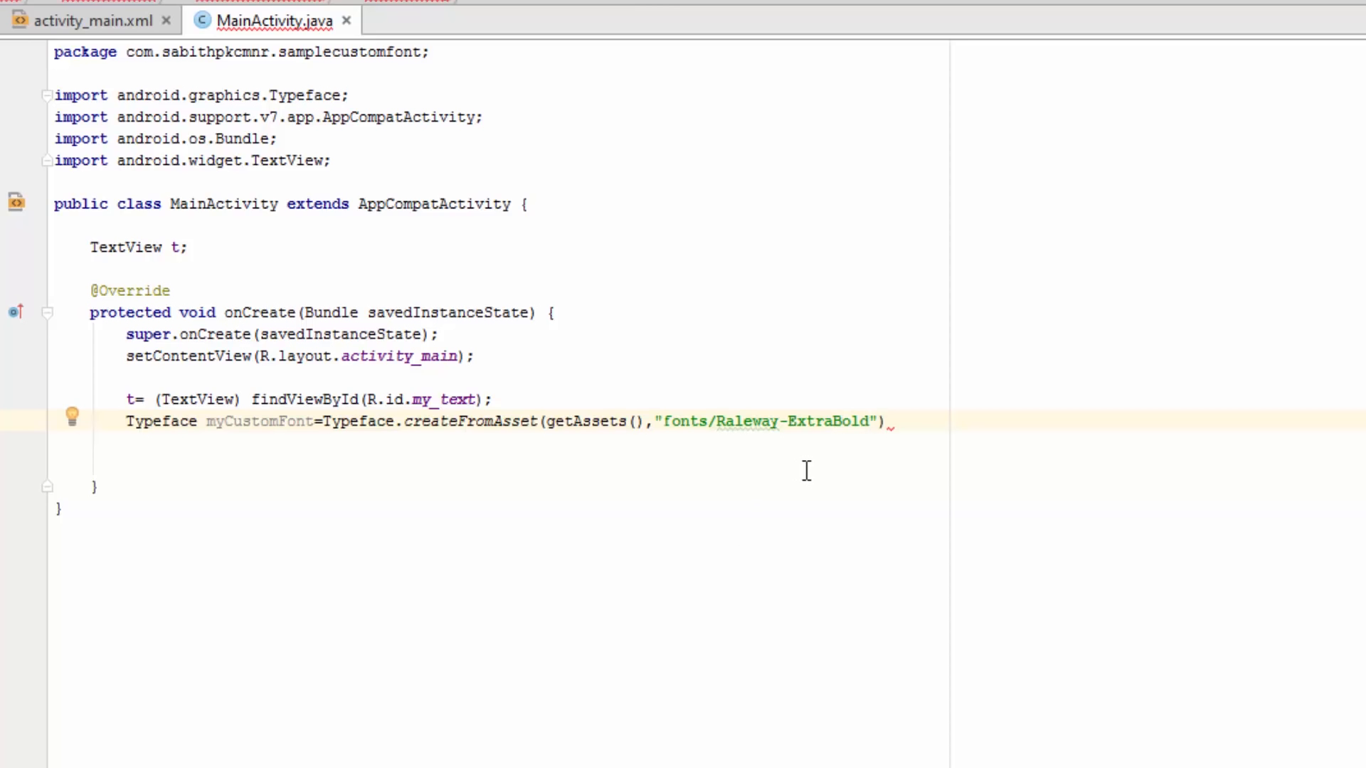
{"action": "type", "text": ".tff"}
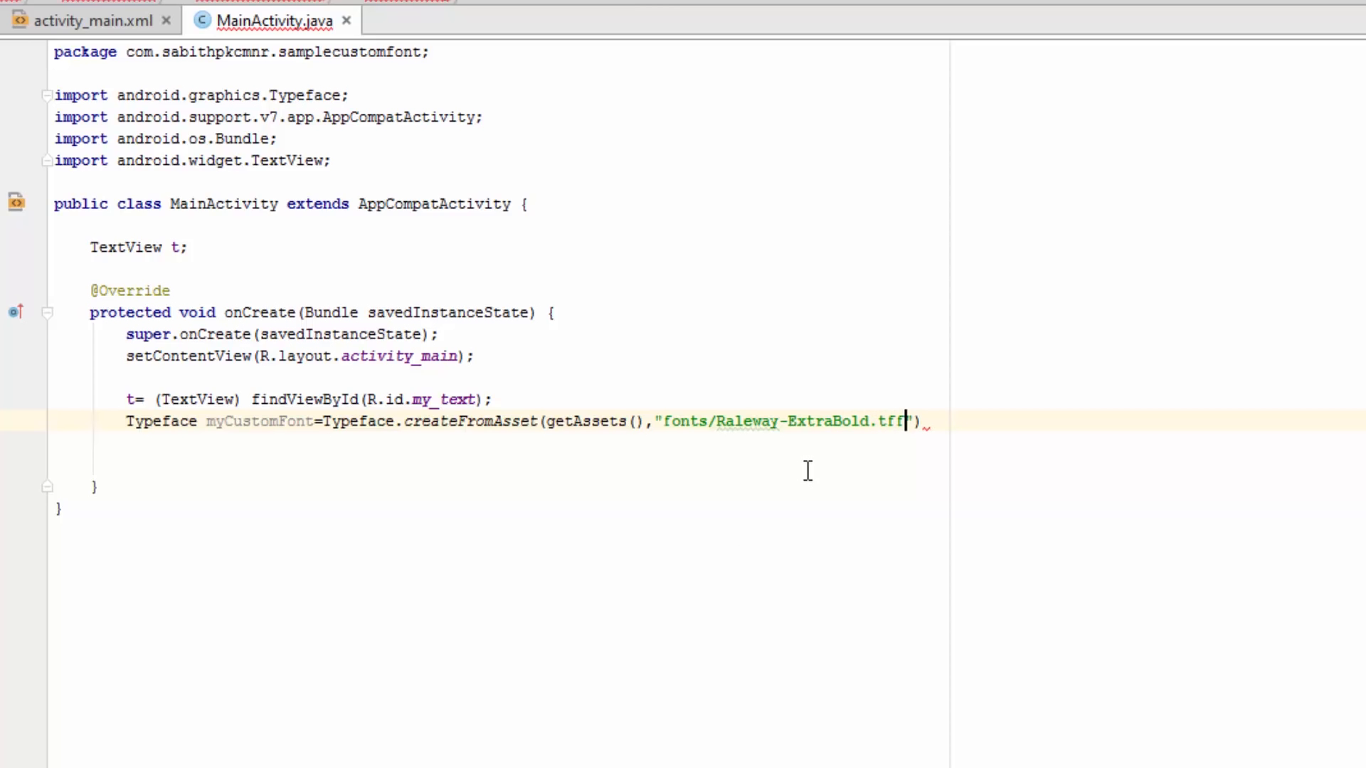
{"action": "key", "text": "BackSpace"}
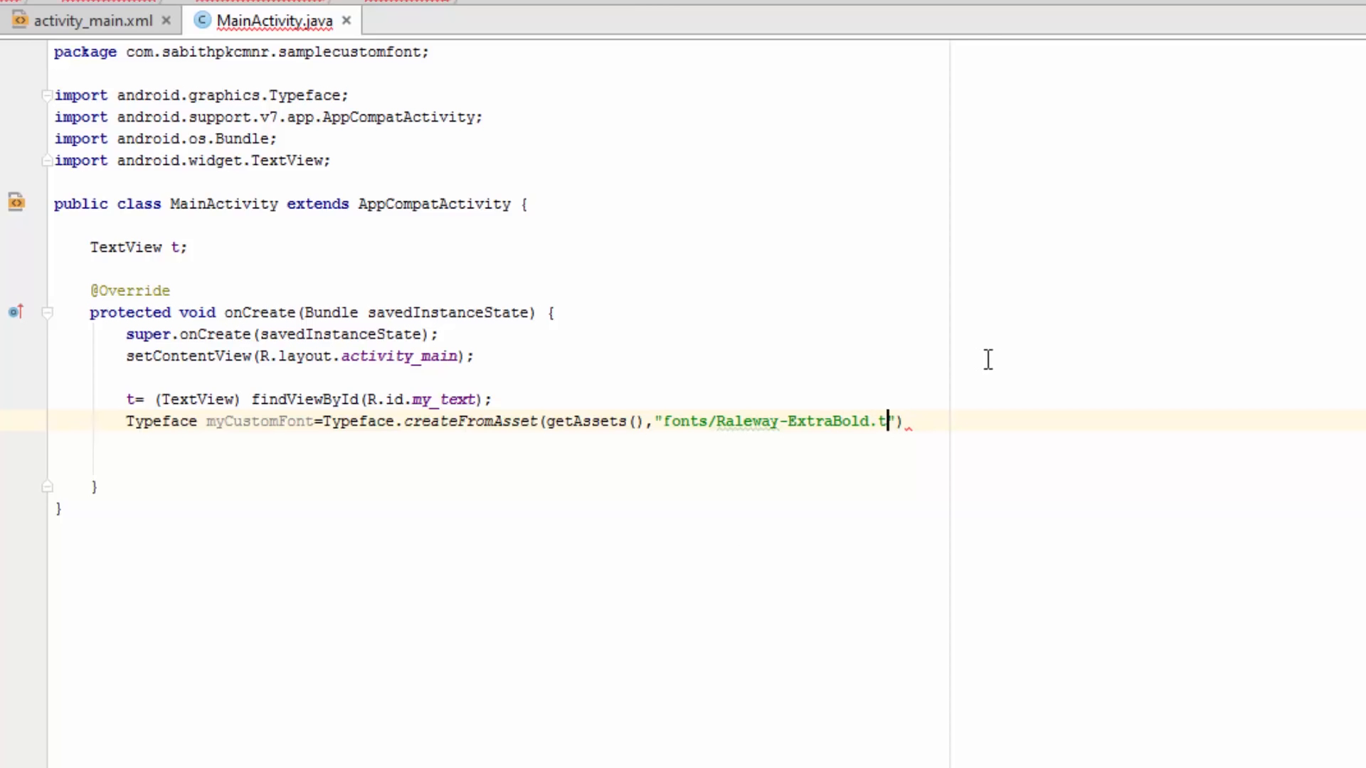
{"action": "type", "text": "tf"}
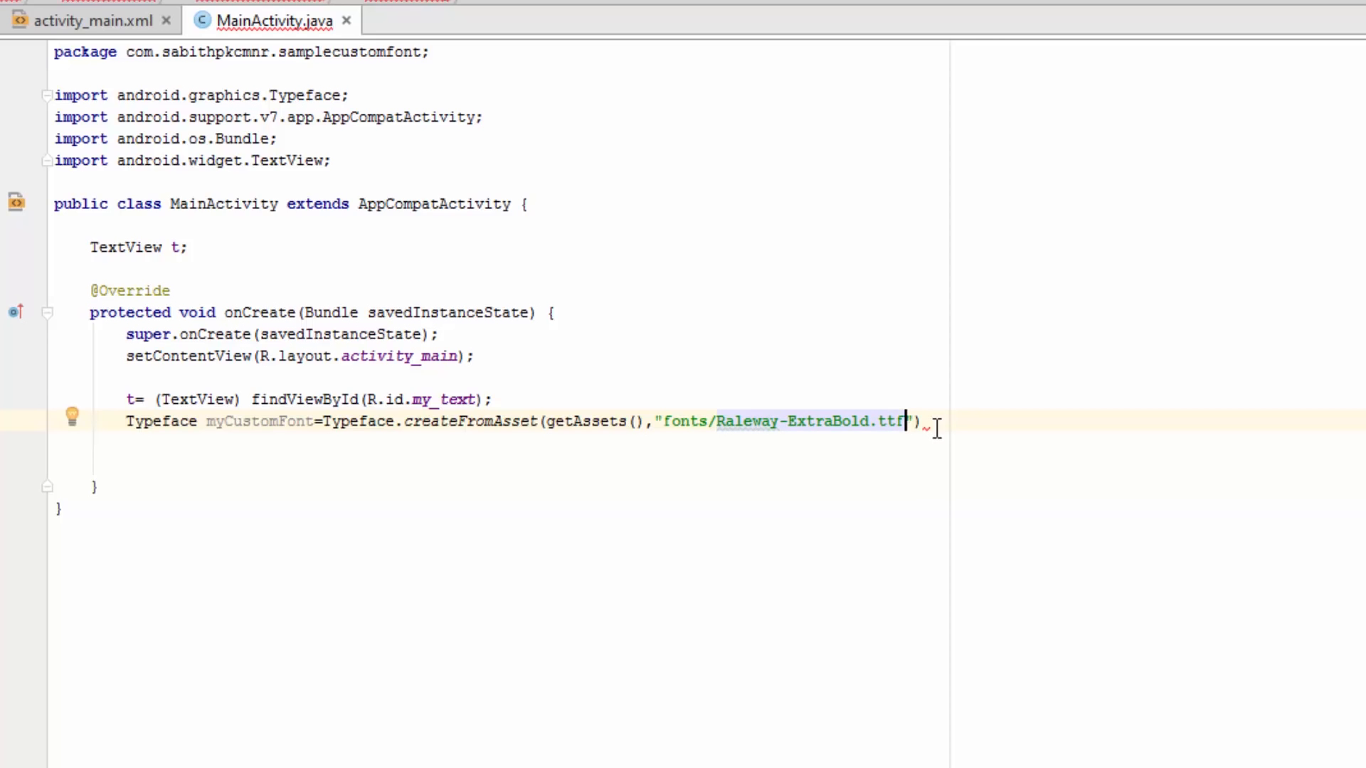
{"action": "type", "text": ";"}
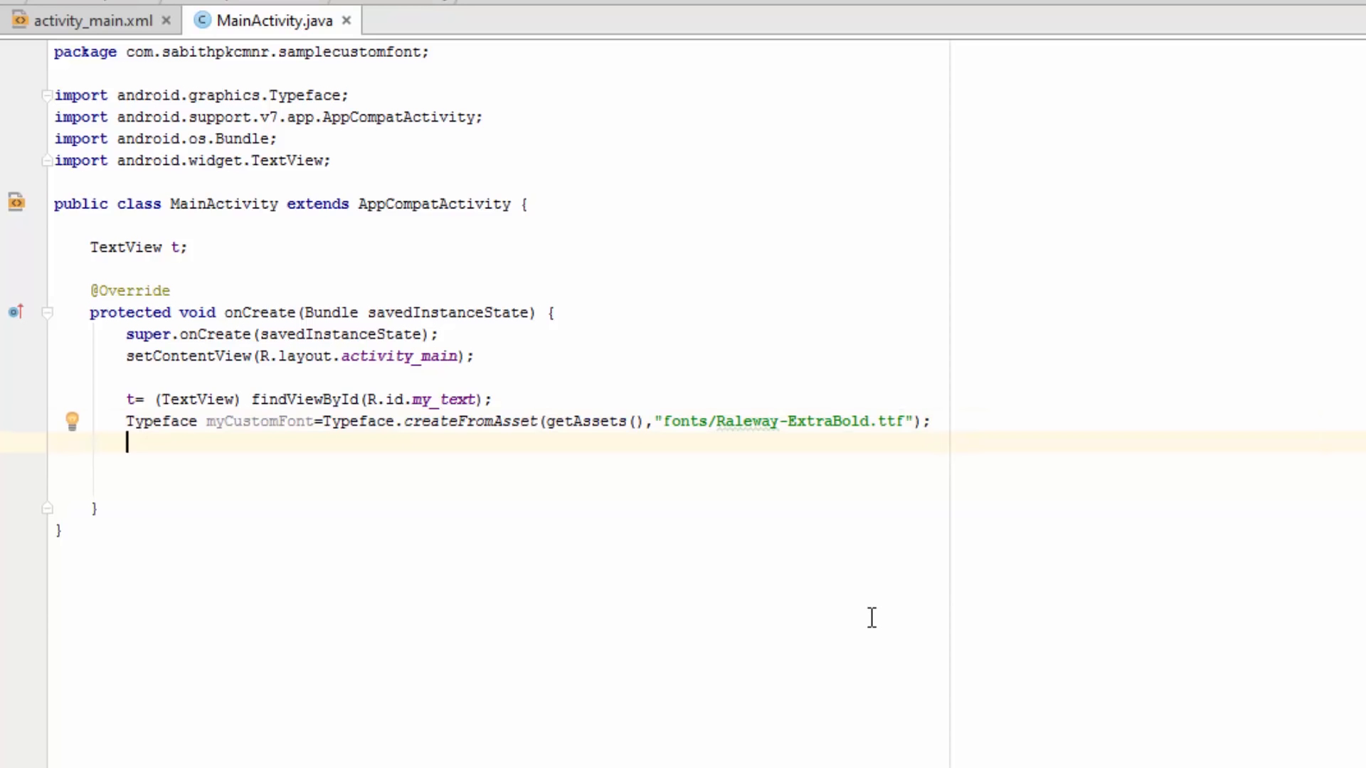
Step: Apply the font with t.setTypeface(myCustomFont);
{"action": "type", "text": "t."}
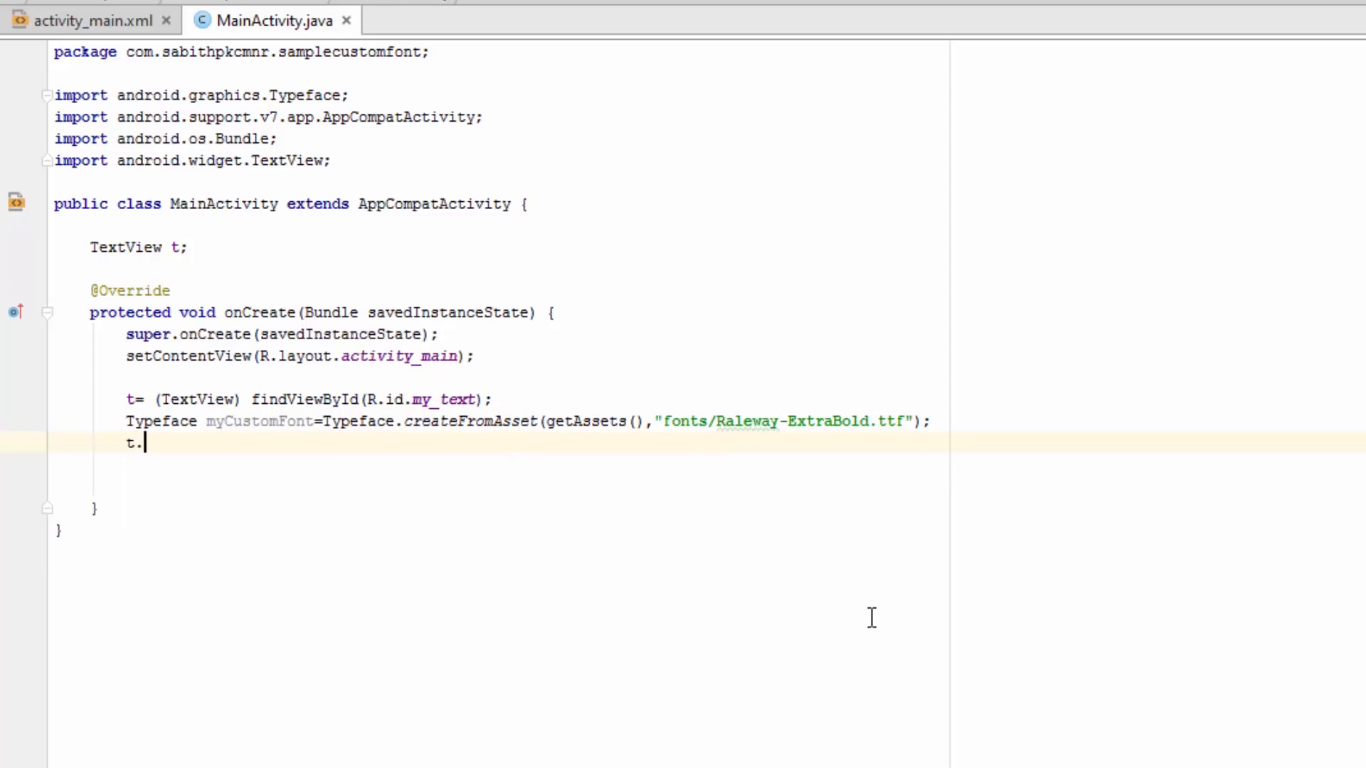
{"action": "type", "text": "set"}
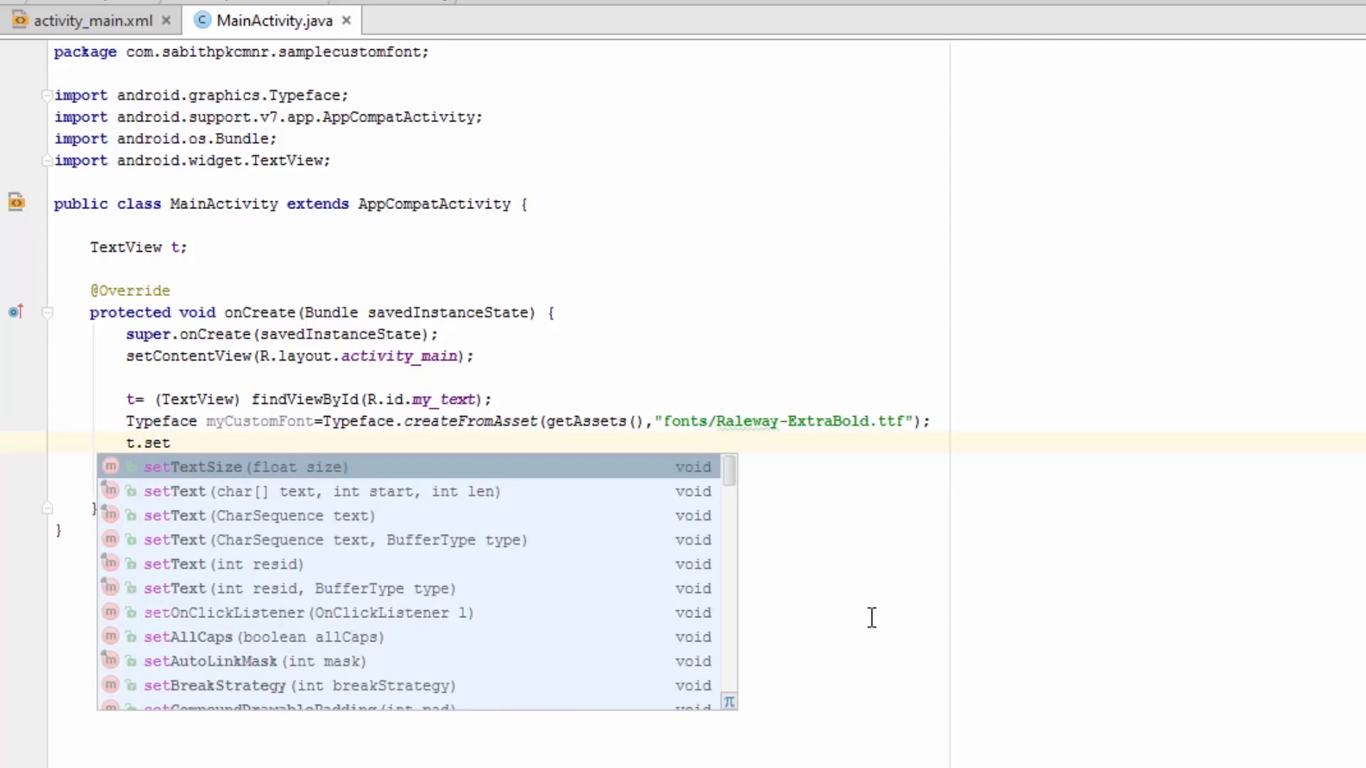
{"action": "type", "text": "Typeface();"}
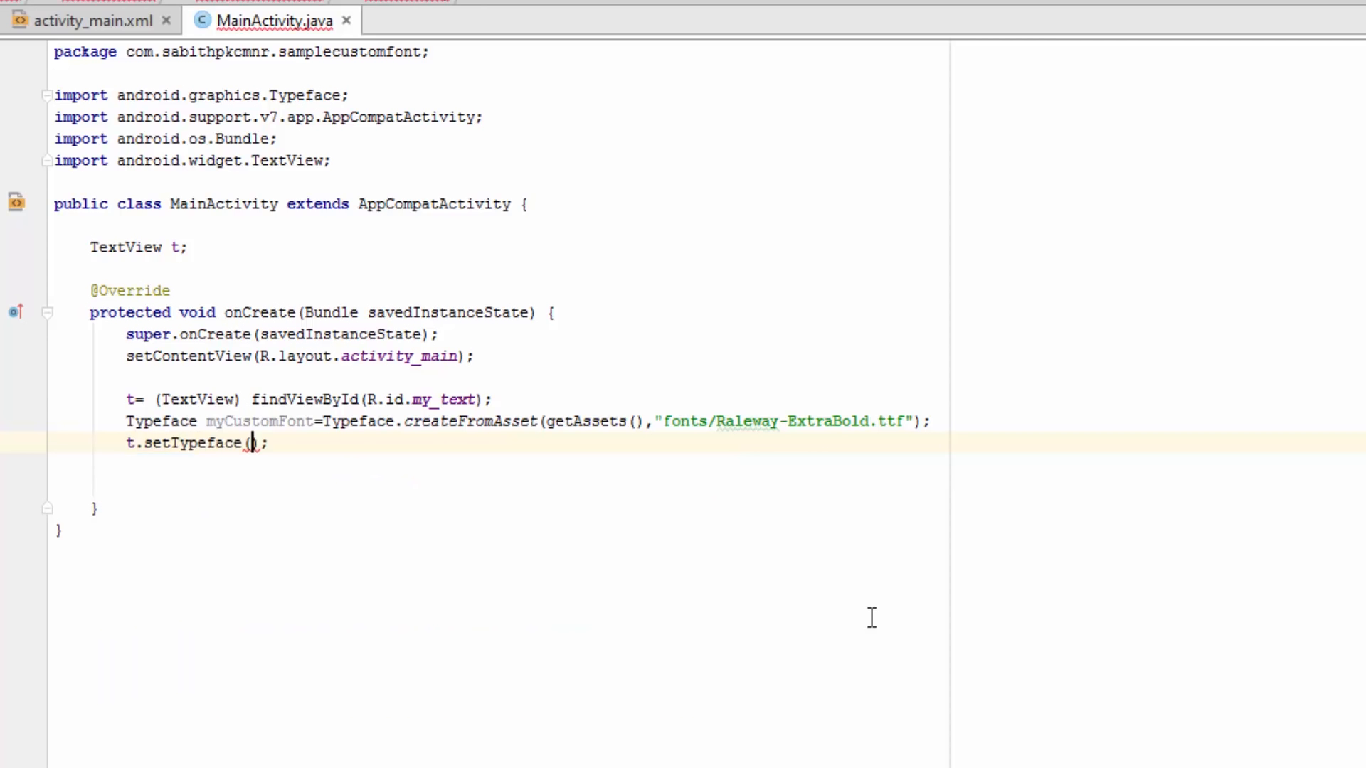
{"action": "type", "text": "myCustomFont"}
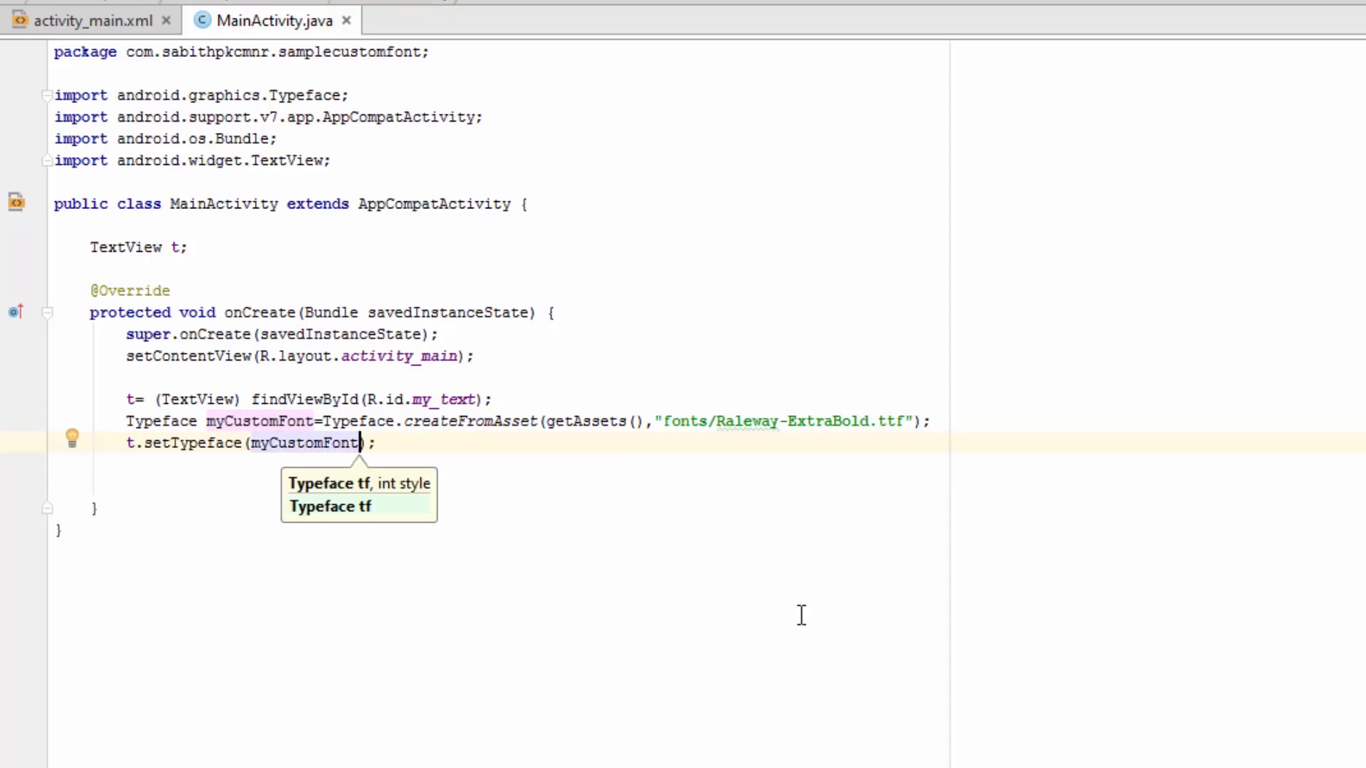
{"action": "mouse_move", "coordinate": [110, 454]}
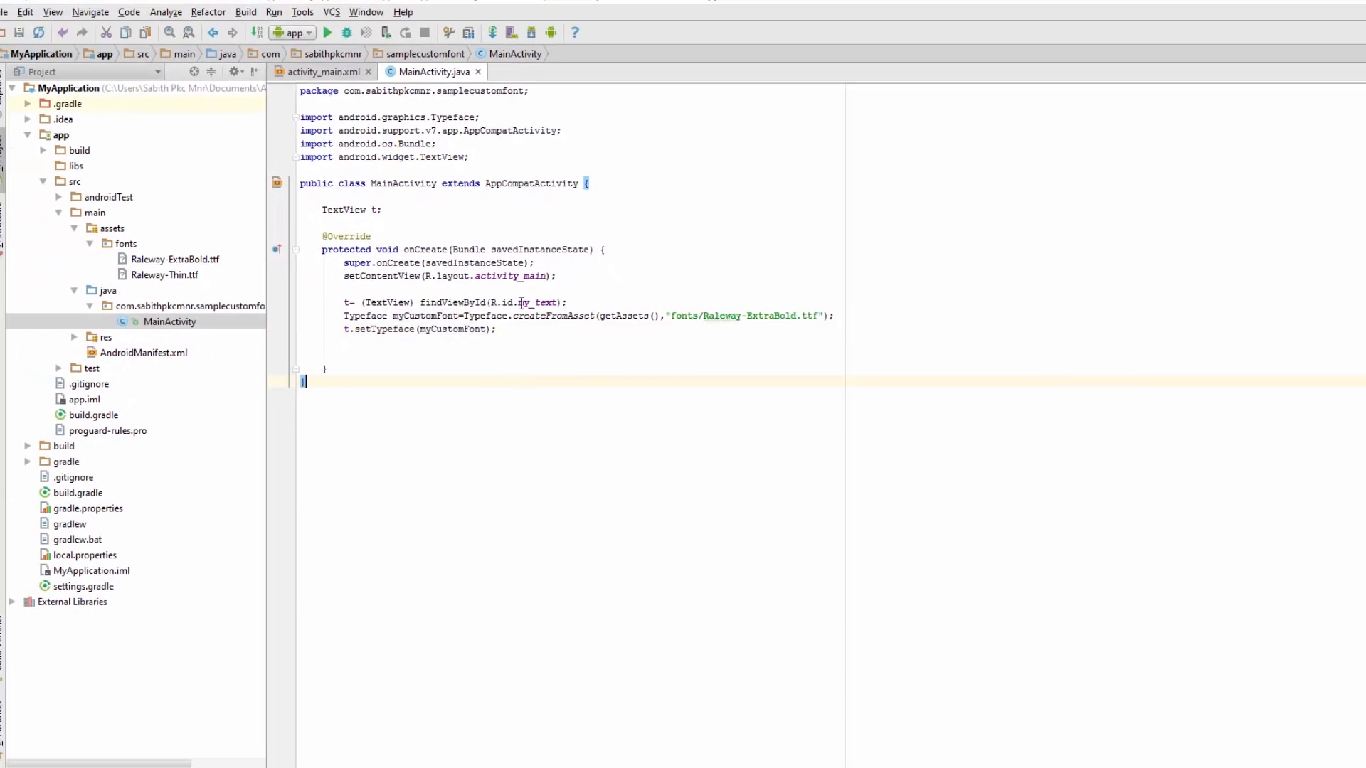
Step: Run the app on the Nexus S API 23 emulator and place its window beside the preview
{"action": "left_click", "coordinate": [324, 71]}
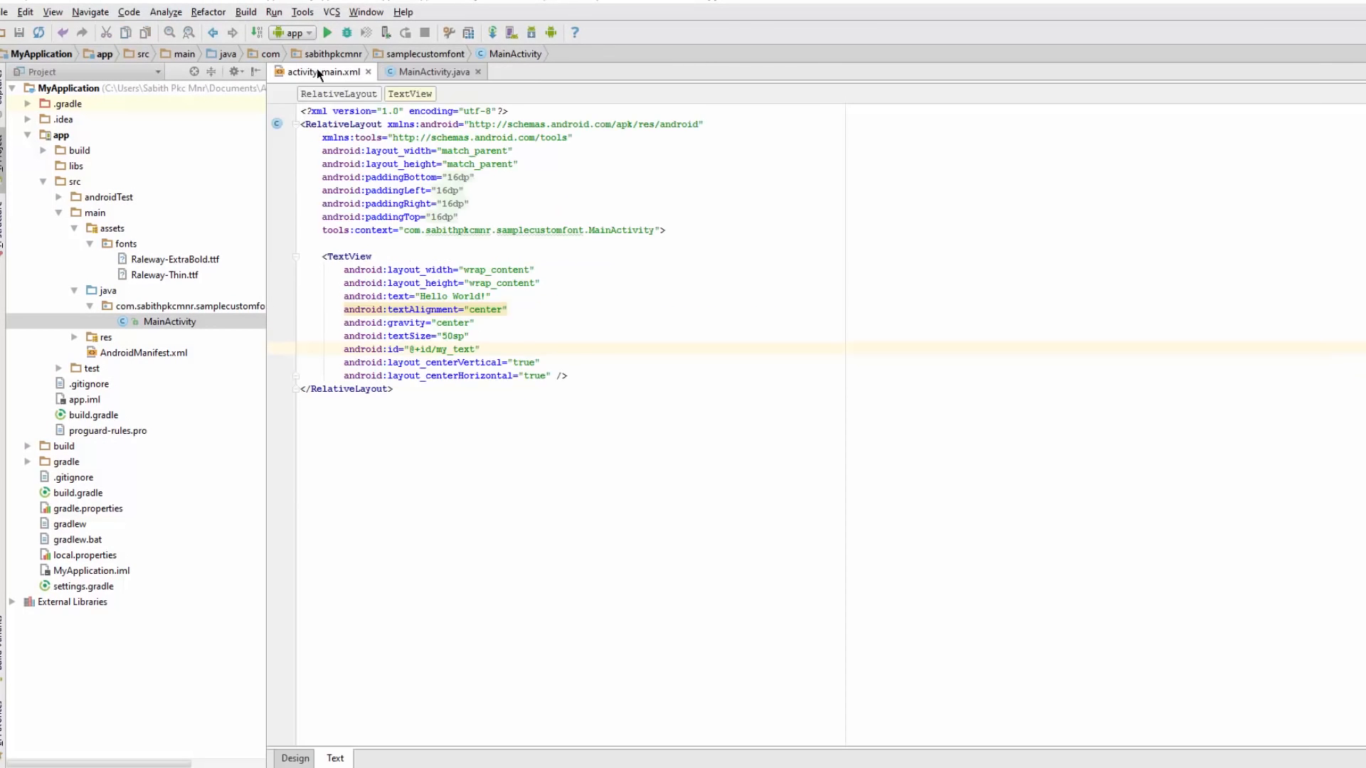
{"action": "left_click", "coordinate": [327, 33]}
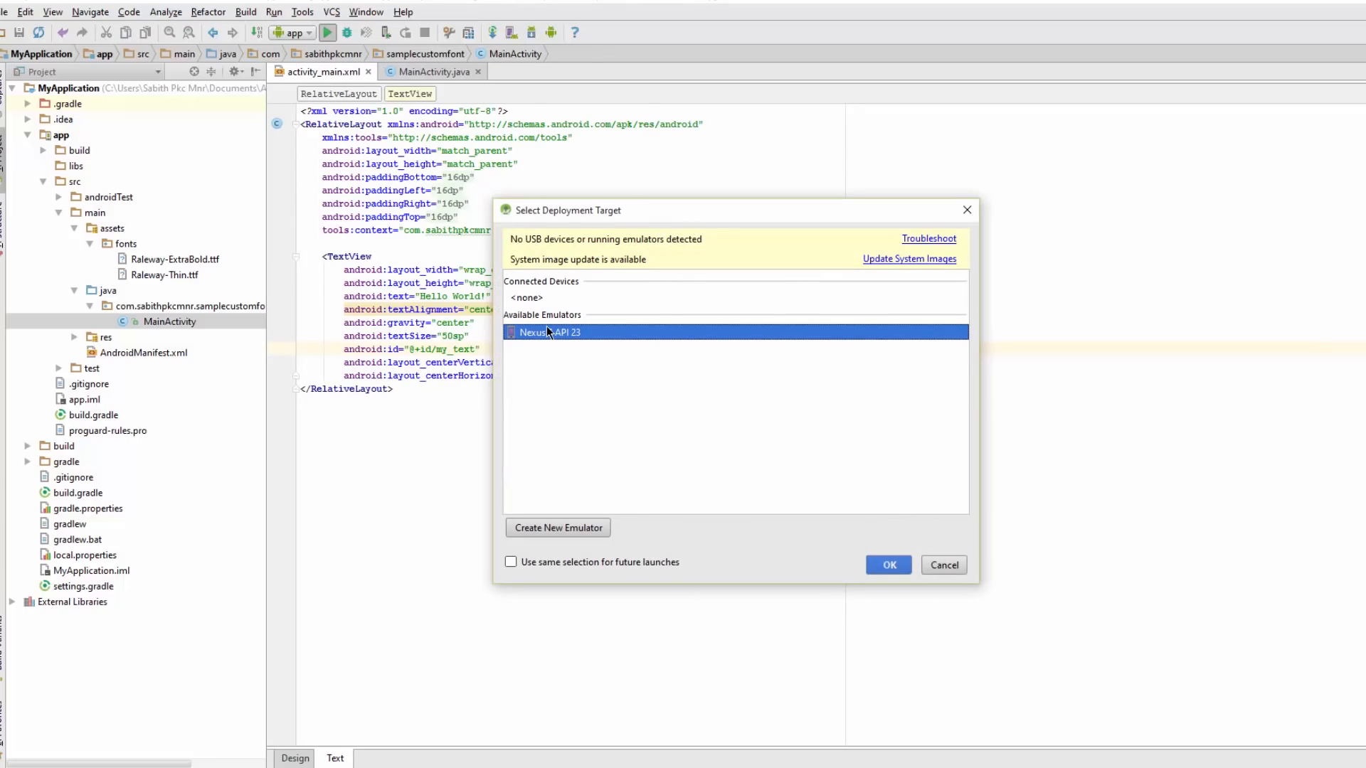
{"action": "left_click", "coordinate": [888, 565]}
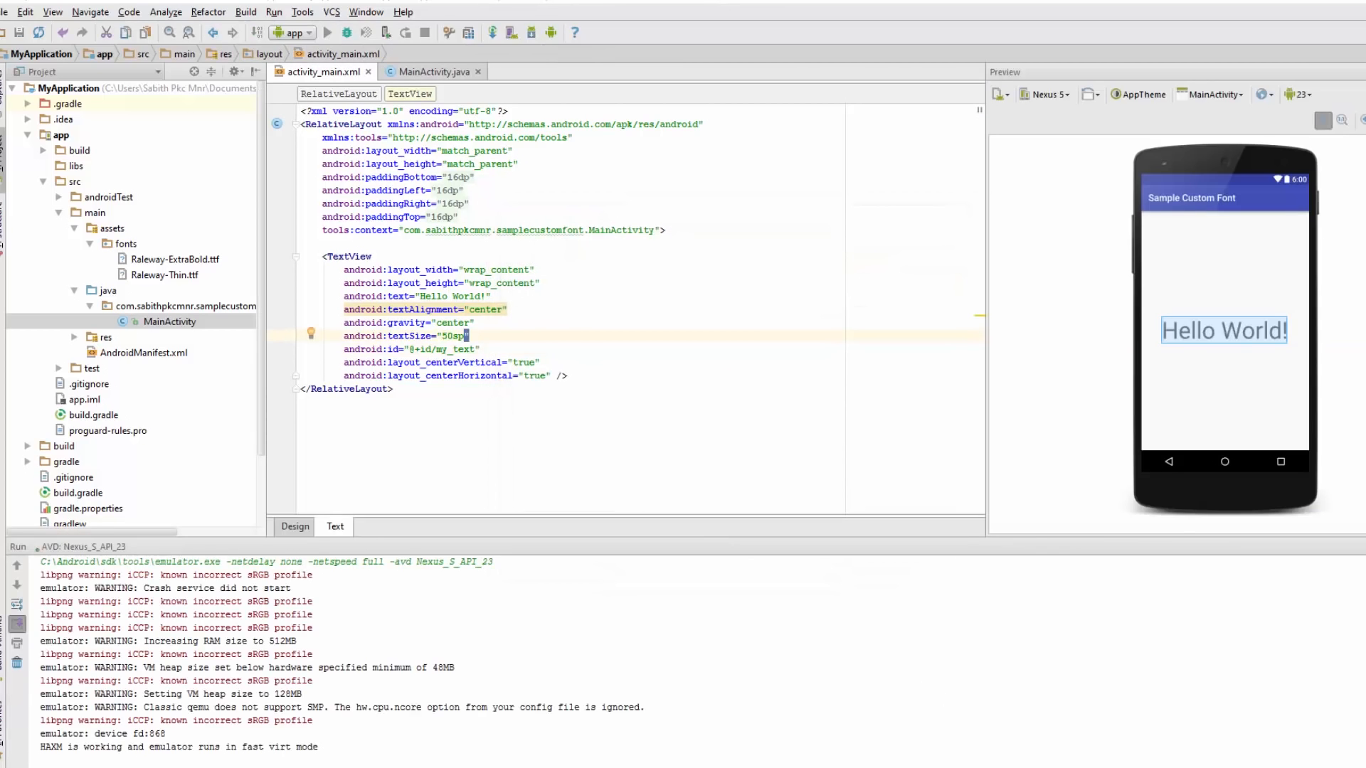
{"action": "left_click", "coordinate": [328, 33]}
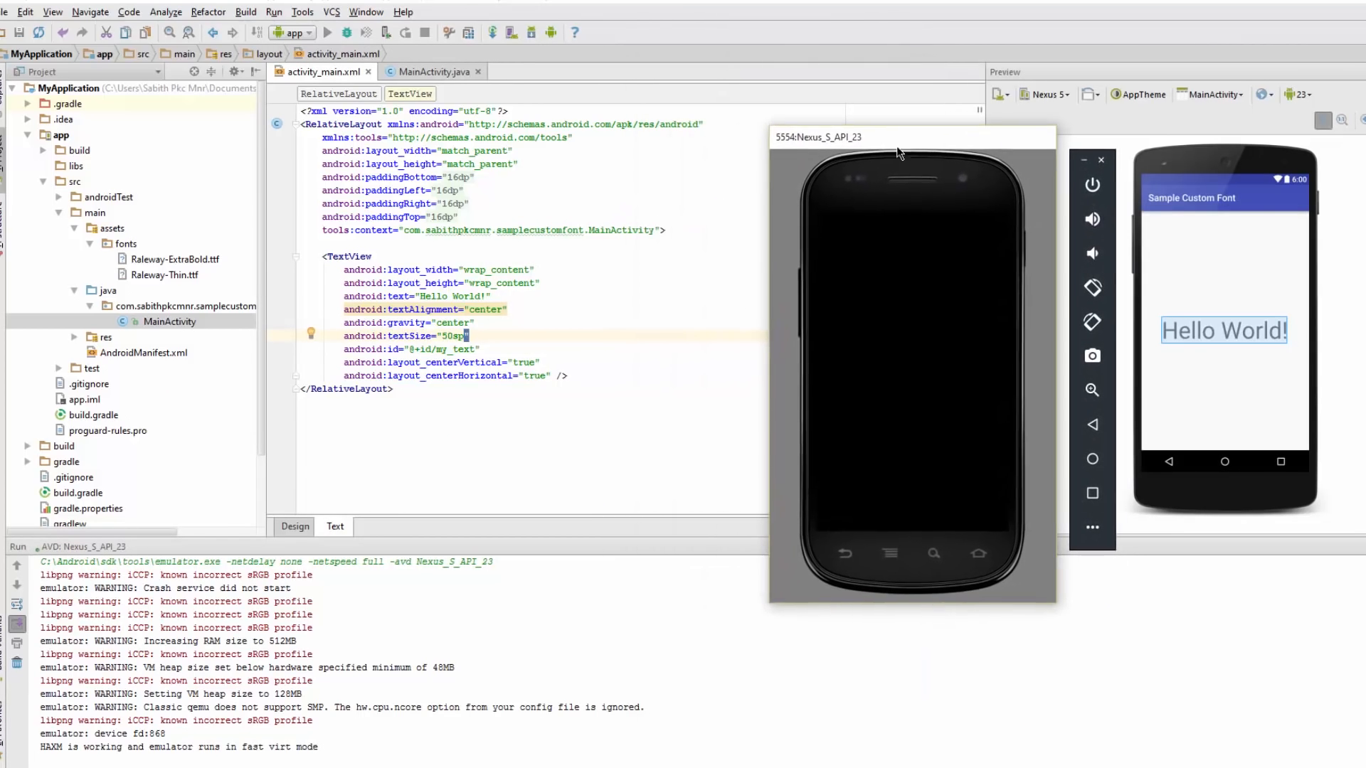
{"action": "left_click_drag", "start_coordinate": [819, 136], "coordinate": [819, 177]}
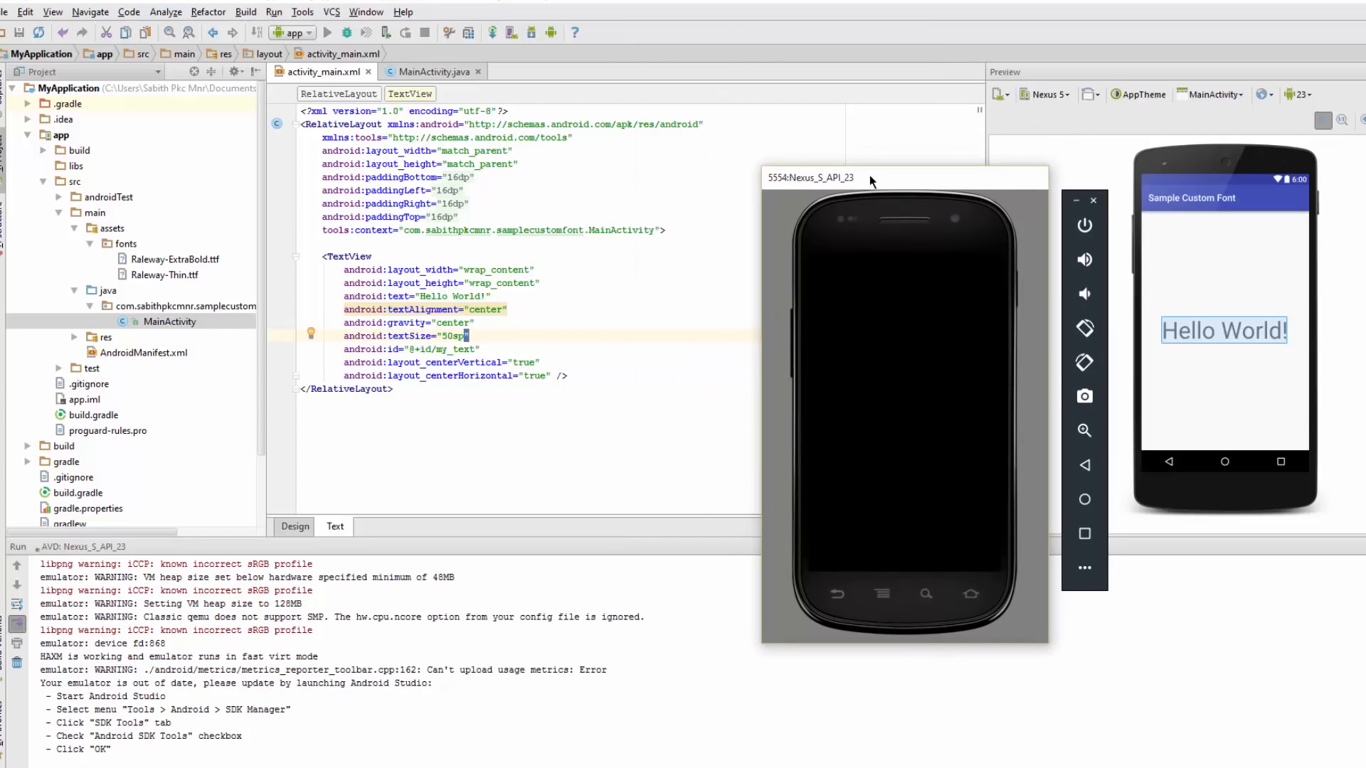
{"action": "left_click_drag", "start_coordinate": [810, 176], "coordinate": [832, 180]}
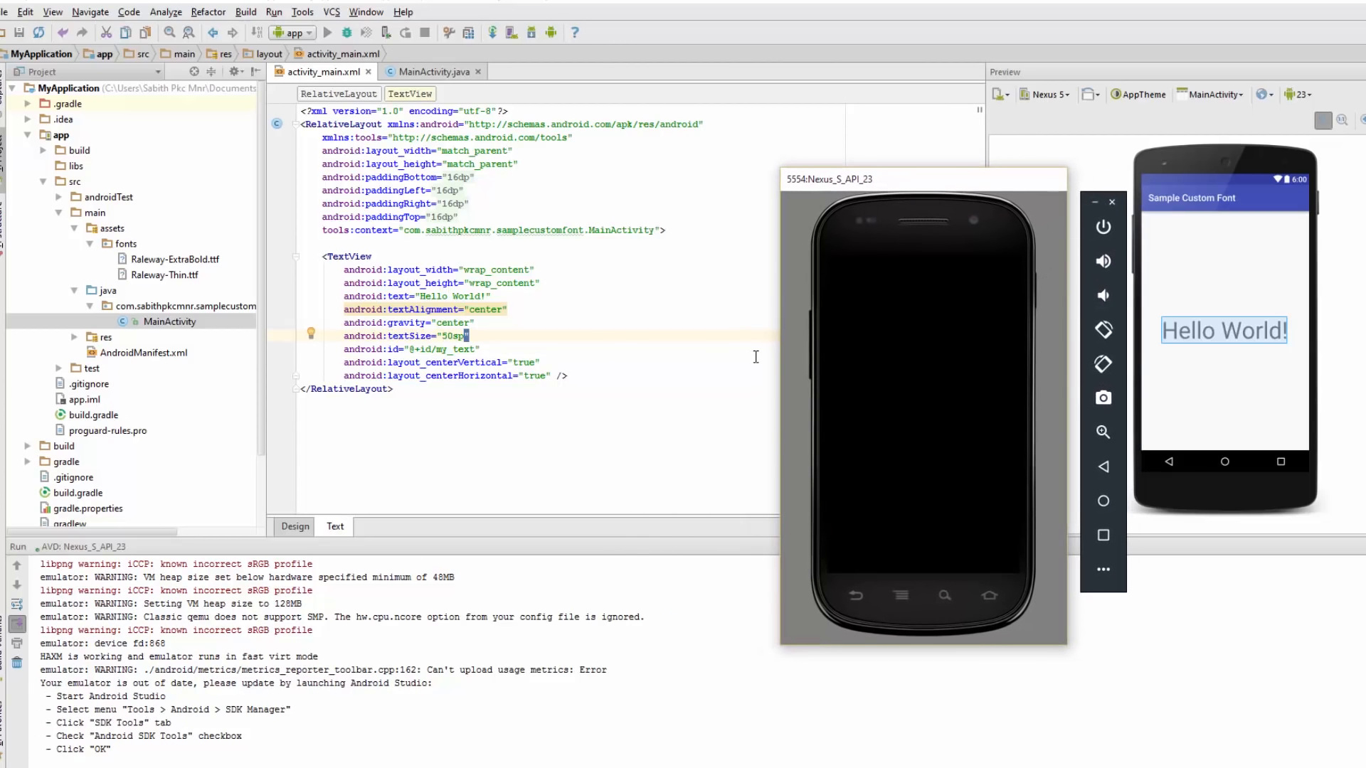
{"action": "left_click", "coordinate": [329, 32]}
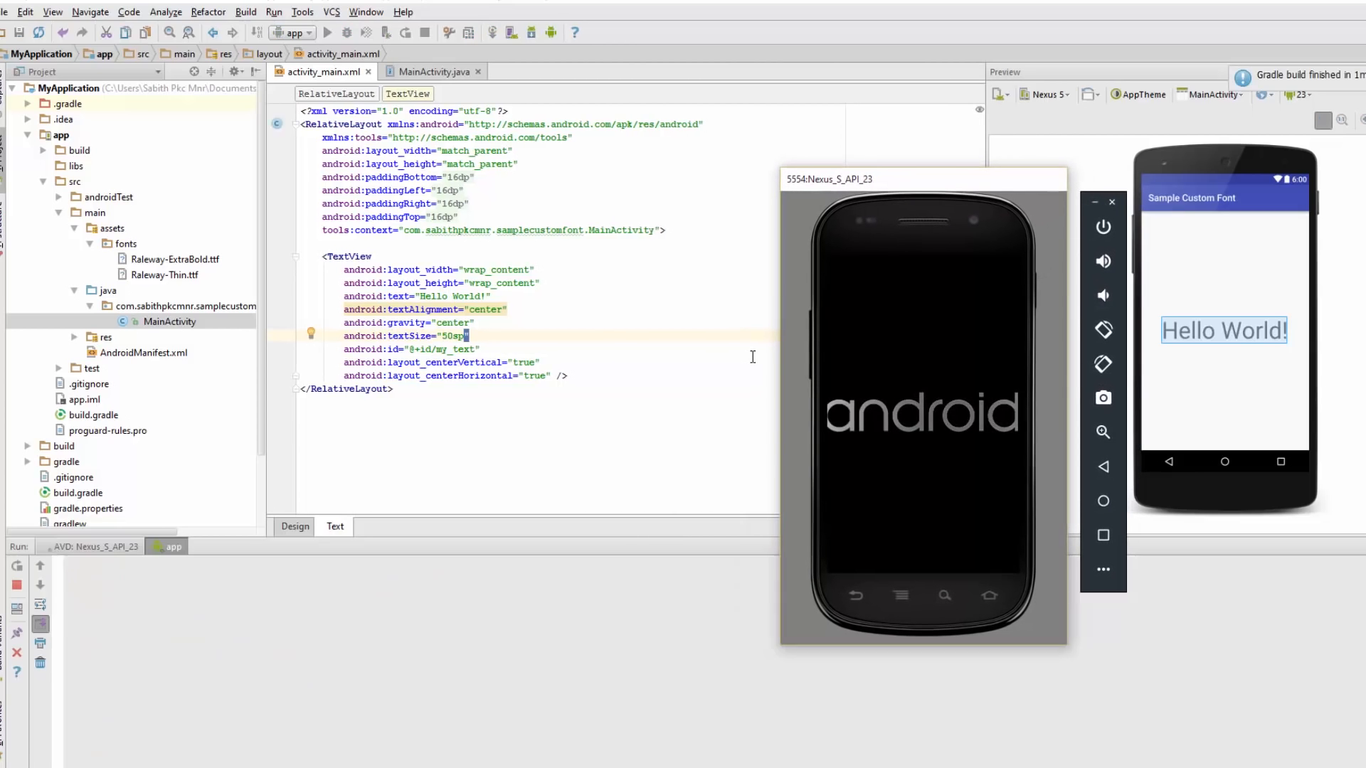
{"action": "left_click", "coordinate": [351, 33]}
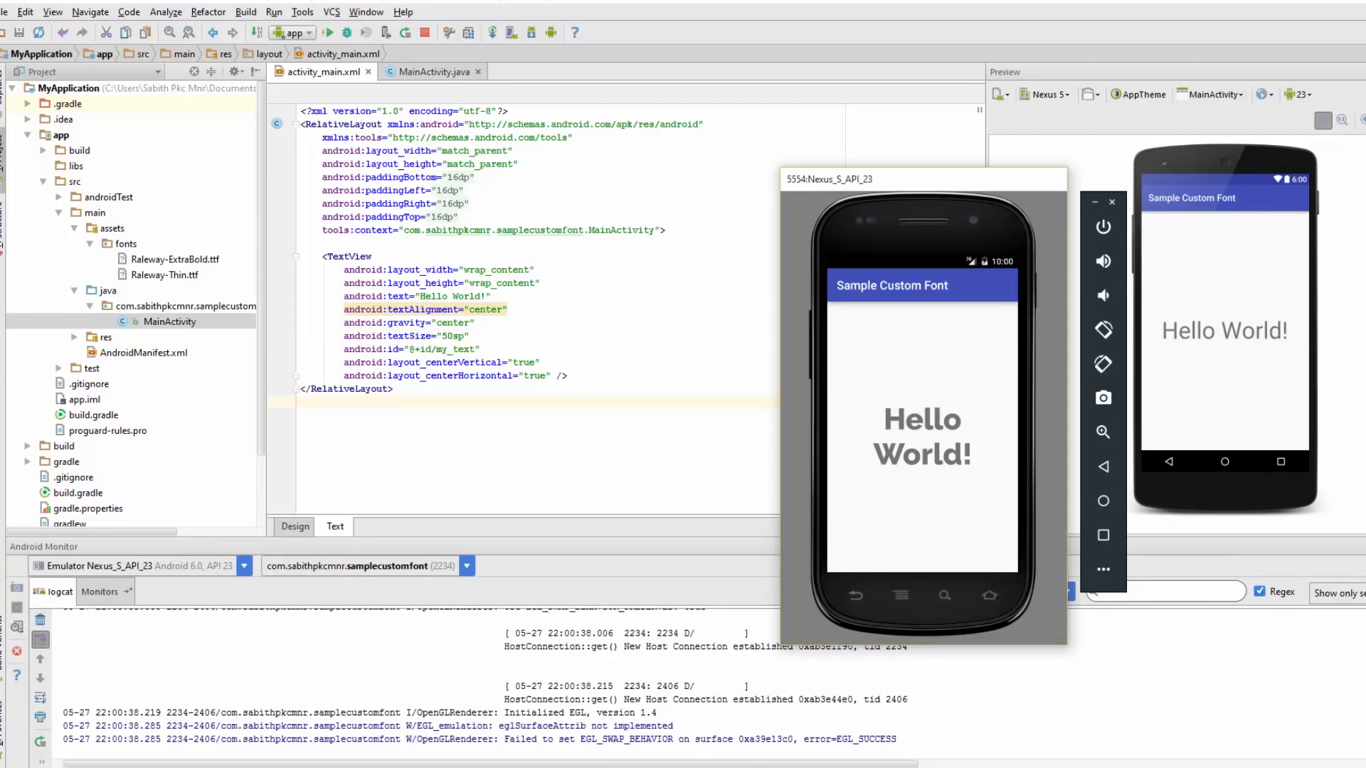
{"action": "mouse_move", "coordinate": [917, 448]}
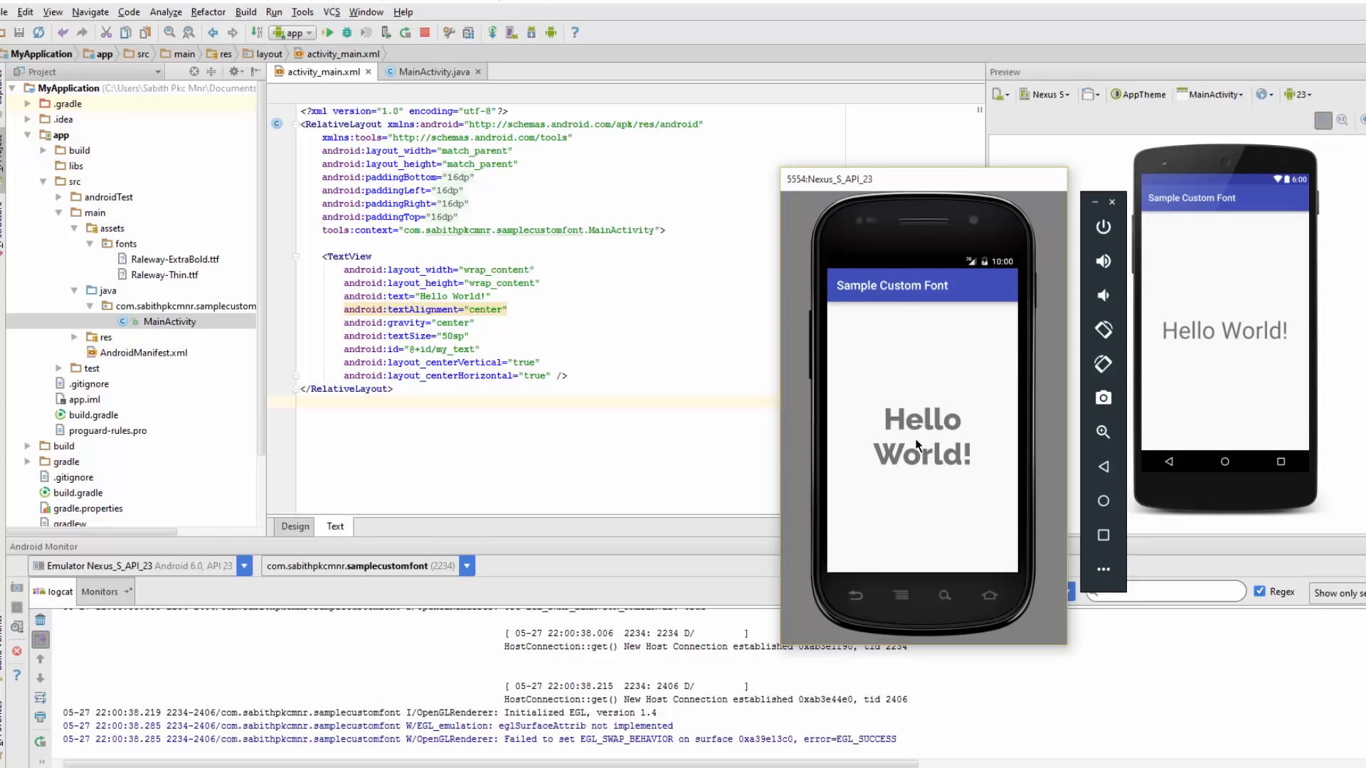
{"action": "mouse_move", "coordinate": [965, 432]}
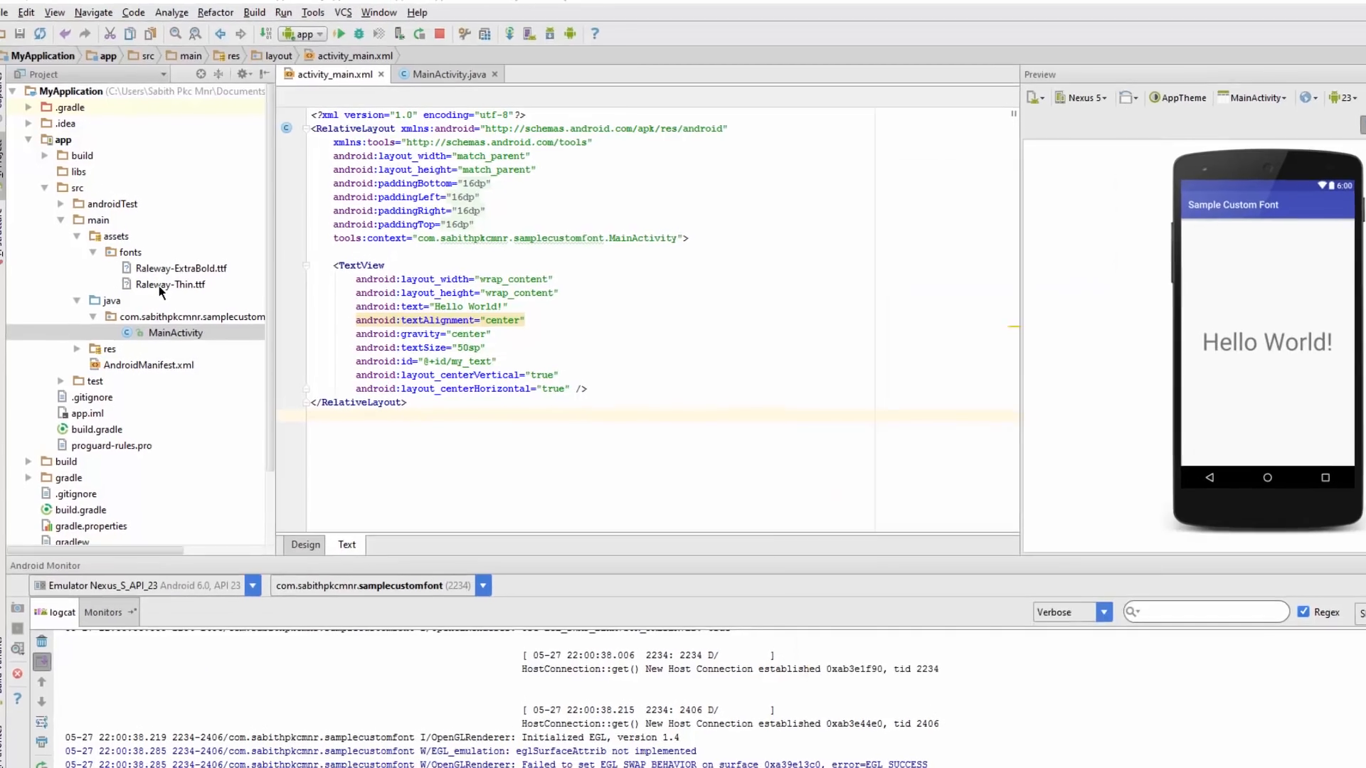
Step: Edit the pasted lines to use my_text2, Raleway-Thin.ttf and myCustomFont2
{"action": "left_click", "coordinate": [170, 285]}
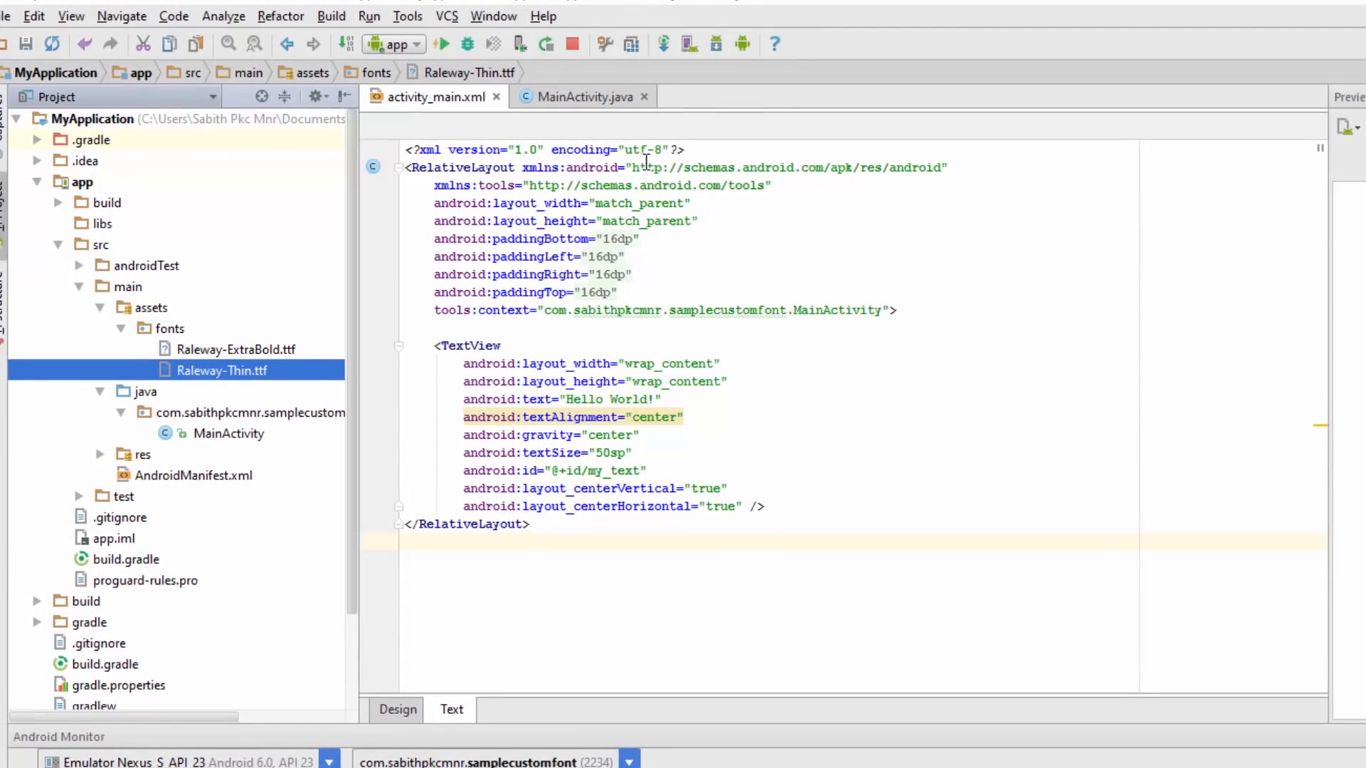
{"action": "left_click", "coordinate": [578, 97]}
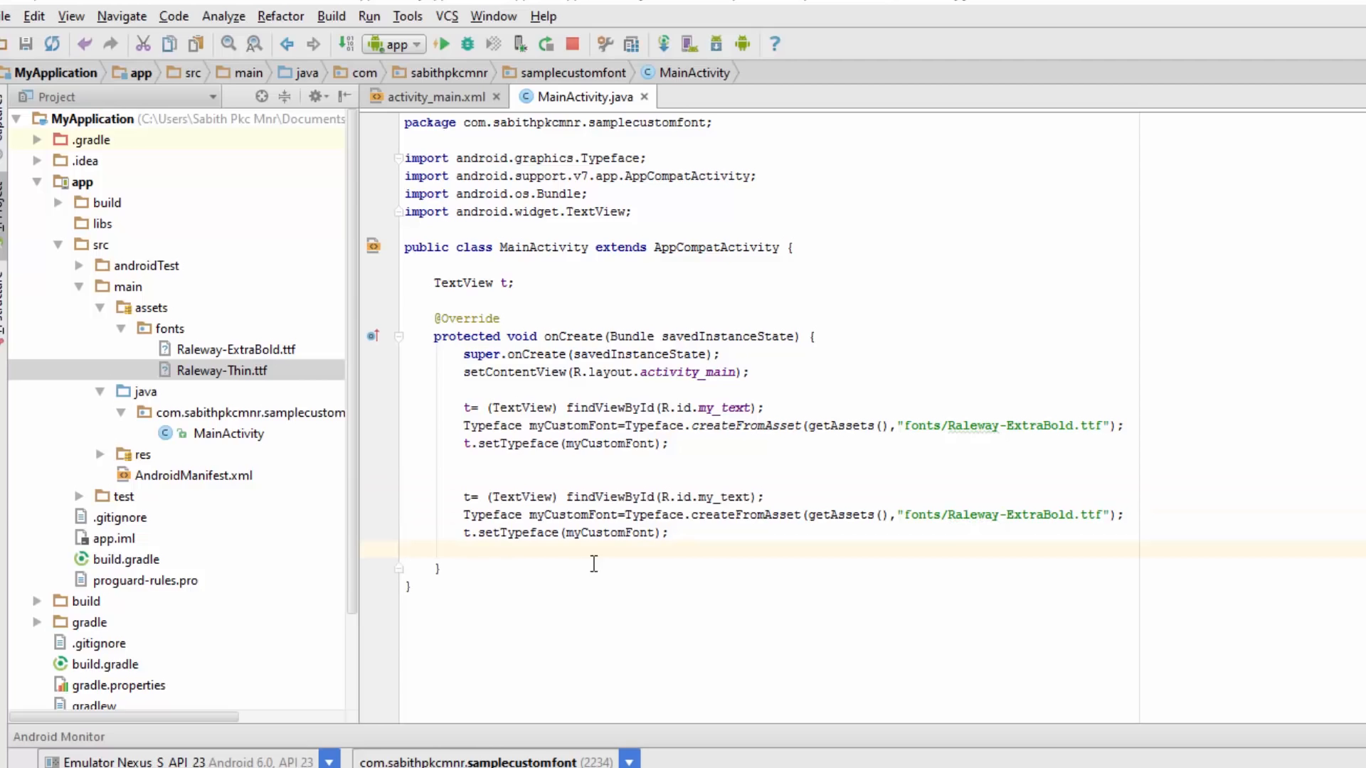
{"action": "double_click", "coordinate": [739, 497]}
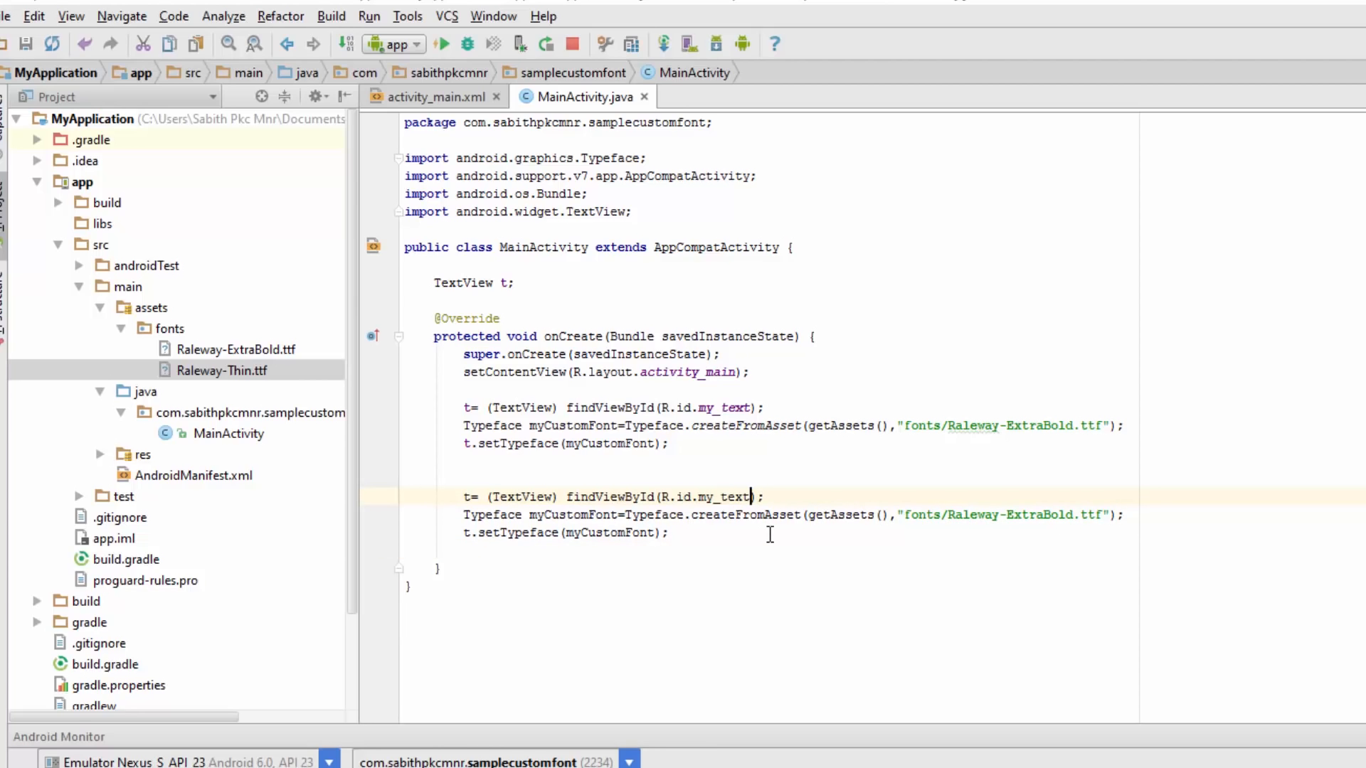
{"action": "type", "text": "2"}
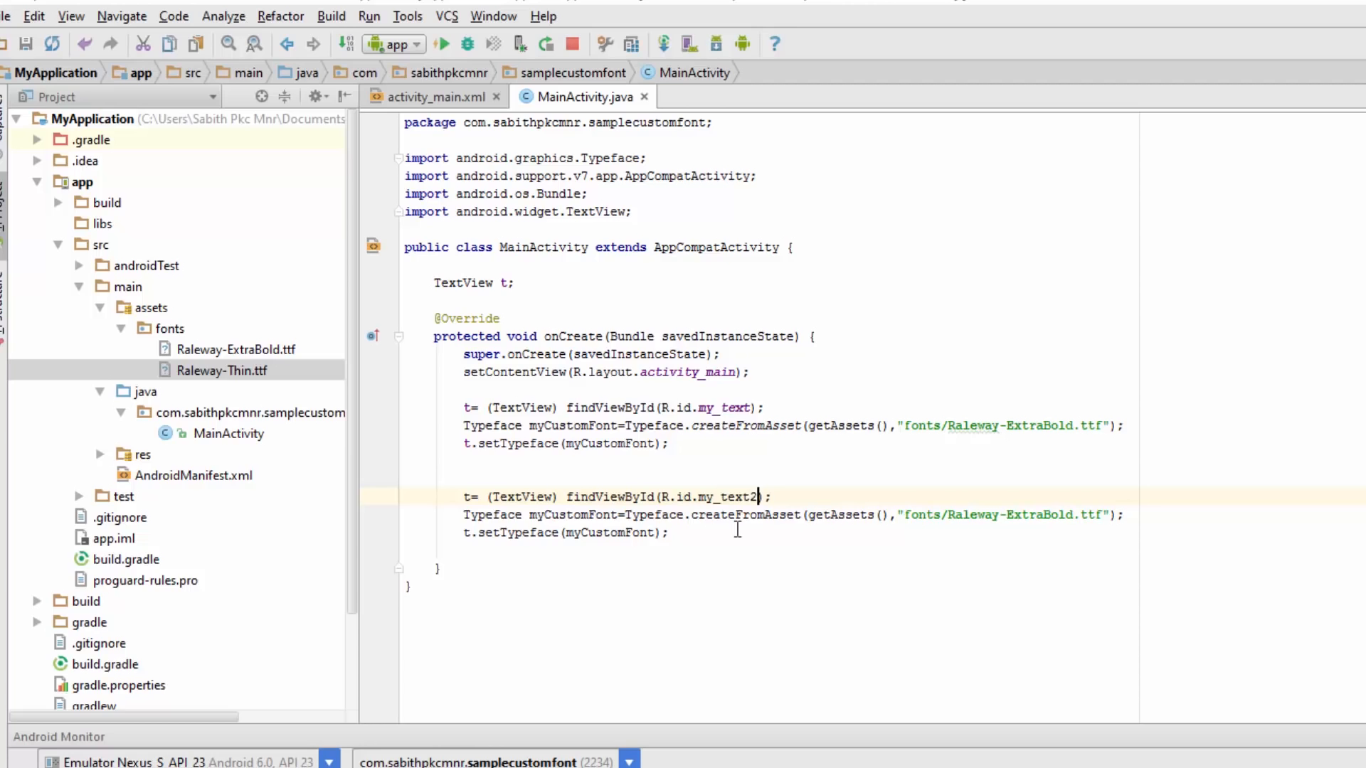
{"action": "mouse_move", "coordinate": [1009, 508]}
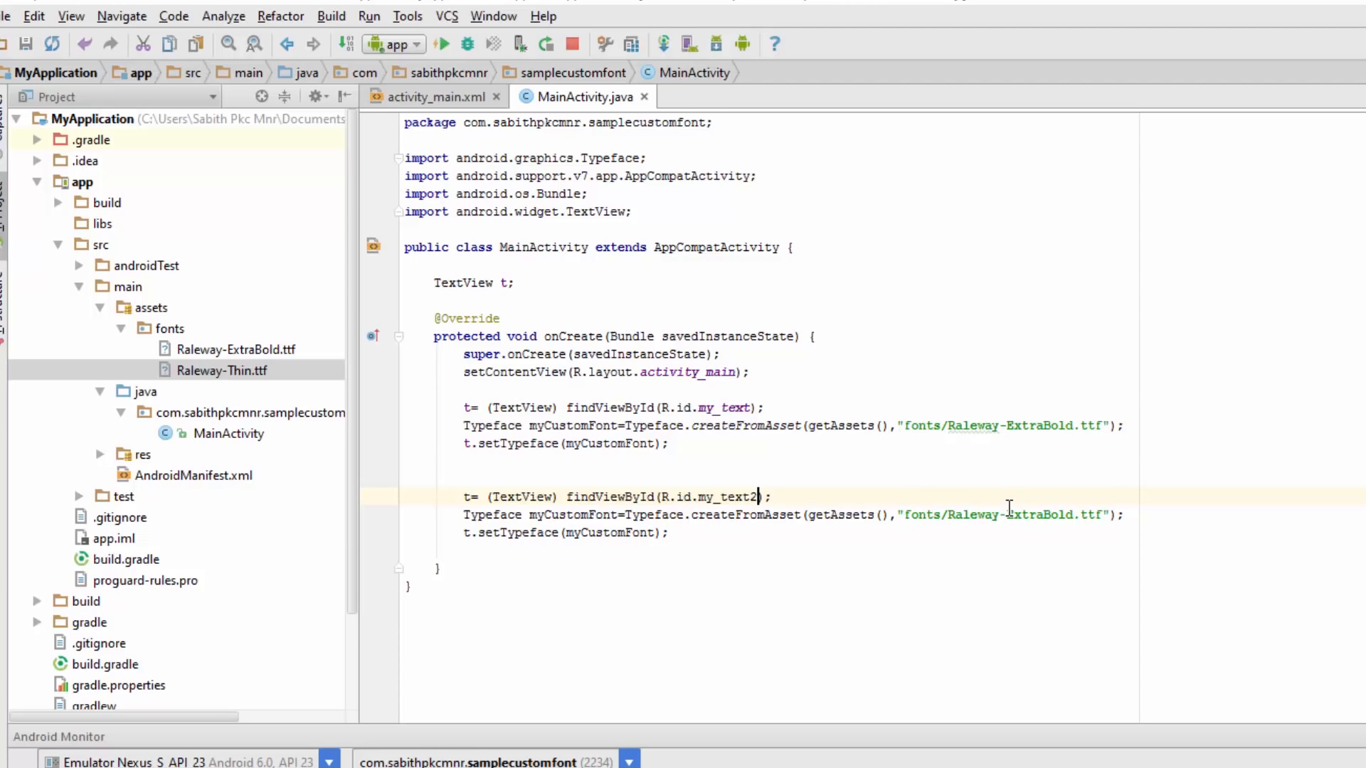
{"action": "double_click", "coordinate": [1038, 514]}
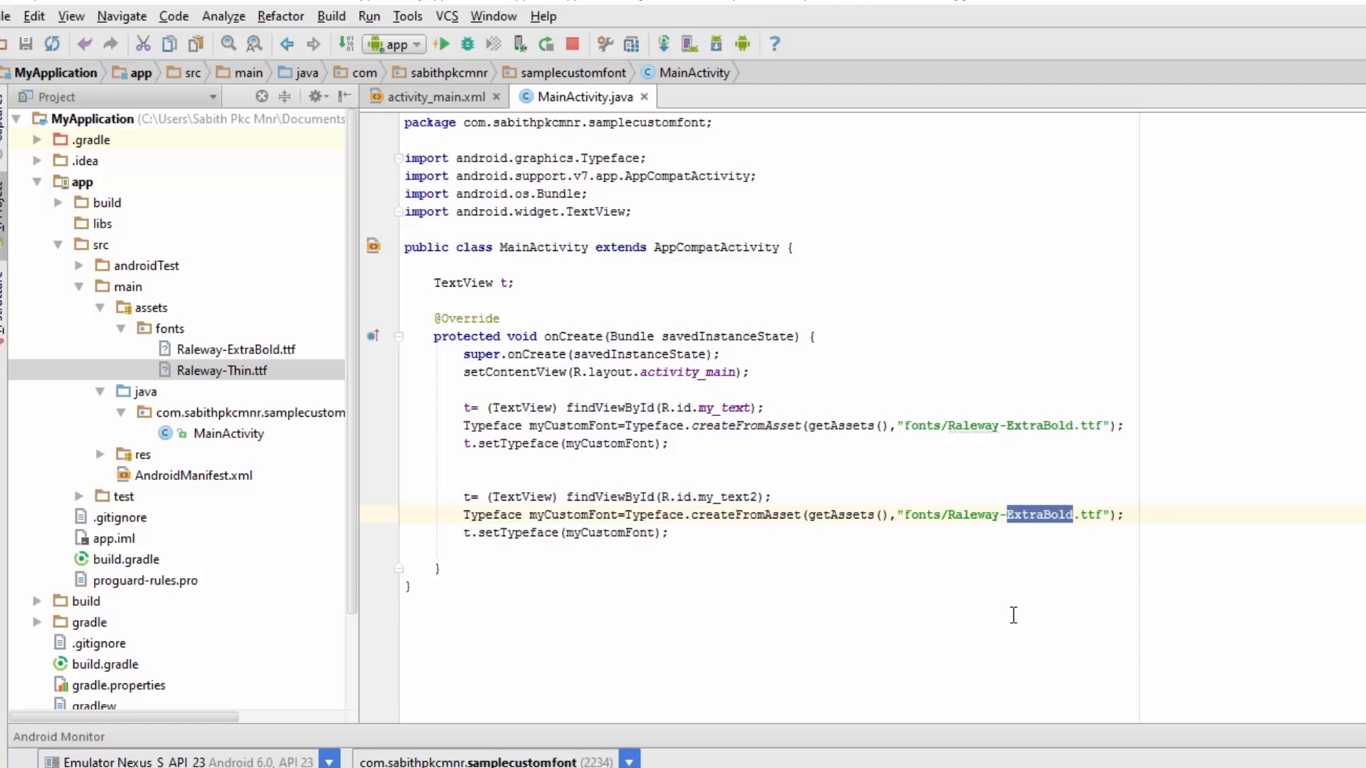
{"action": "type", "text": "Thi"}
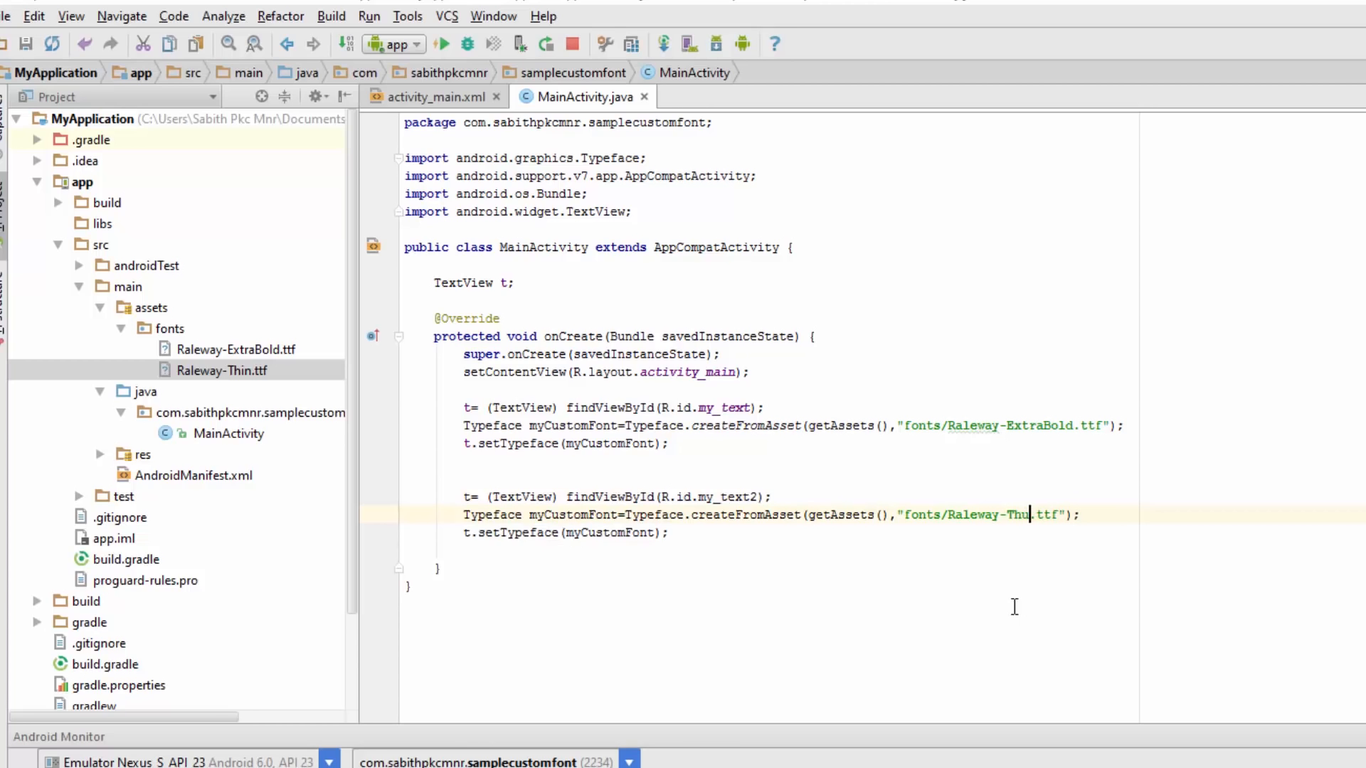
{"action": "type", "text": "n"}
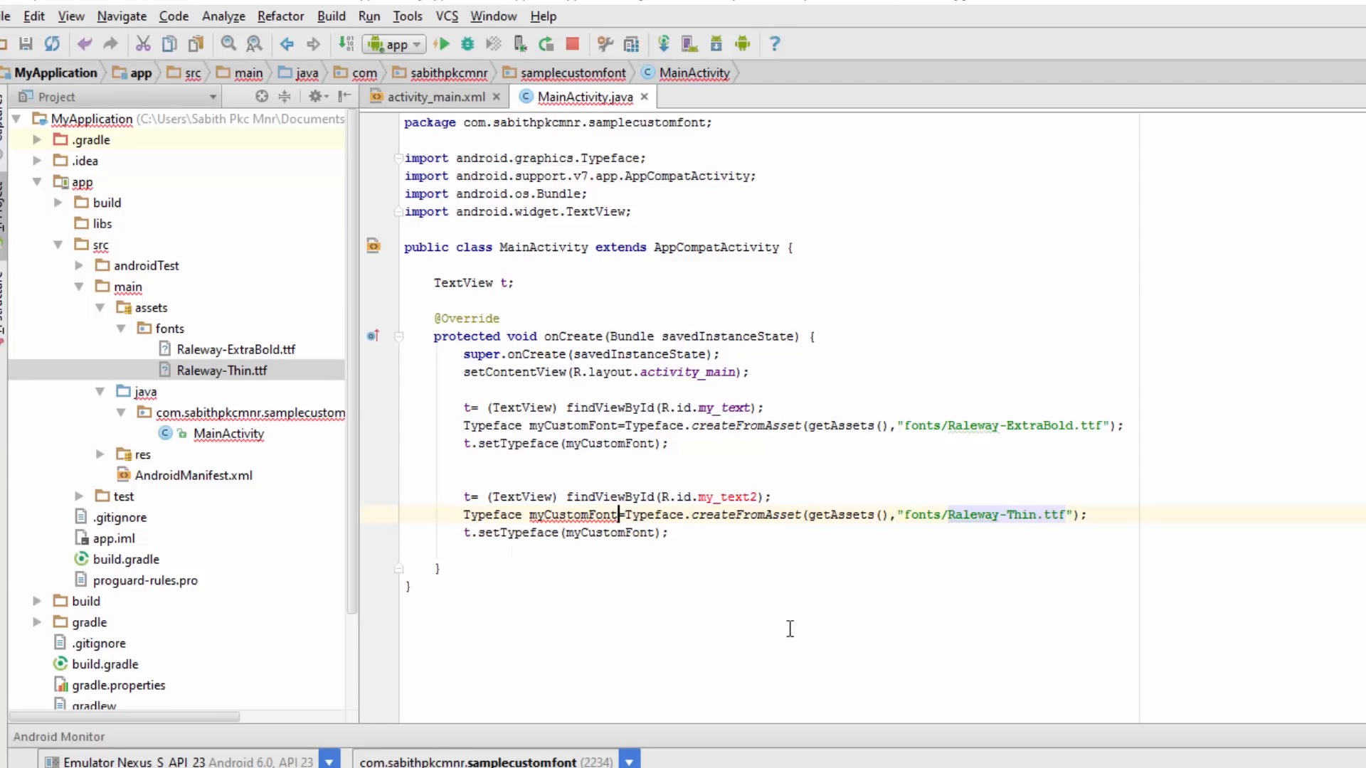
{"action": "type", "text": "2"}
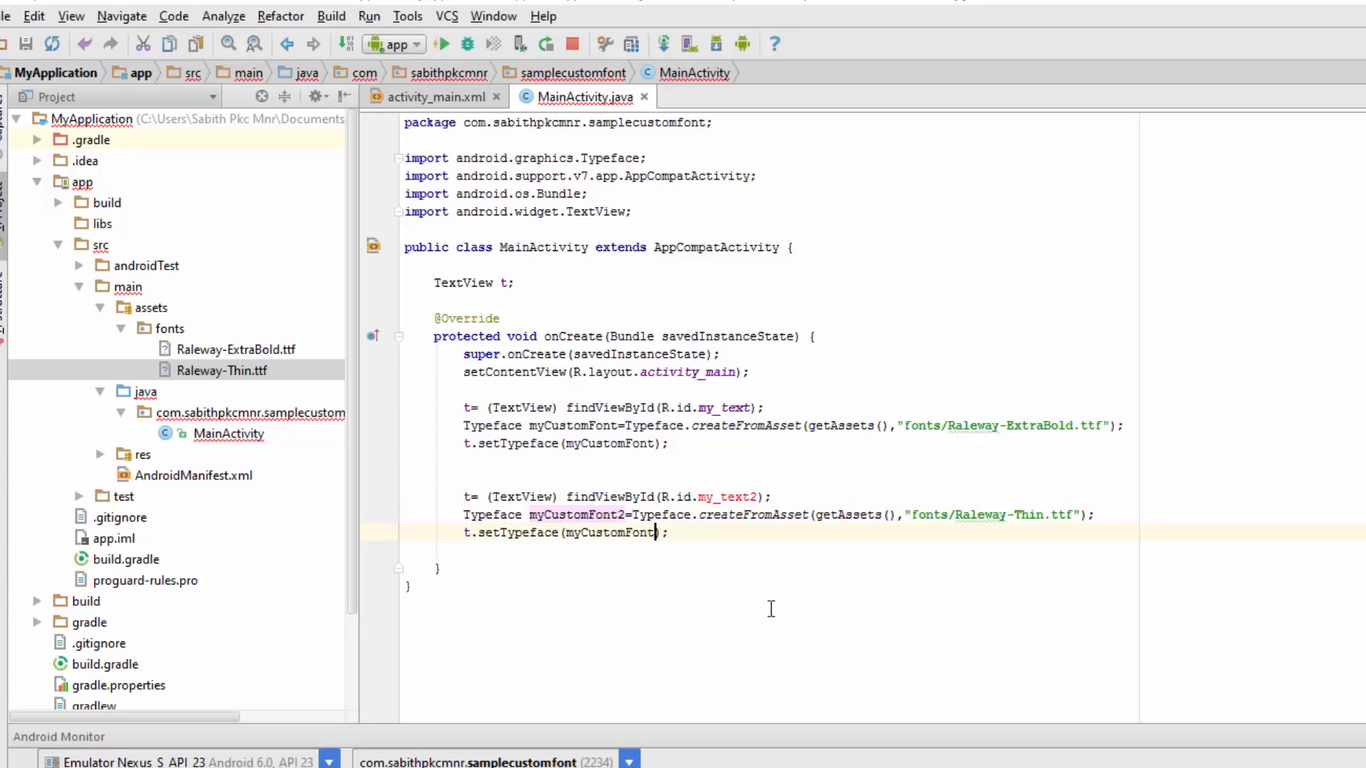
{"action": "type", "text": "2"}
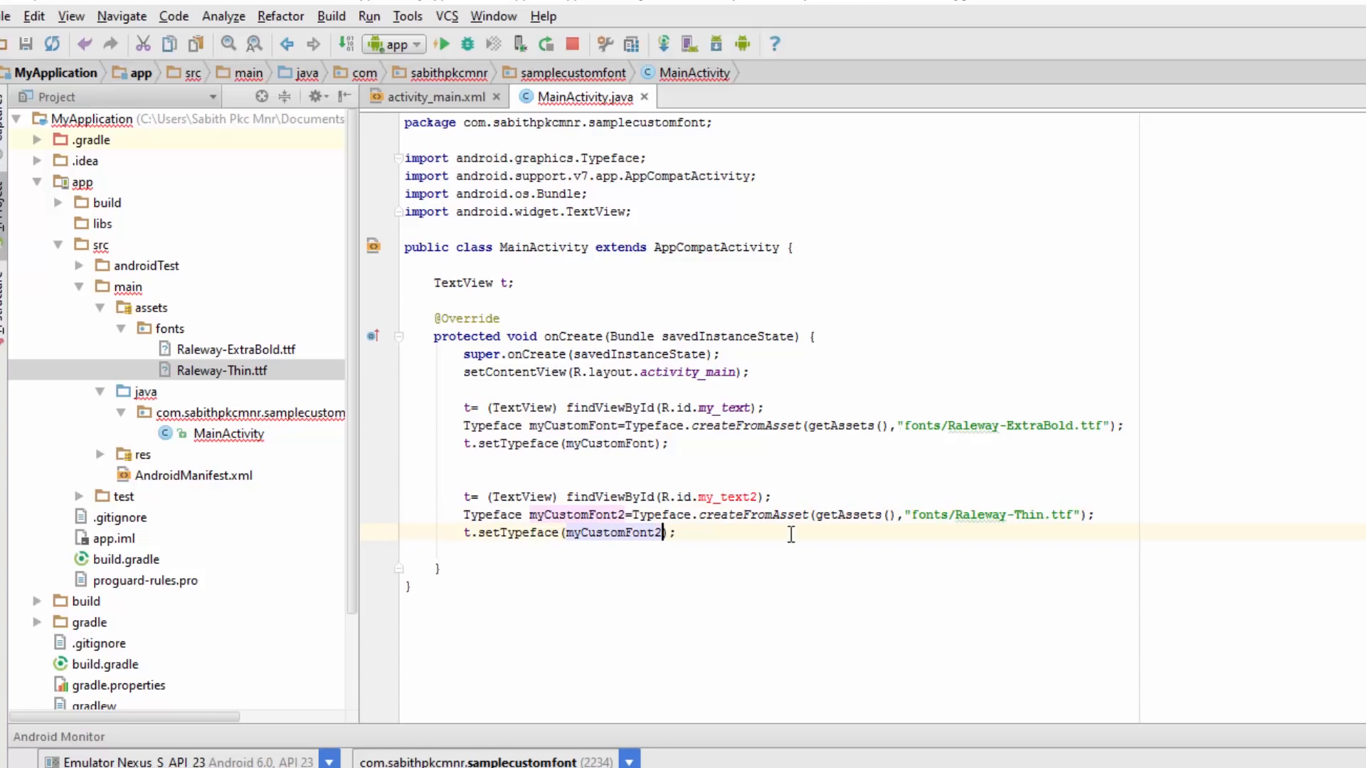
{"action": "left_click", "coordinate": [433, 97]}
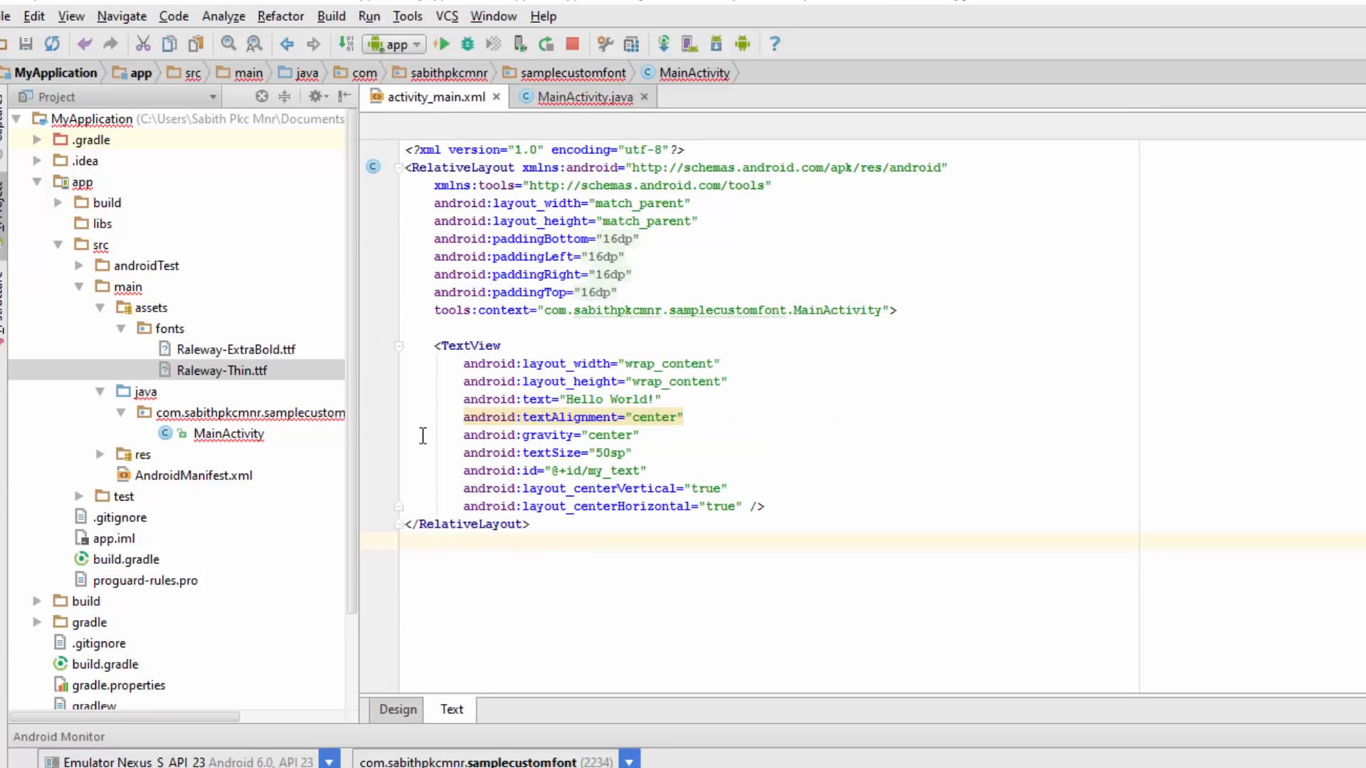
Step: Add the orange 'Second Text' TextView and run the app showing it in thin Raleway
{"action": "left_click", "coordinate": [397, 709]}
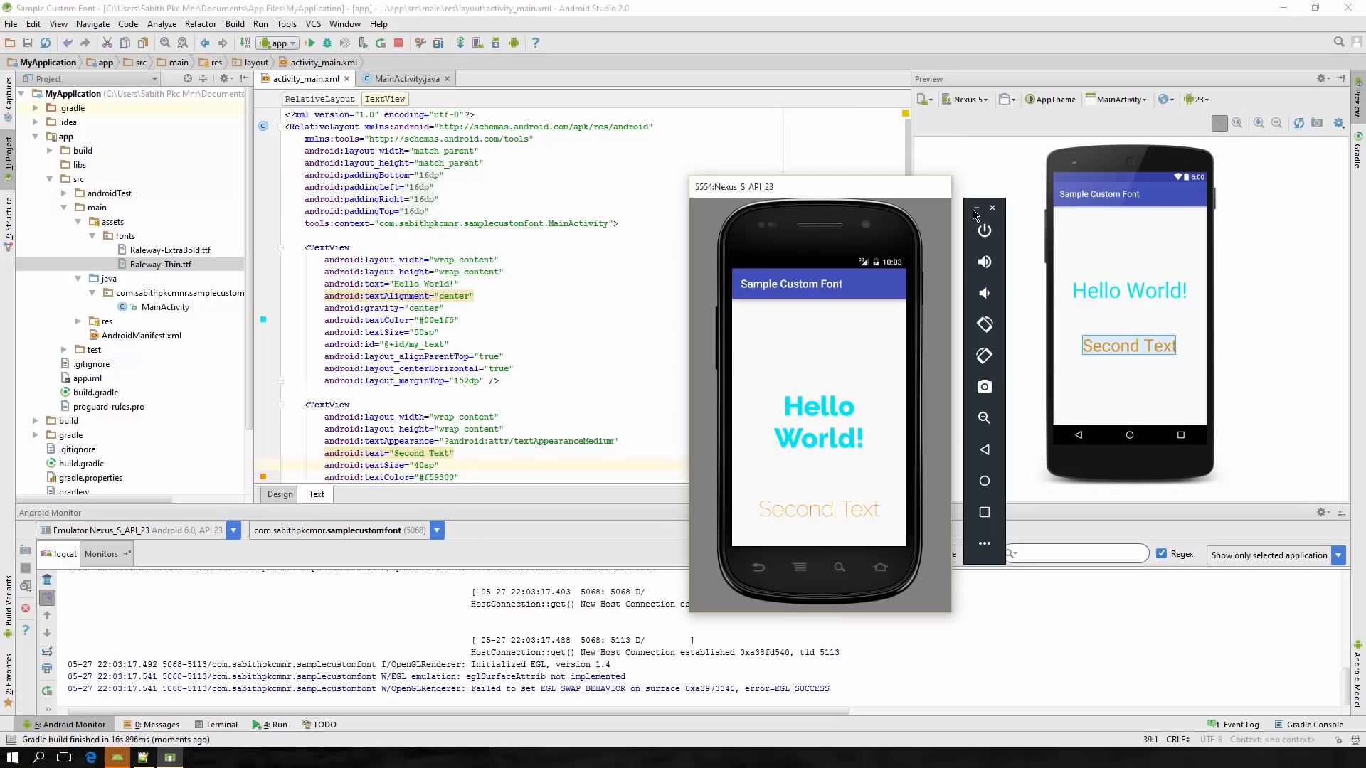
{"action": "left_click", "coordinate": [990, 207]}
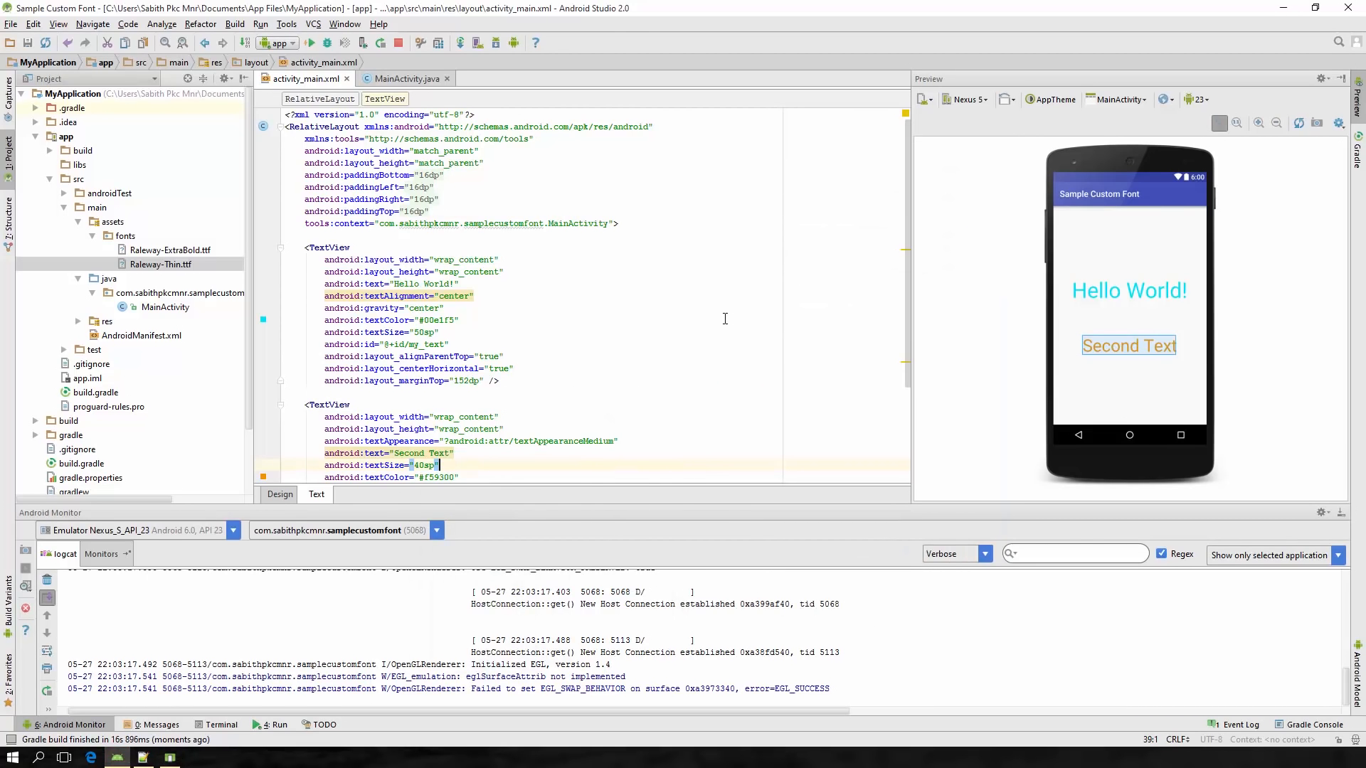